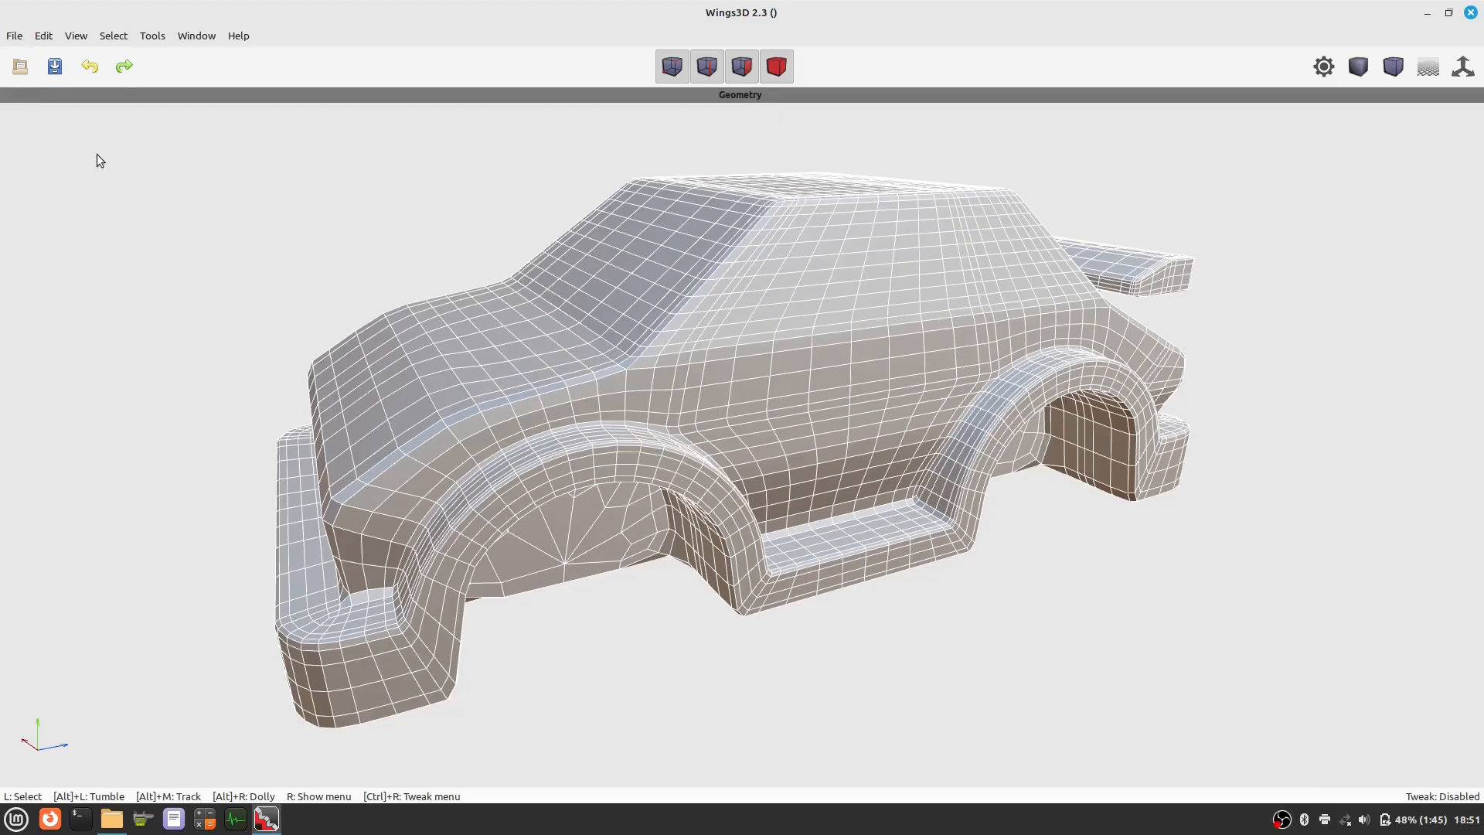
- Open the Outliner and dock it to the left of the car model
{"action": "left_click", "coordinate": [195, 35]}
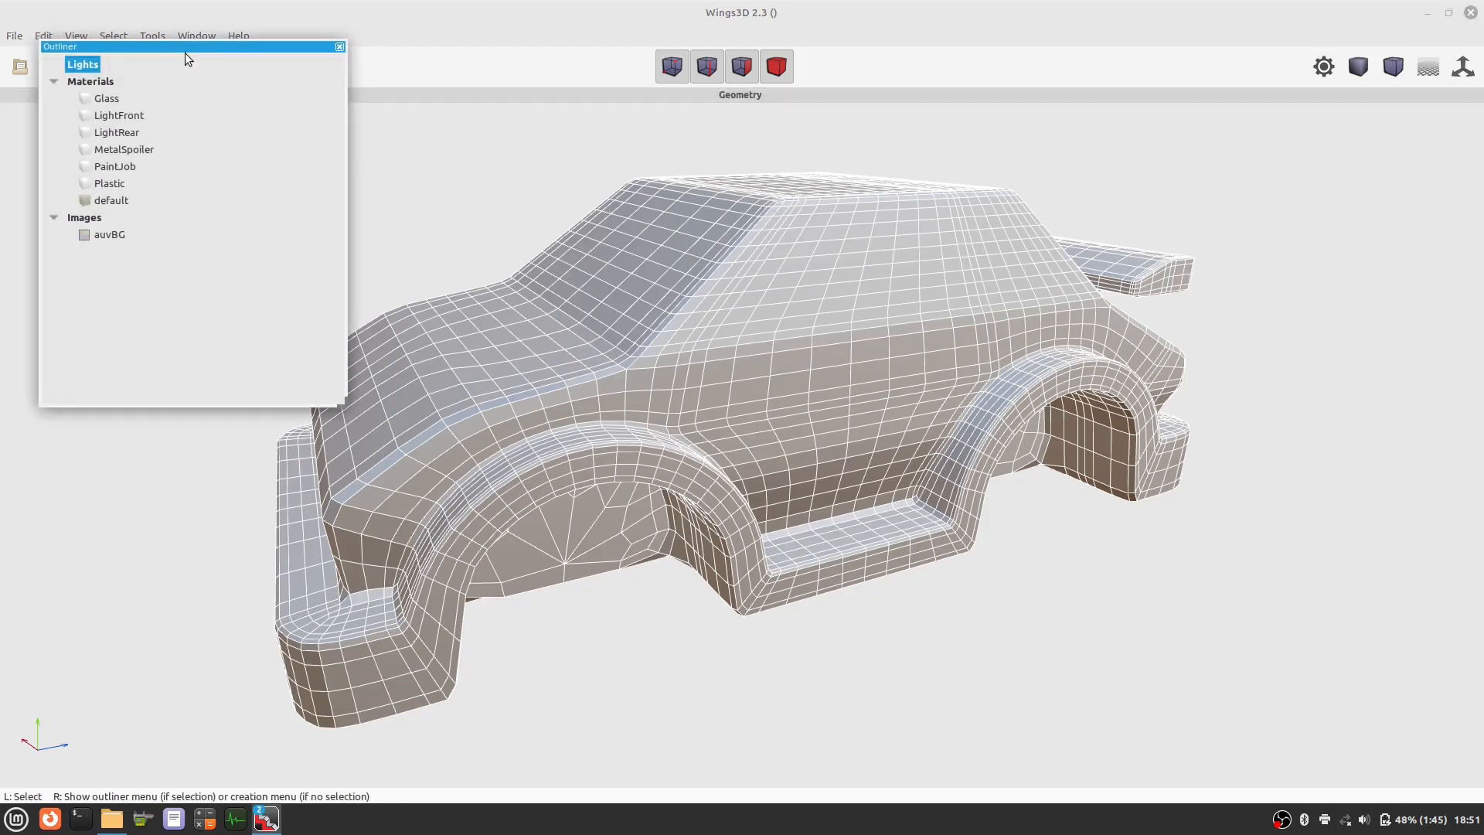
{"action": "left_click_drag", "start_coordinate": [185, 46], "coordinate": [199, 163]}
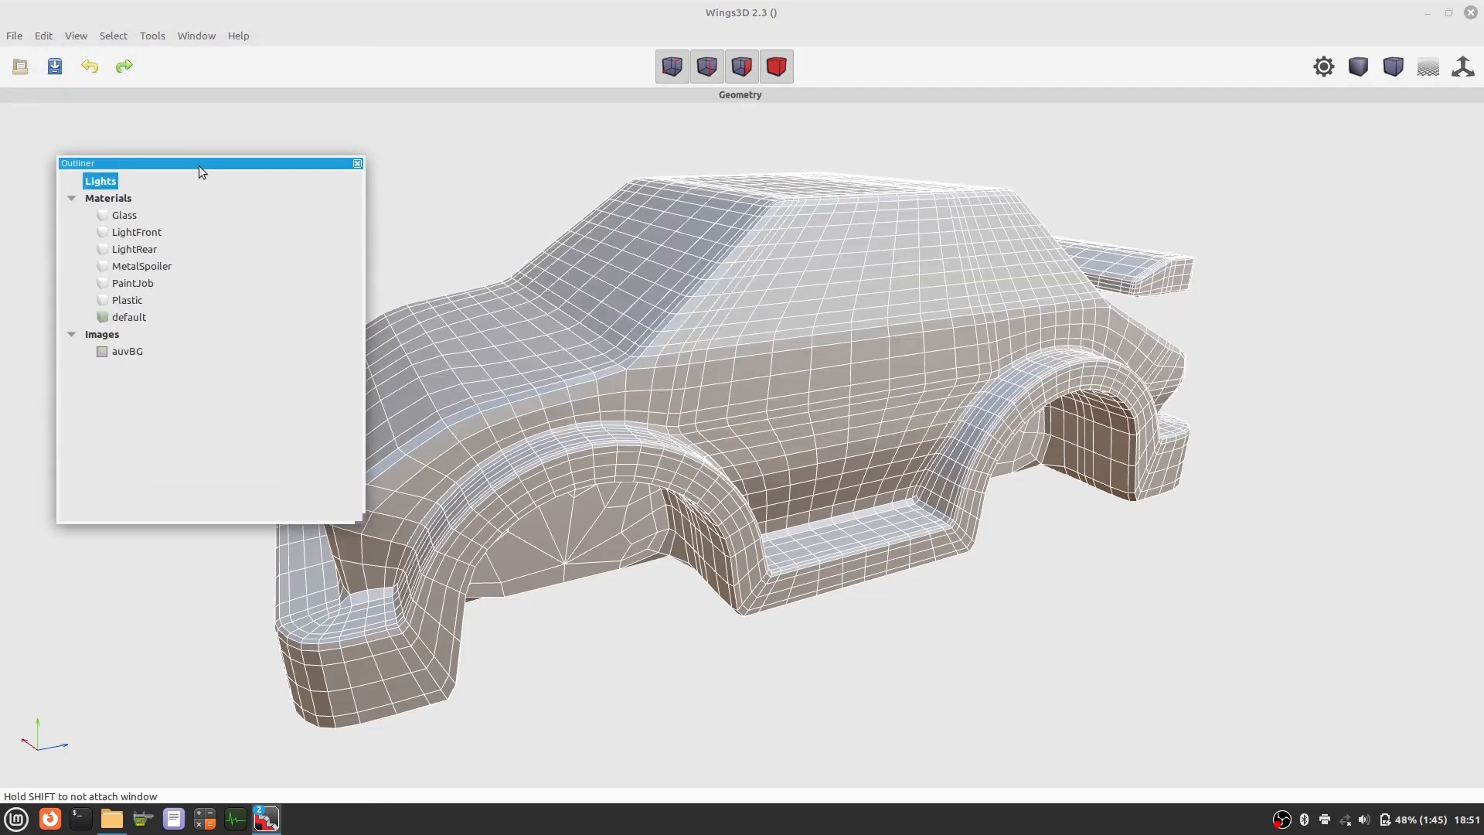
{"action": "left_click_drag", "start_coordinate": [199, 162], "coordinate": [187, 172]}
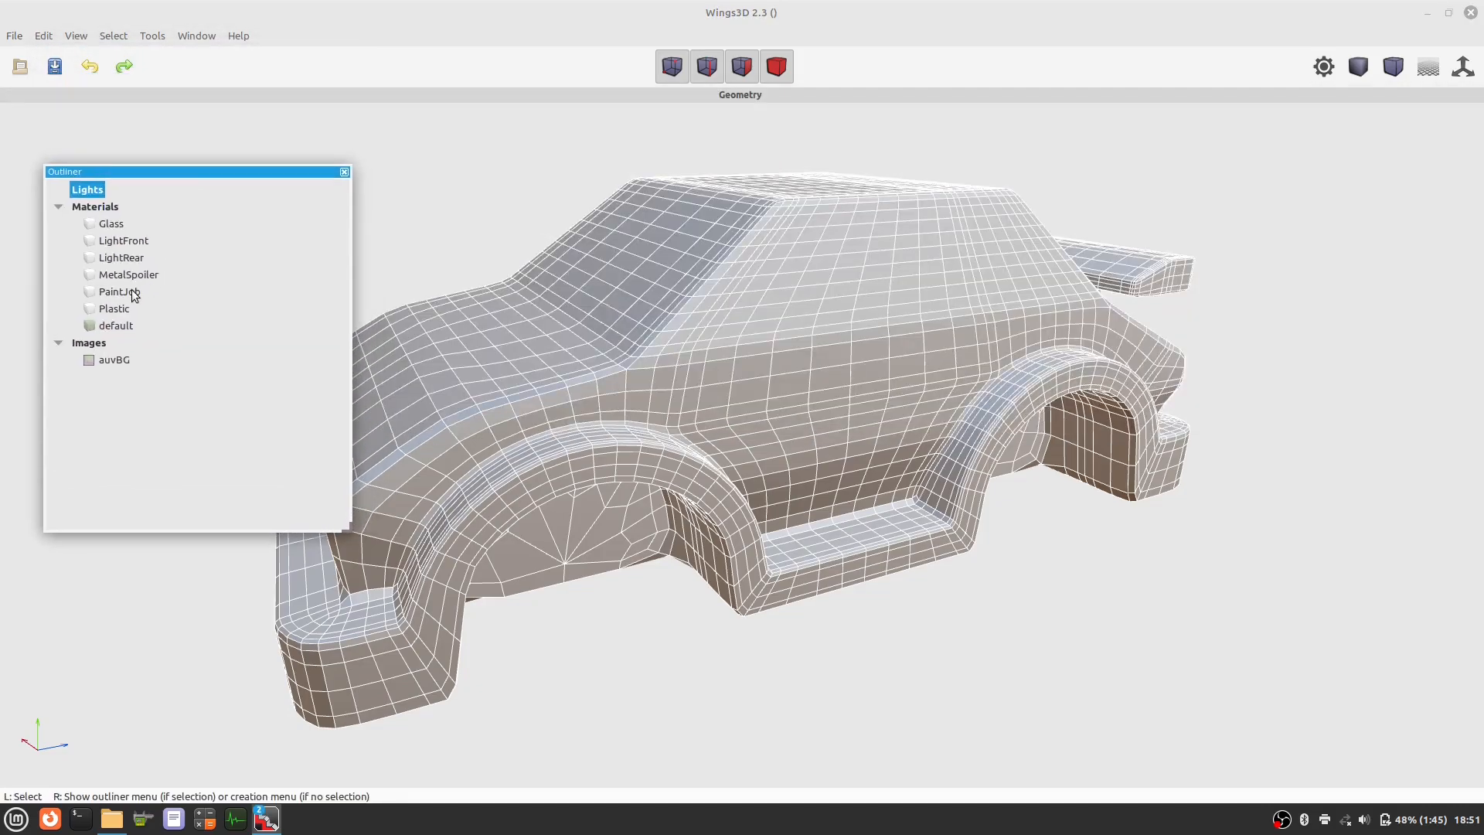
- Select all faces using the PaintJob material and generate their AutoUV layout
{"action": "right_click", "coordinate": [114, 291]}
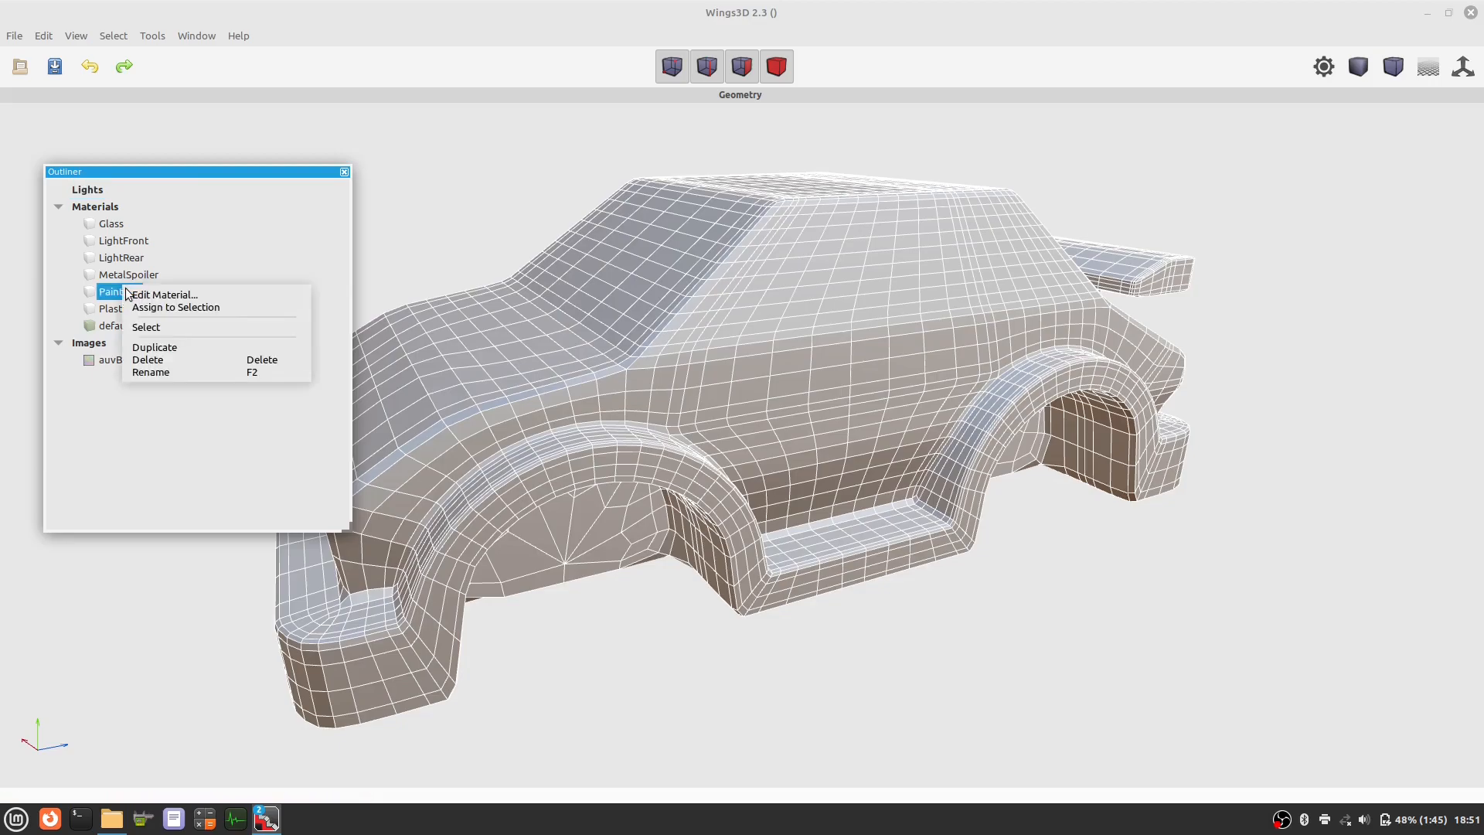
{"action": "left_click", "coordinate": [145, 327]}
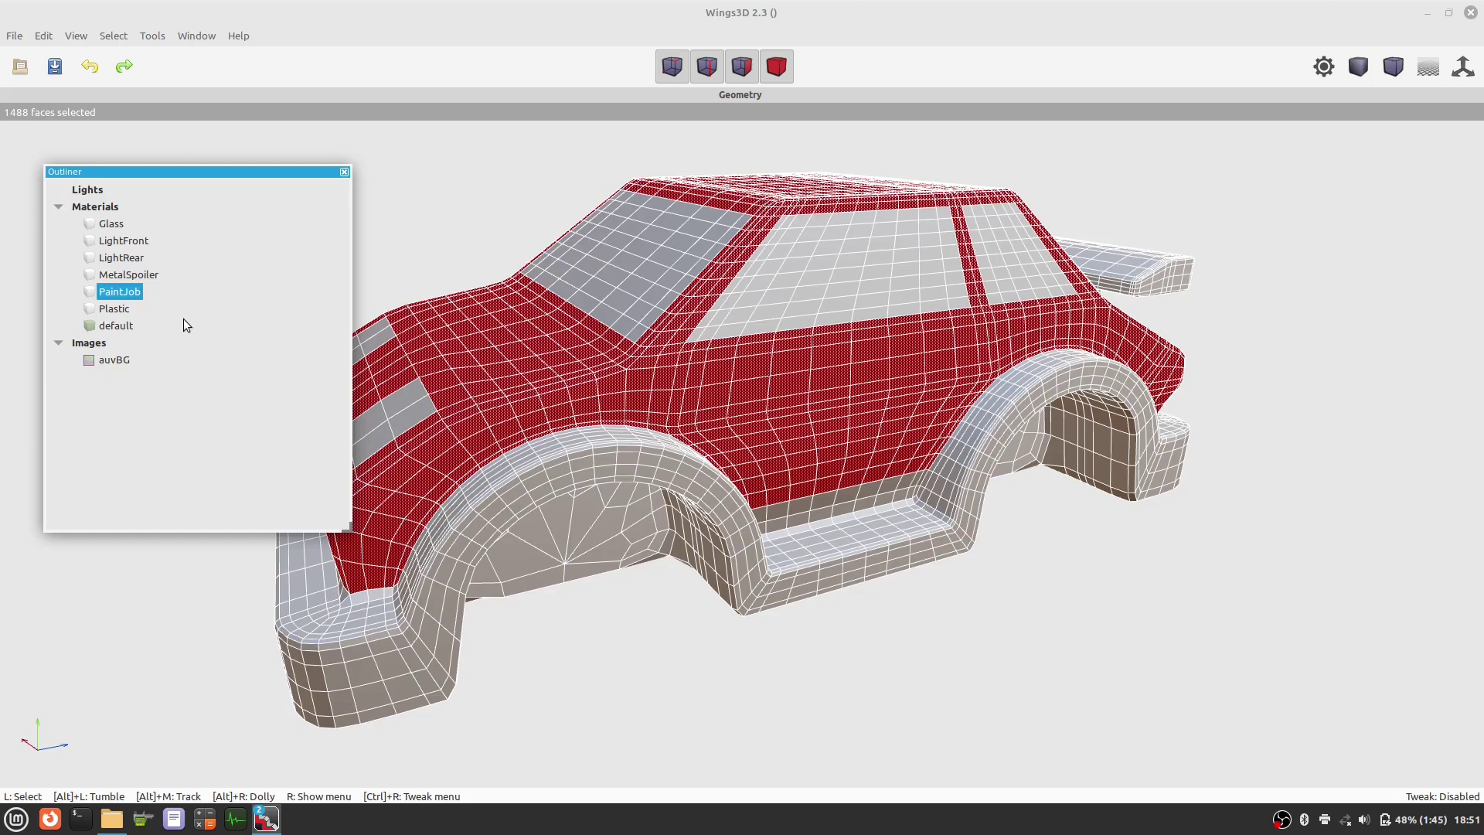
{"action": "mouse_move", "coordinate": [388, 276]}
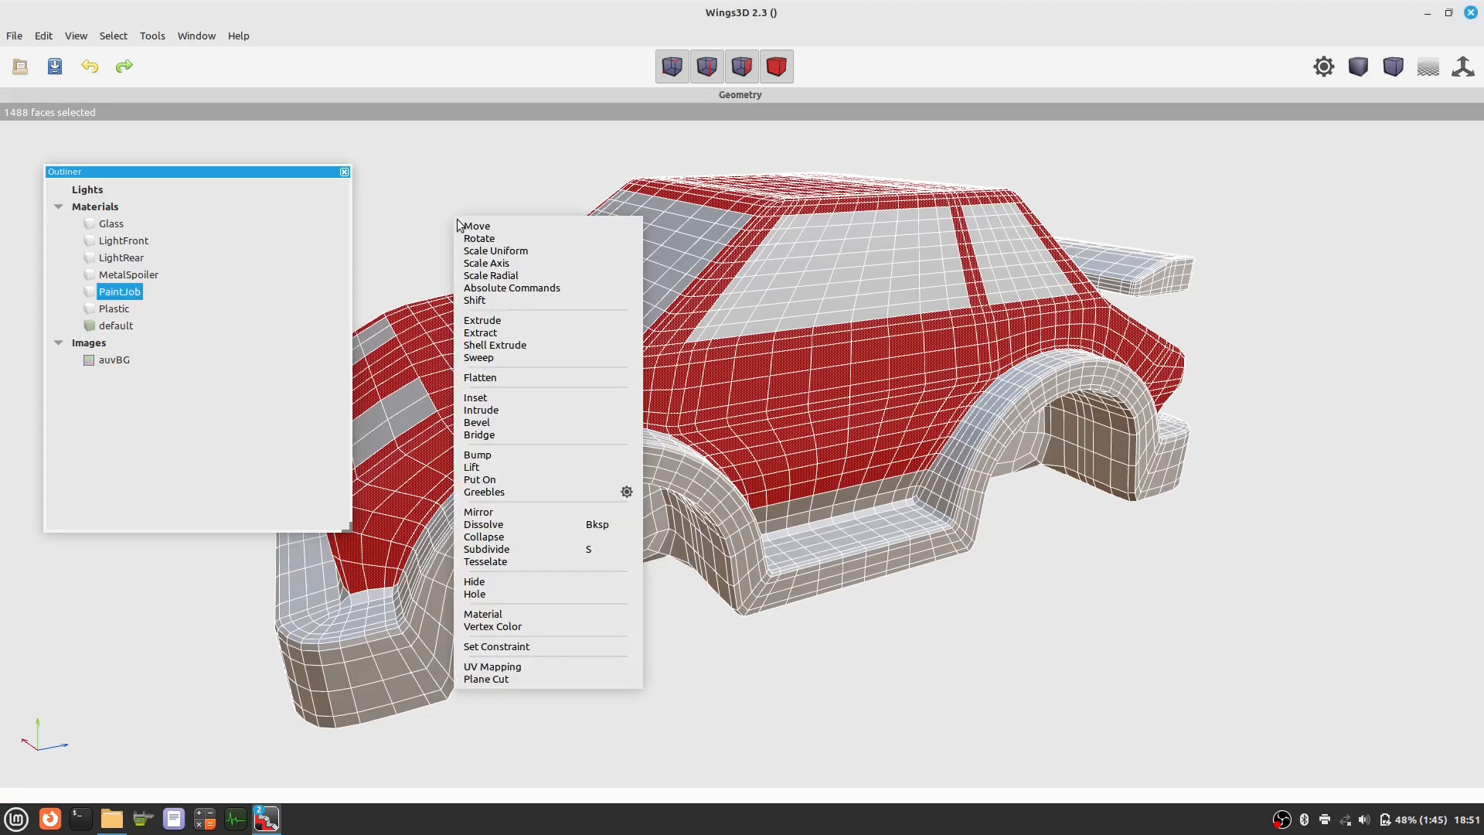
{"action": "mouse_move", "coordinate": [511, 666]}
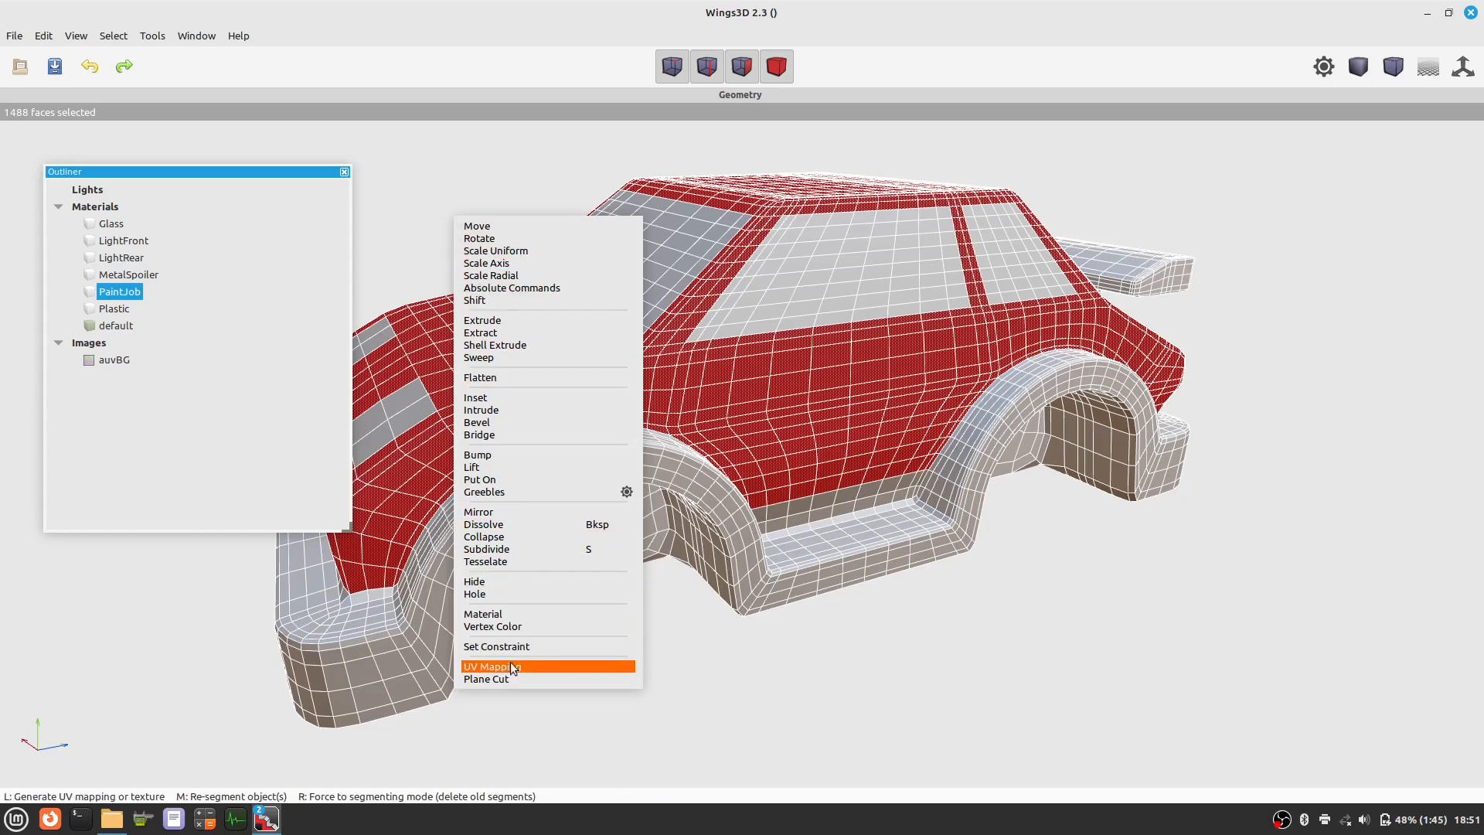
{"action": "mouse_move", "coordinate": [551, 671]}
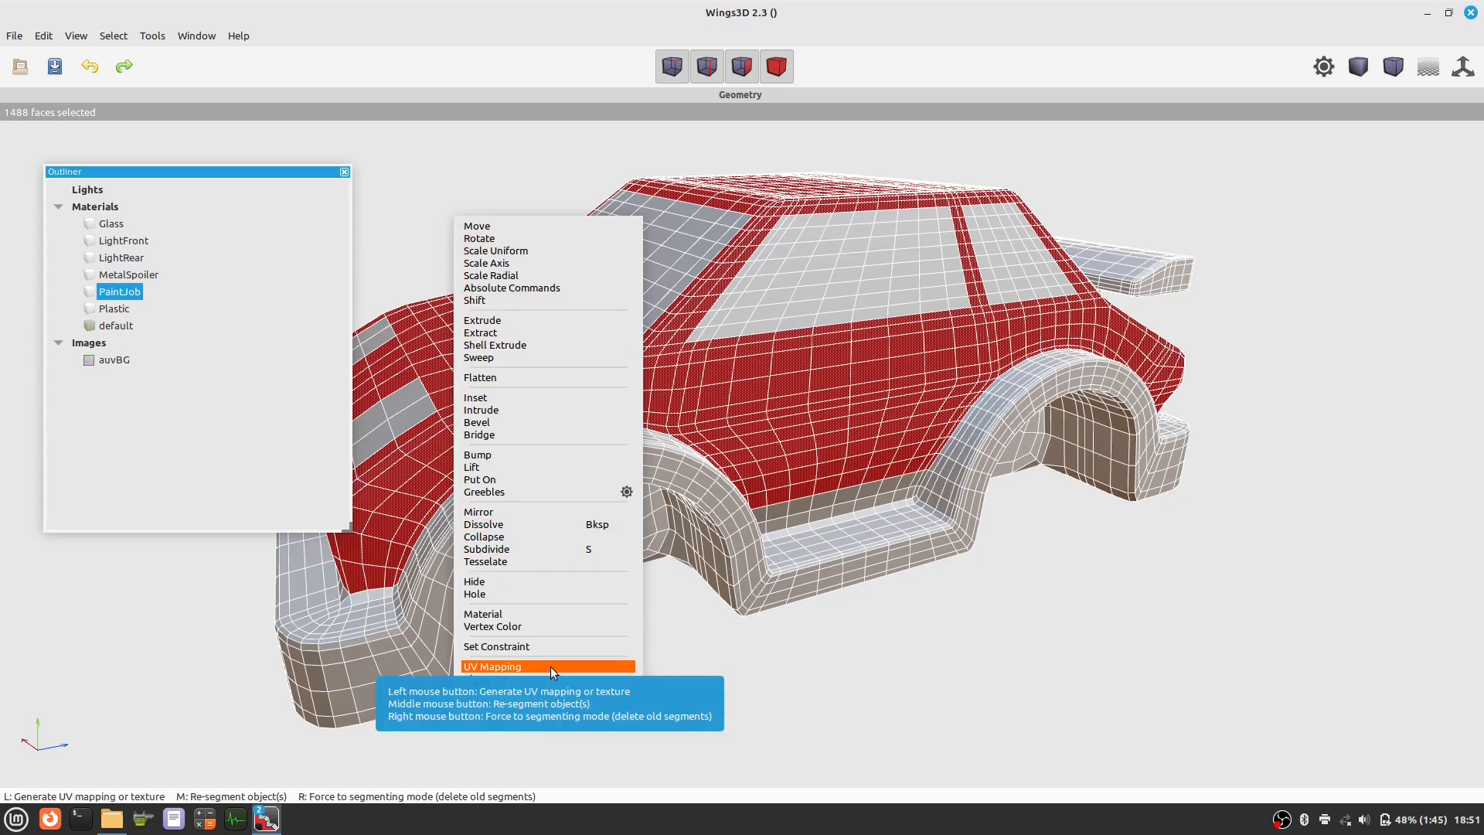
{"action": "left_click", "coordinate": [493, 666]}
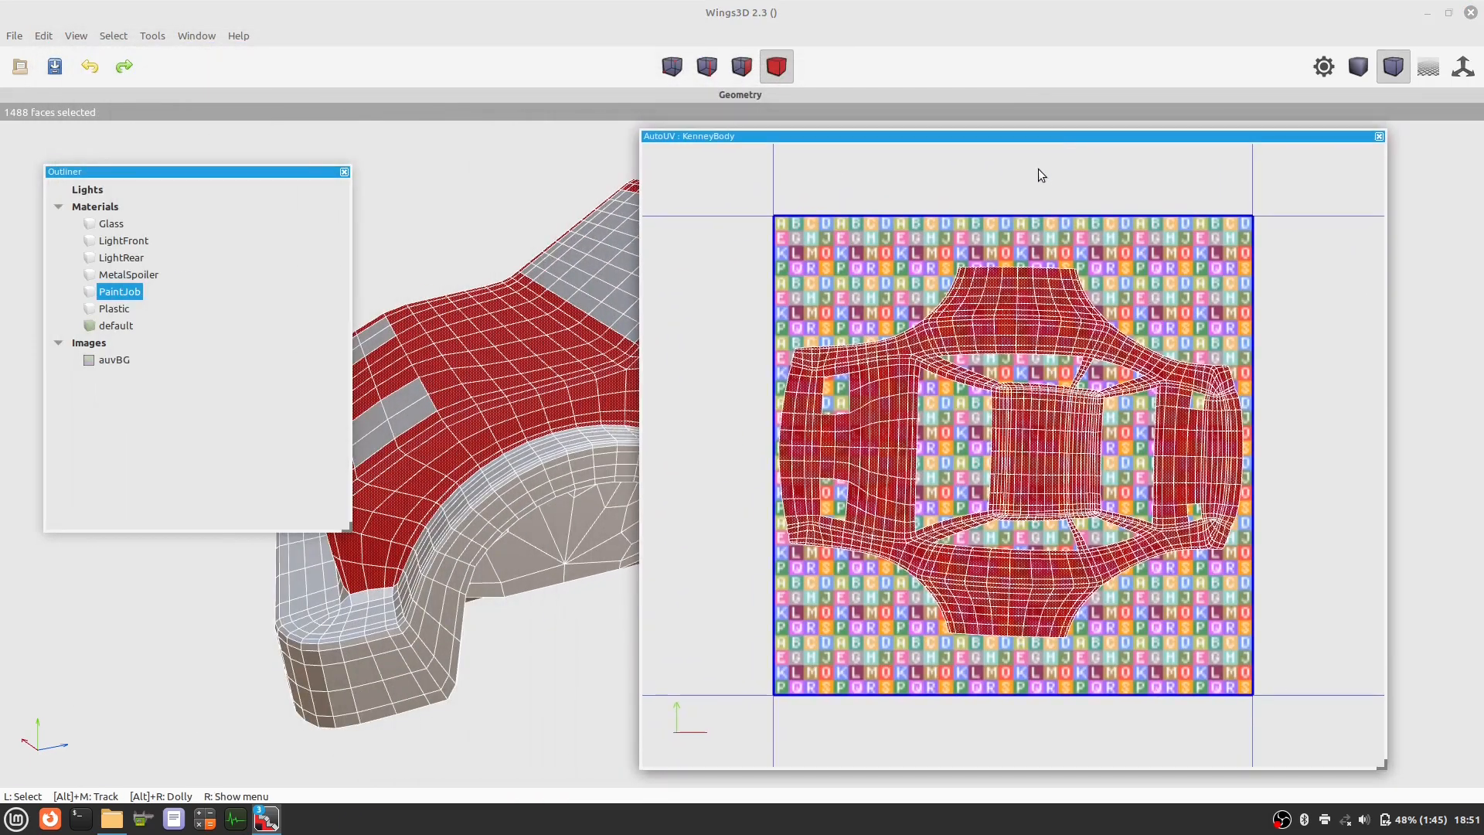
- Dismiss the UV chart menu and deselect all charts in the AutoUV window
{"action": "right_click", "coordinate": [1040, 174]}
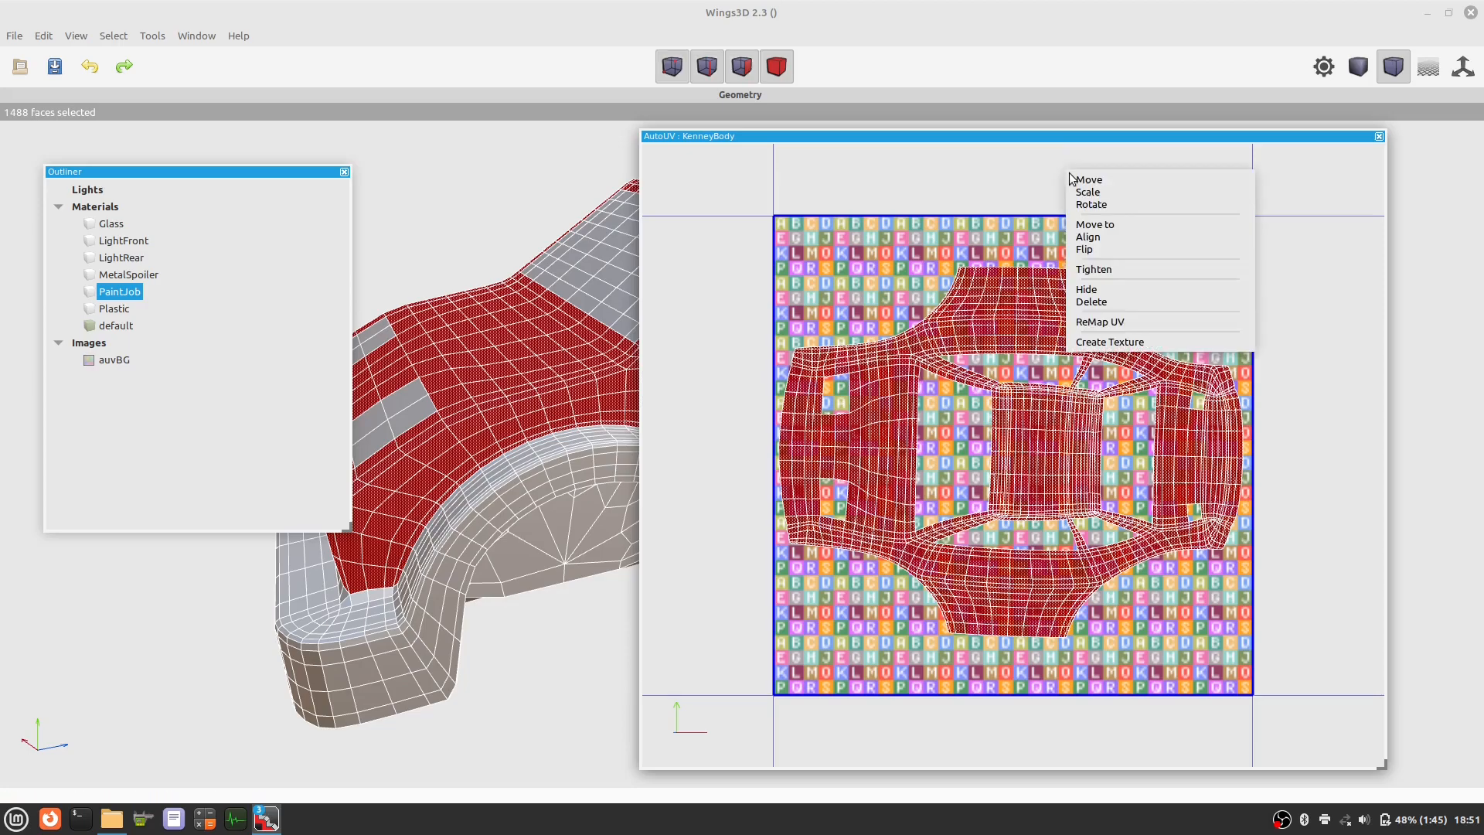
{"action": "left_click", "coordinate": [1023, 191]}
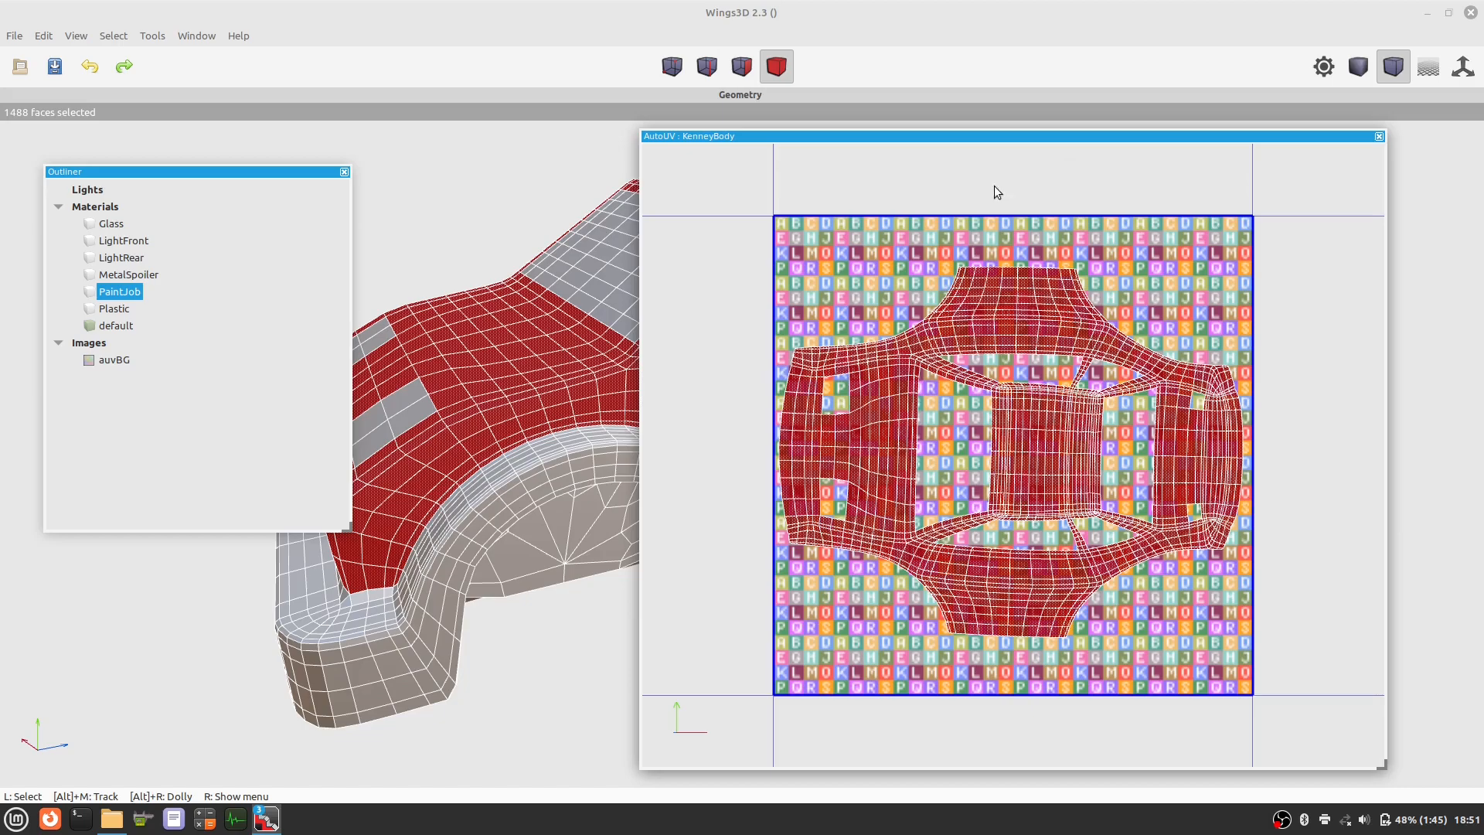
{"action": "left_click", "coordinate": [113, 36]}
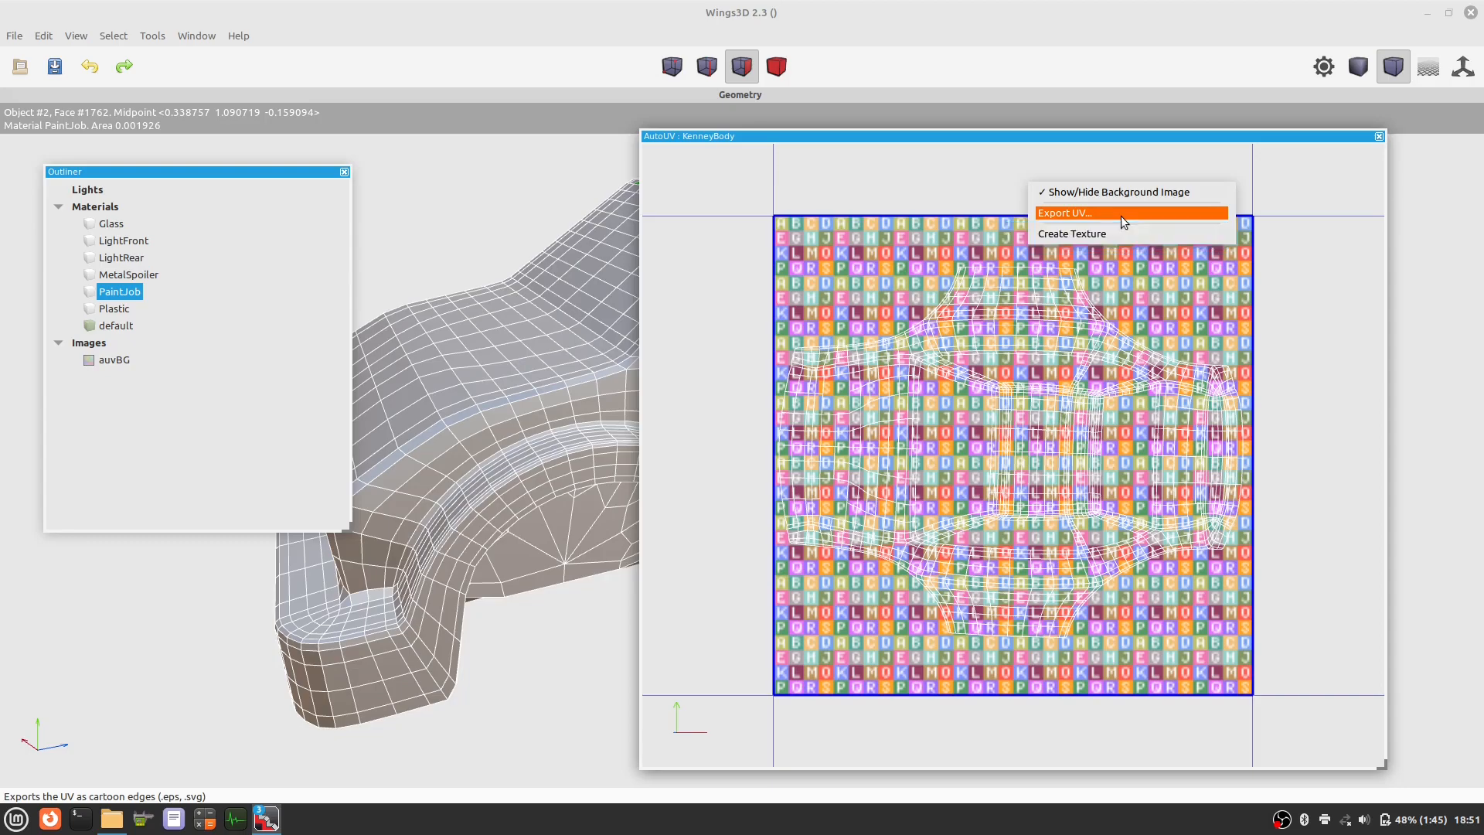
- Set up Export UV as an SVG with Edge export style, reaching the Textures save dialog
{"action": "left_click", "coordinate": [1087, 213]}
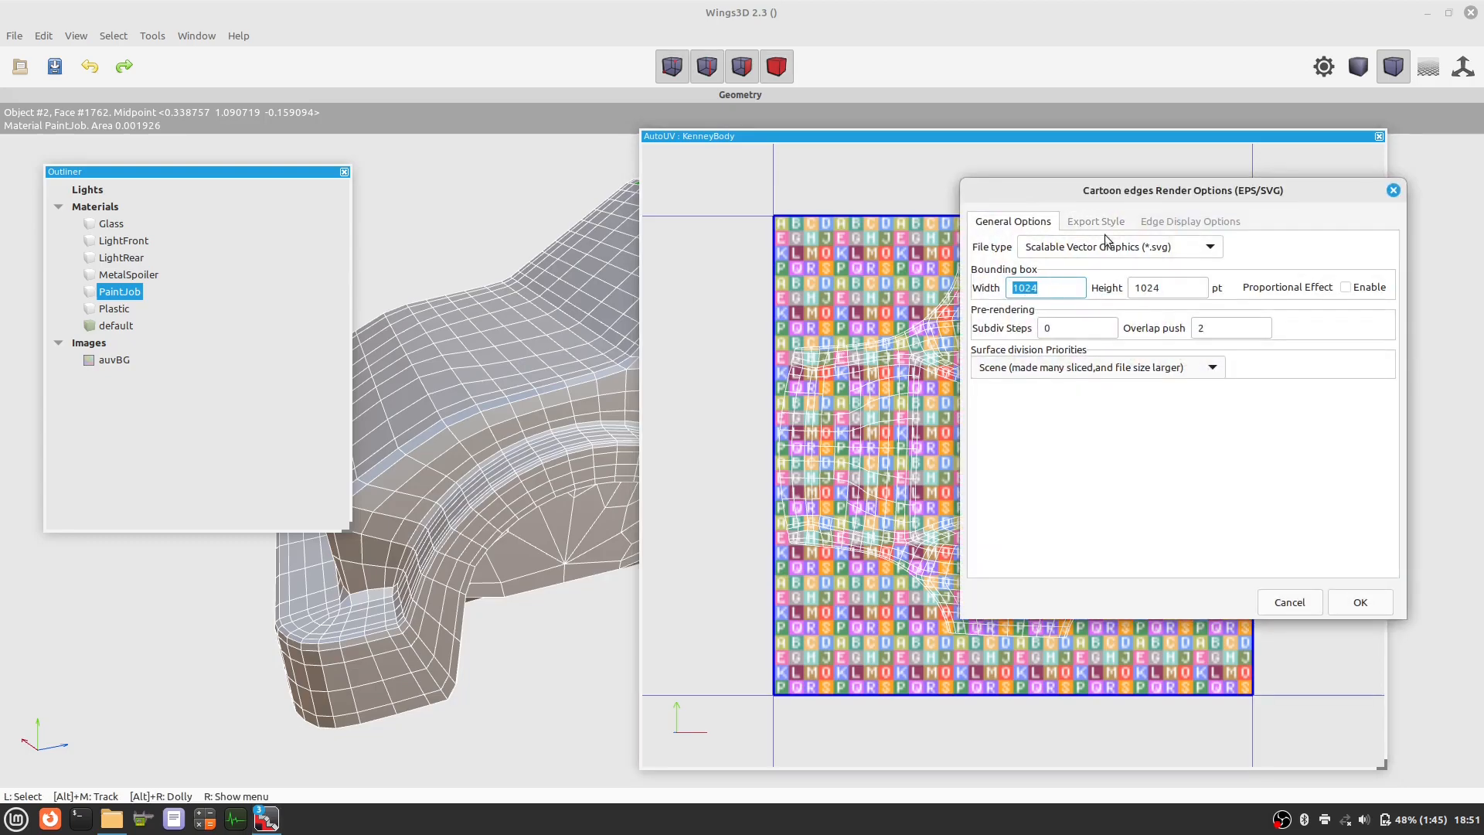
{"action": "left_click", "coordinate": [1095, 221]}
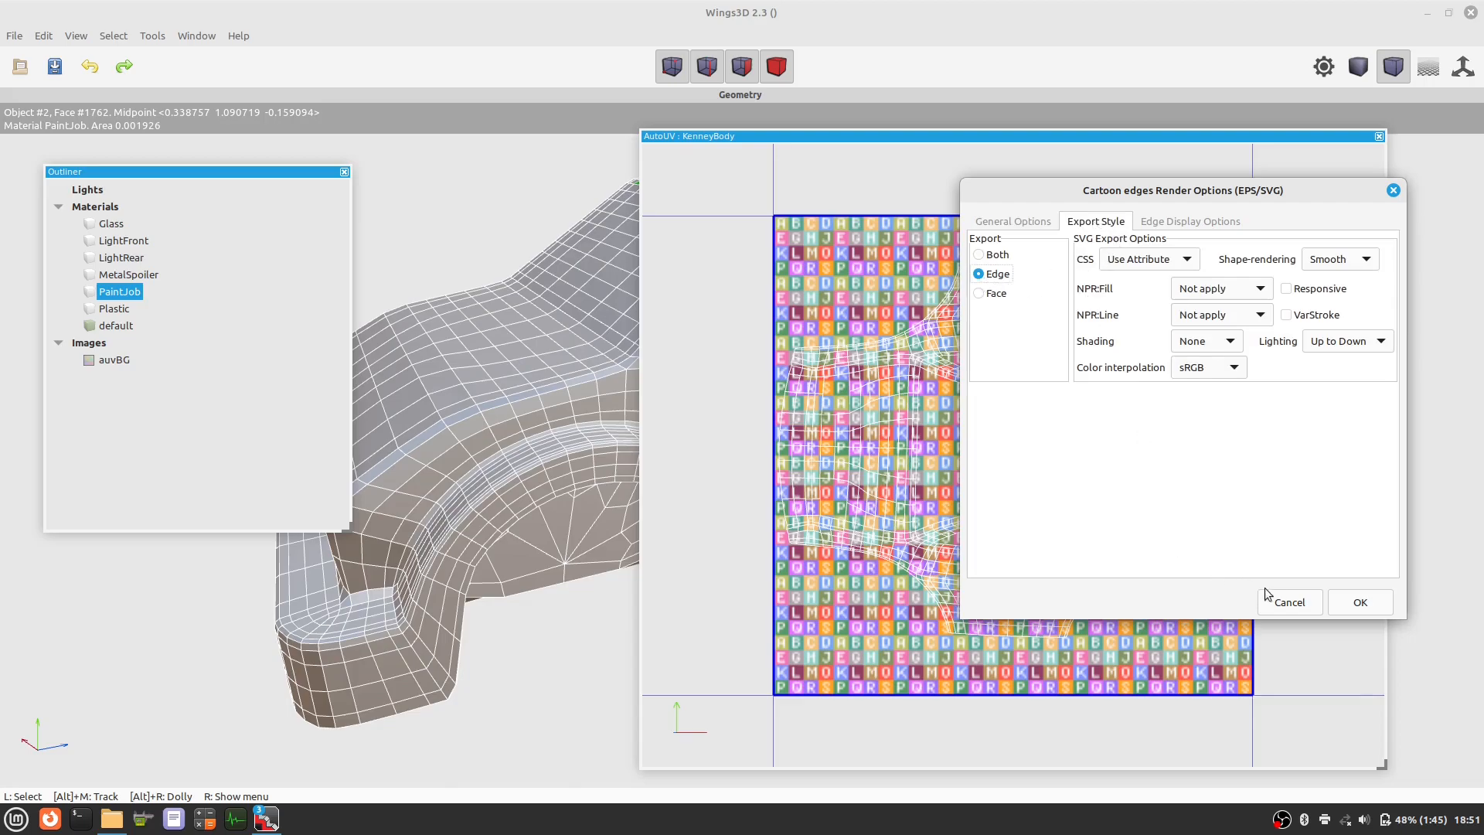
{"action": "left_click", "coordinate": [1359, 602]}
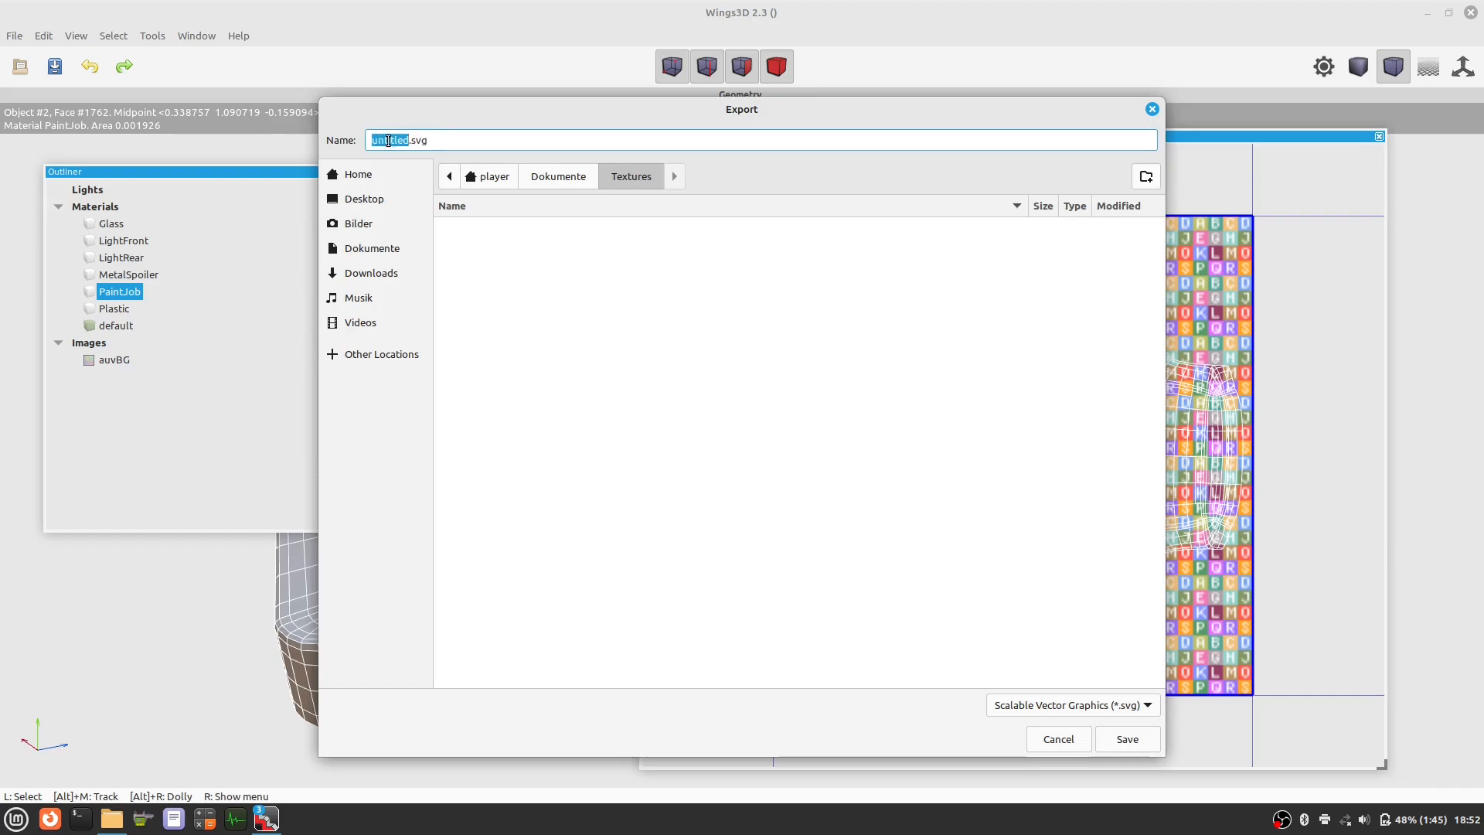
- Save the UV edge layout as texture.svg in the Textures folder
{"action": "type", "text": "textur"}
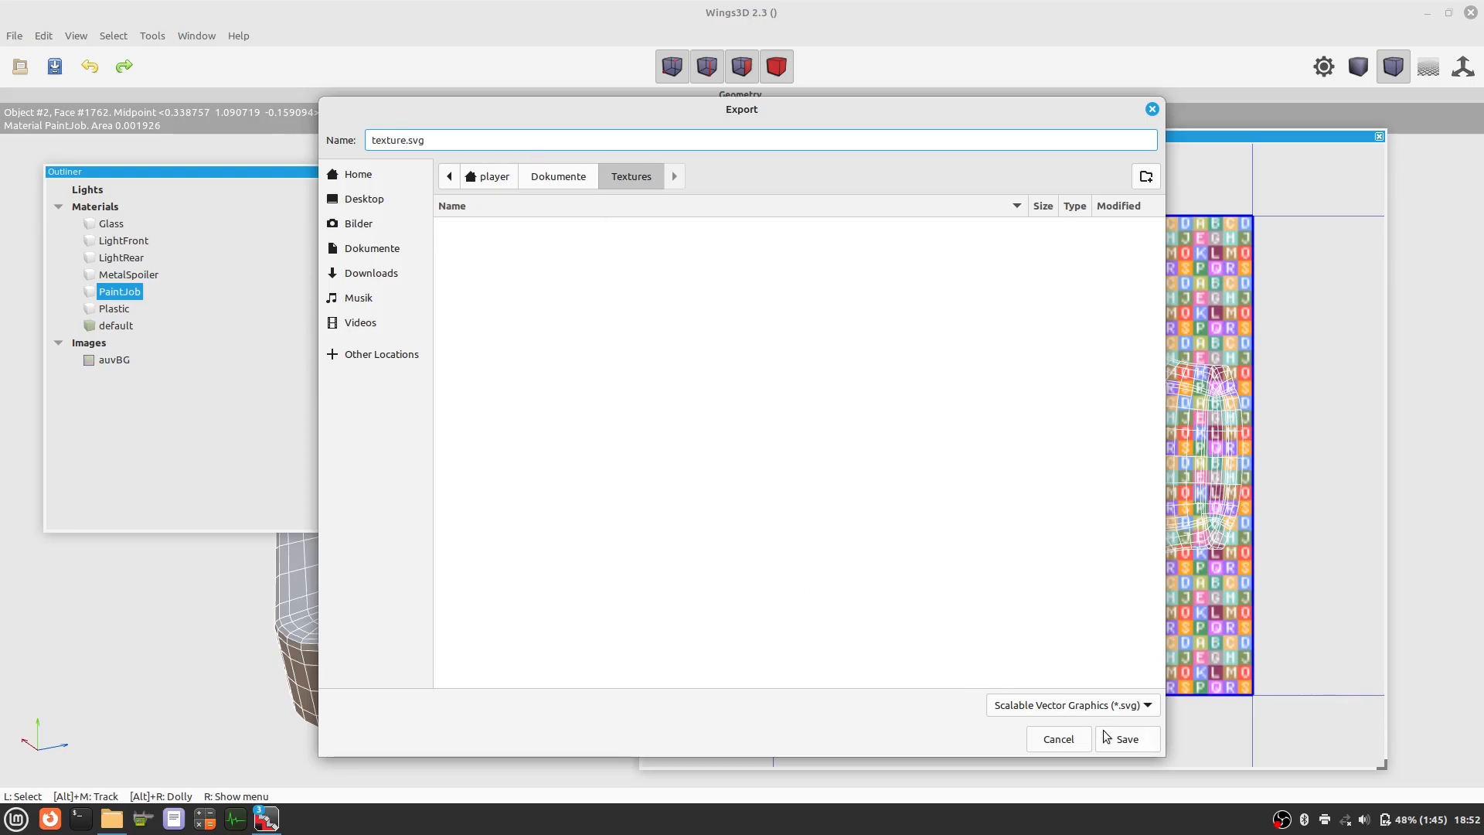
{"action": "left_click", "coordinate": [1127, 738]}
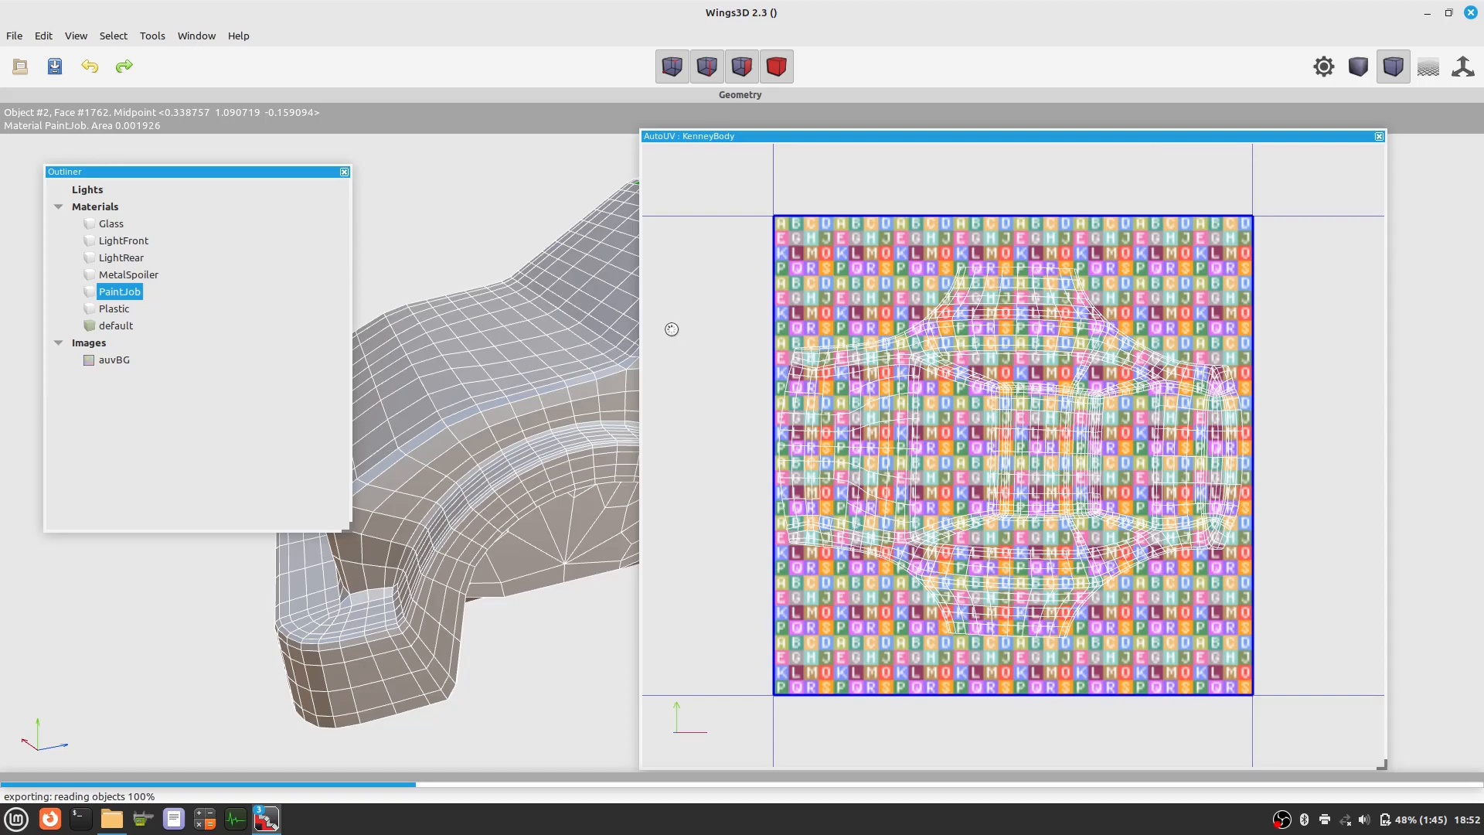
{"action": "mouse_move", "coordinate": [687, 281]}
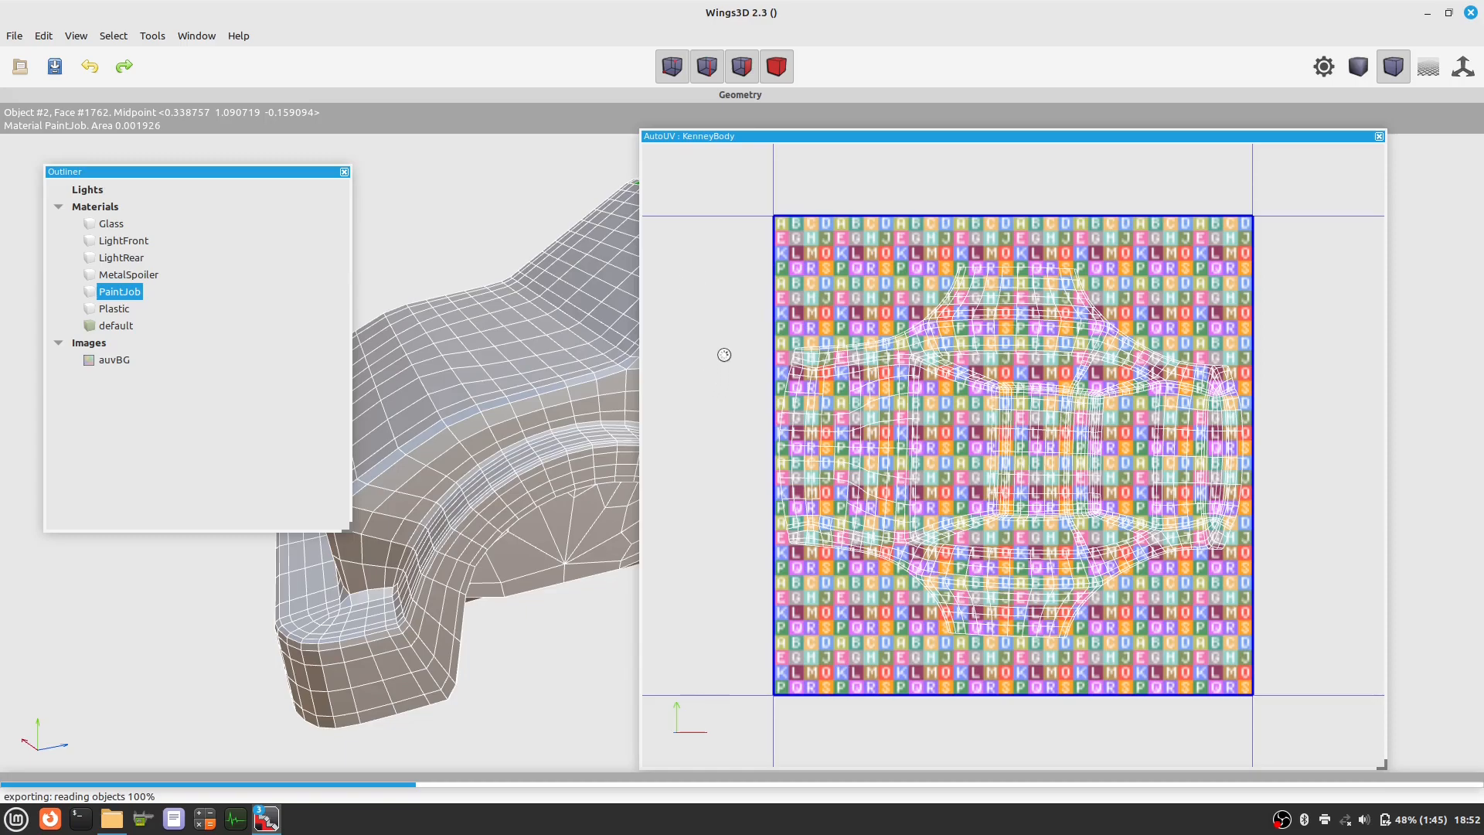
{"action": "left_click", "coordinate": [741, 65]}
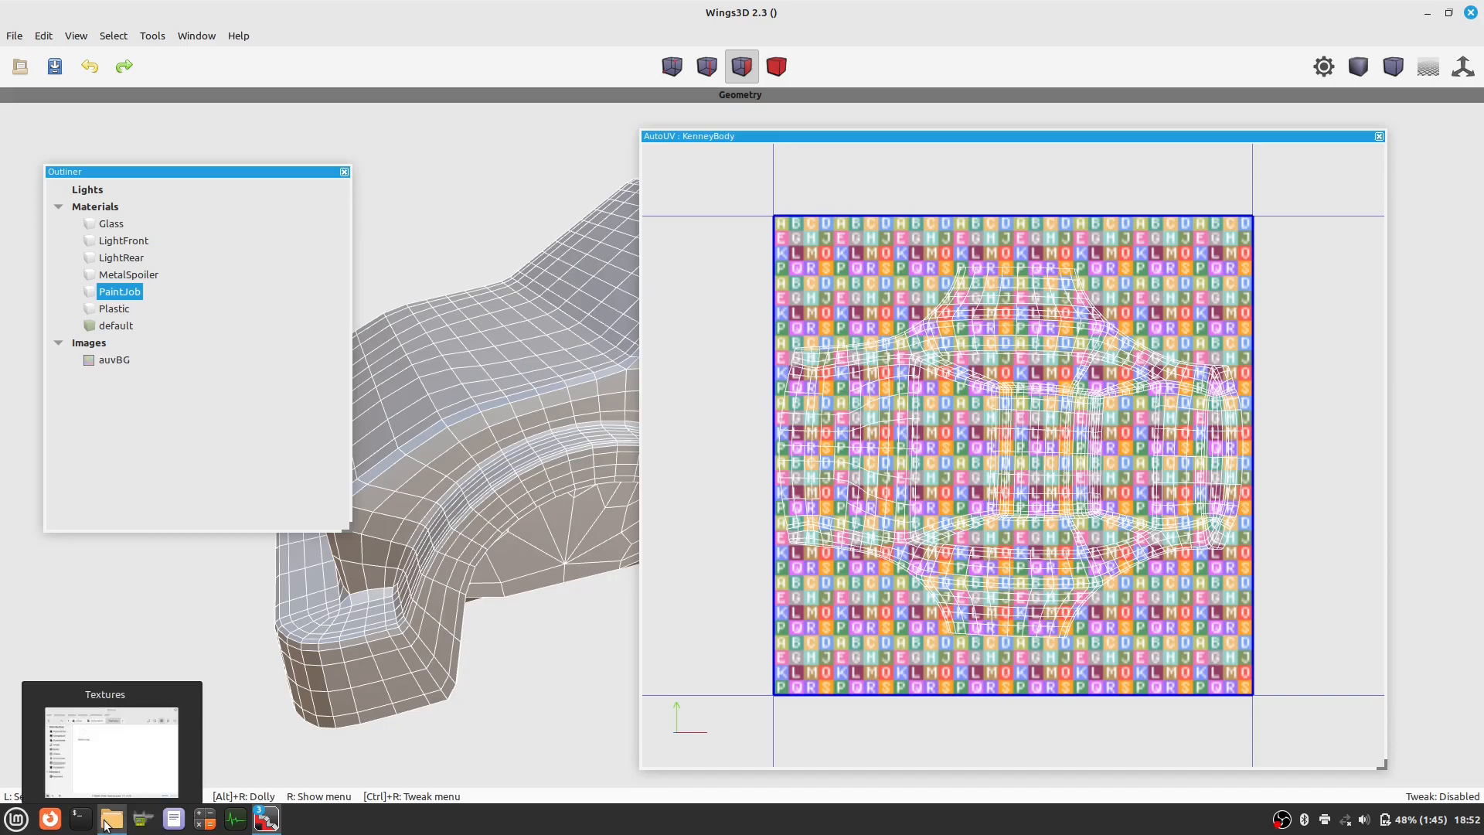
- Preview texture.svg from Nemo, then close the viewer, Nemo and the AutoUV window
{"action": "left_click", "coordinate": [111, 817]}
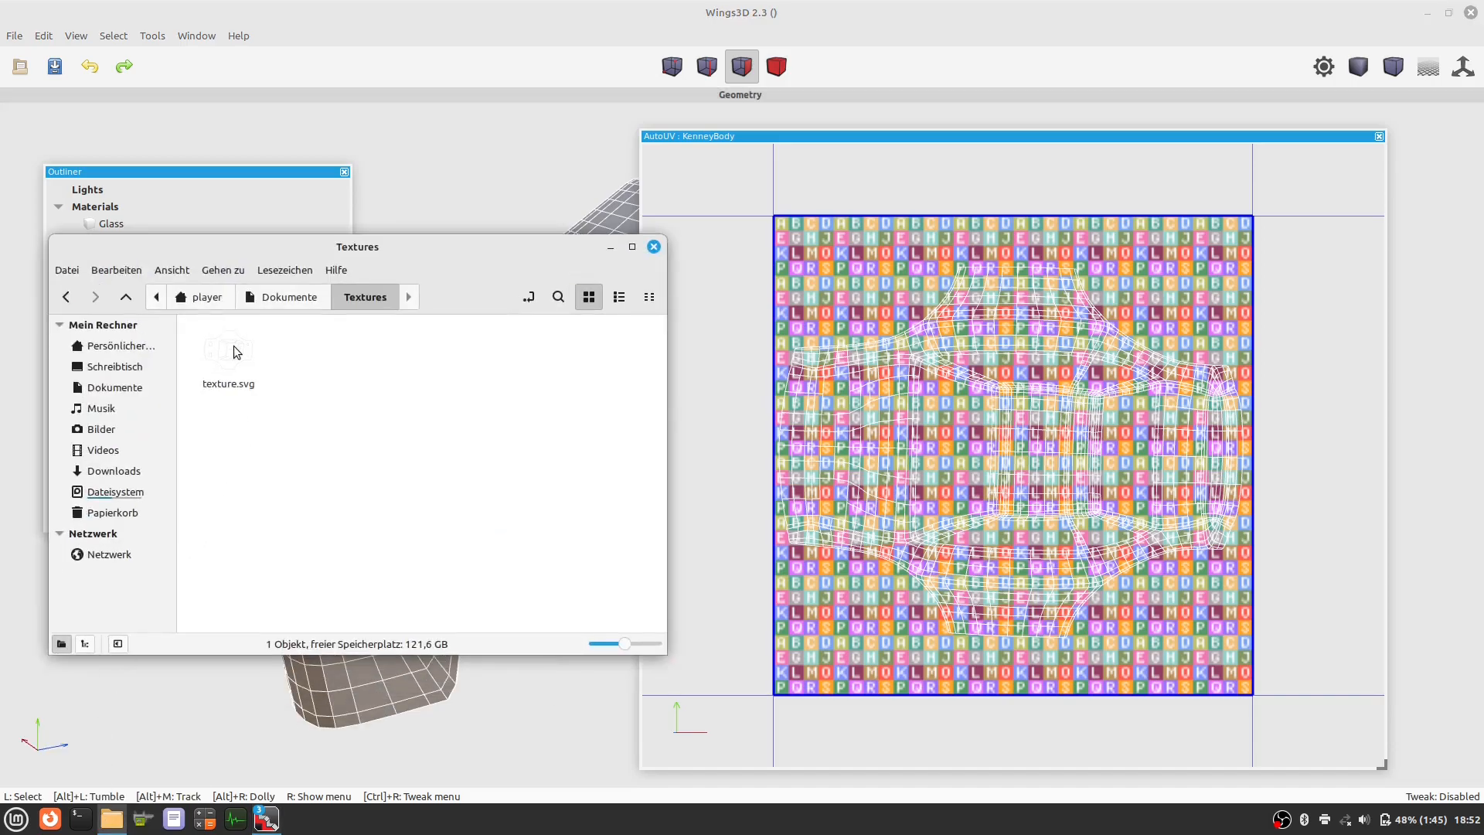
{"action": "double_click", "coordinate": [228, 353]}
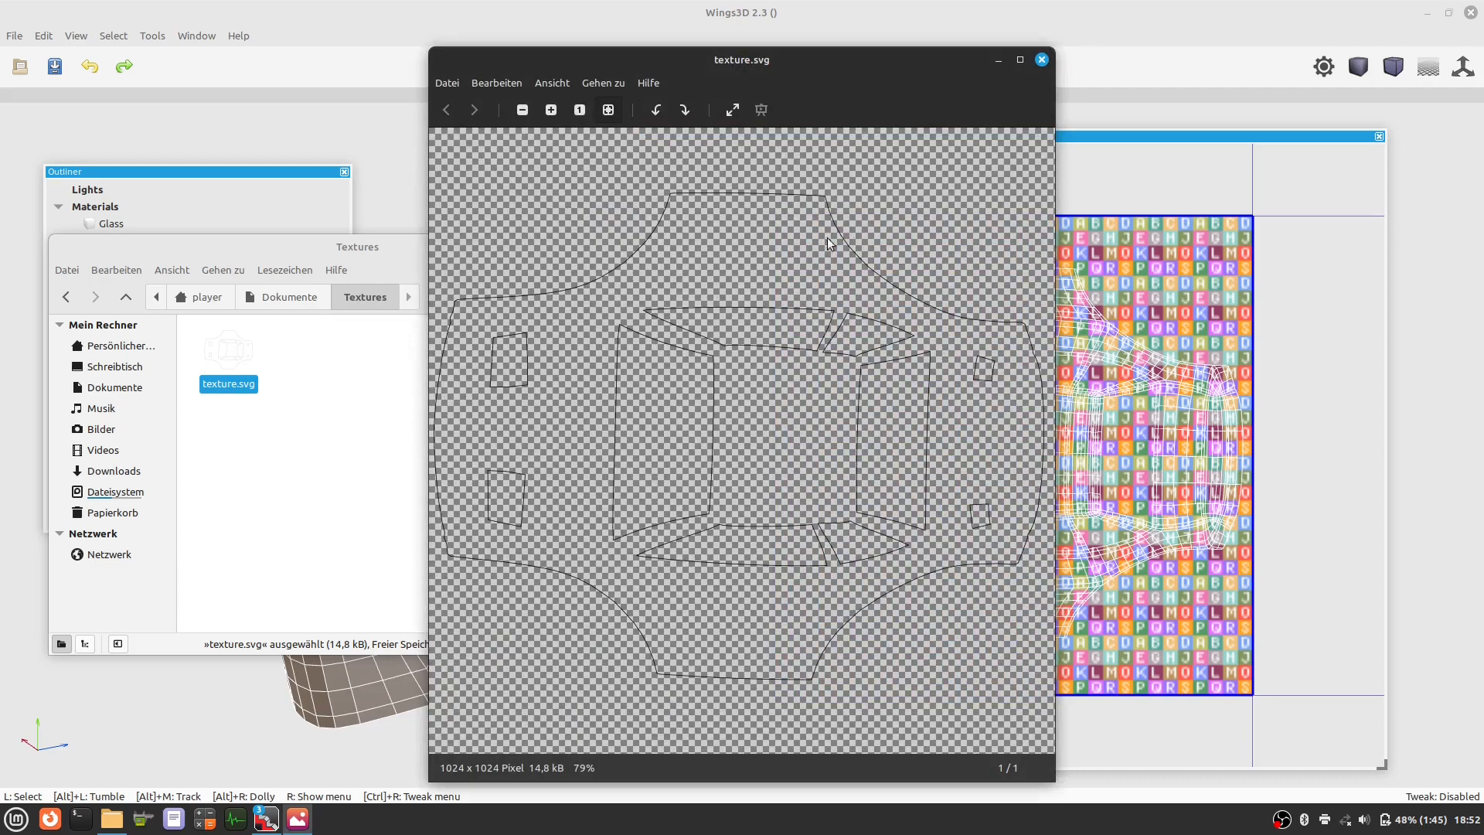
{"action": "left_click", "coordinate": [1041, 58]}
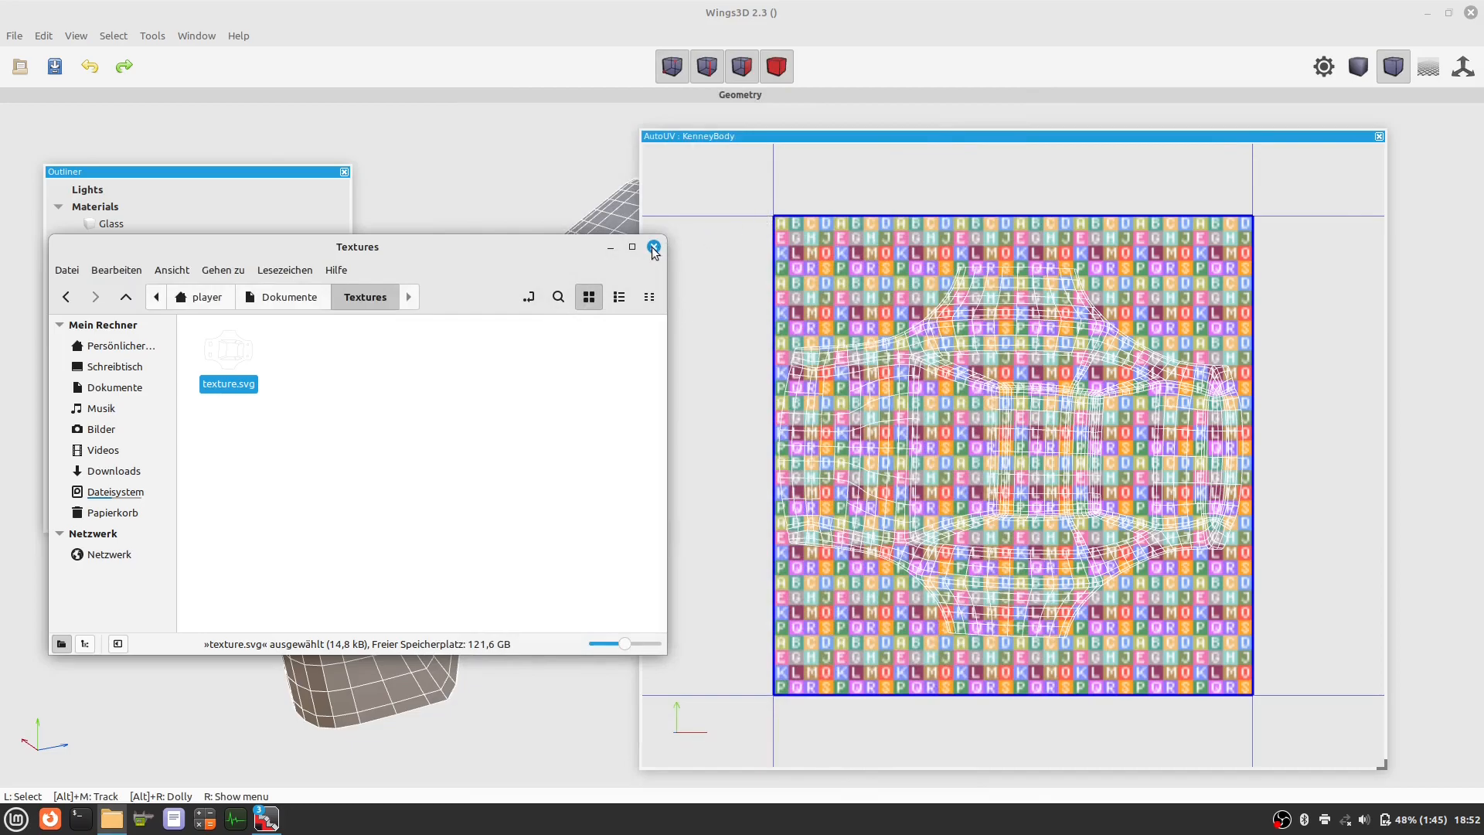
{"action": "left_click", "coordinate": [653, 247]}
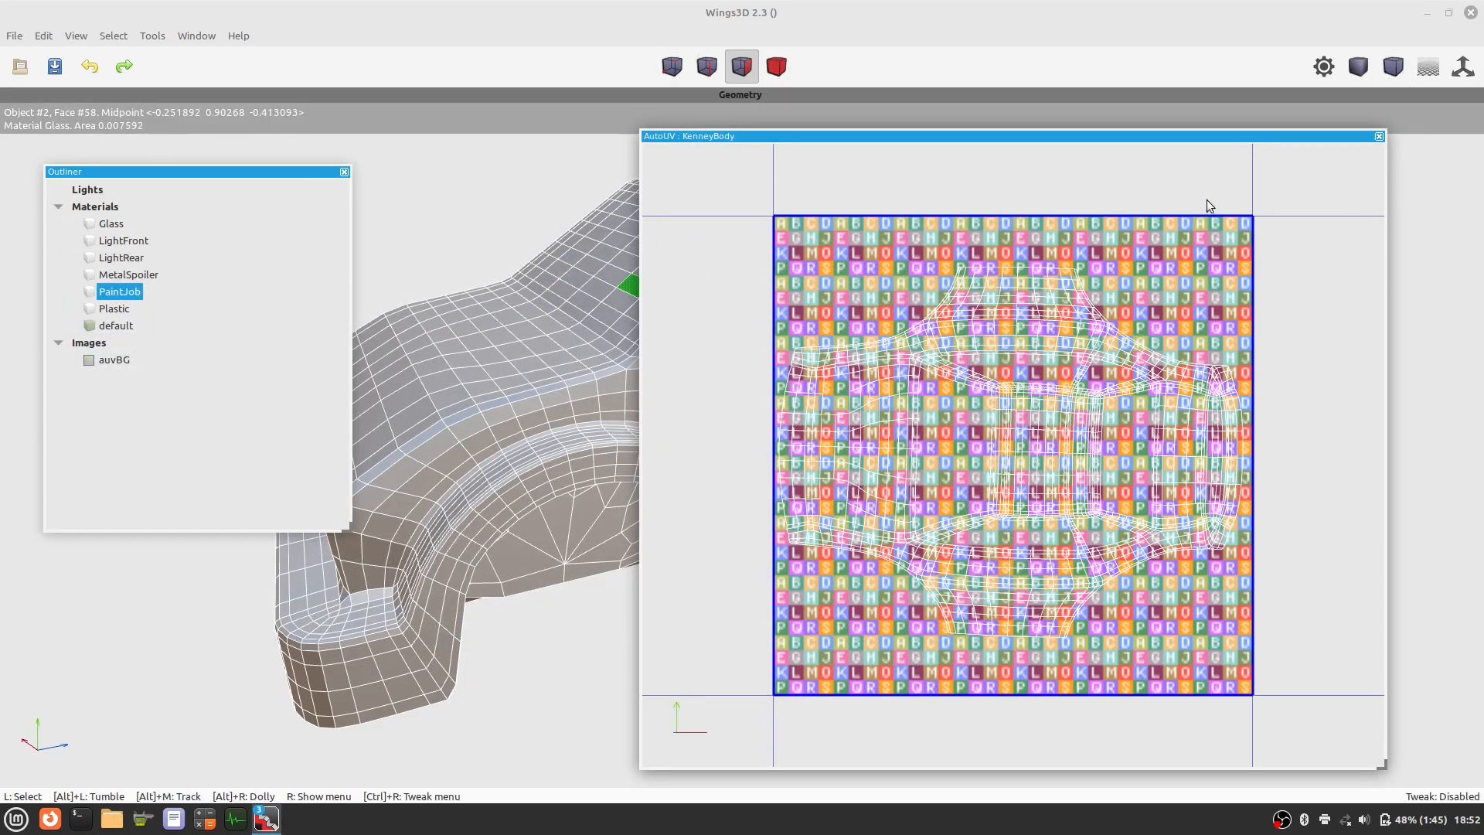
{"action": "left_click", "coordinate": [1378, 136]}
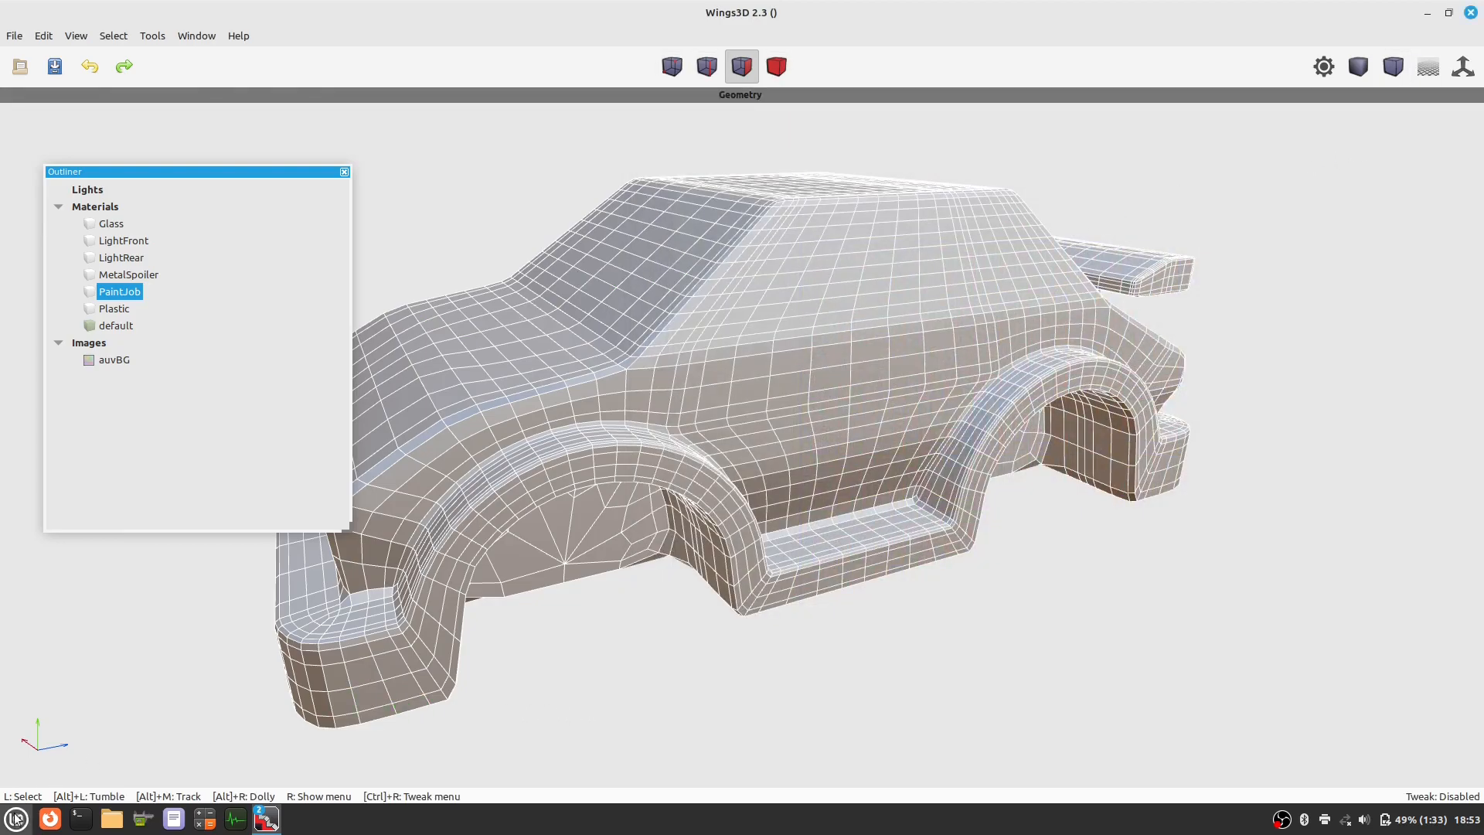
- Launch Krita from the Mint menu's Grafik category
{"action": "left_click", "coordinate": [12, 818]}
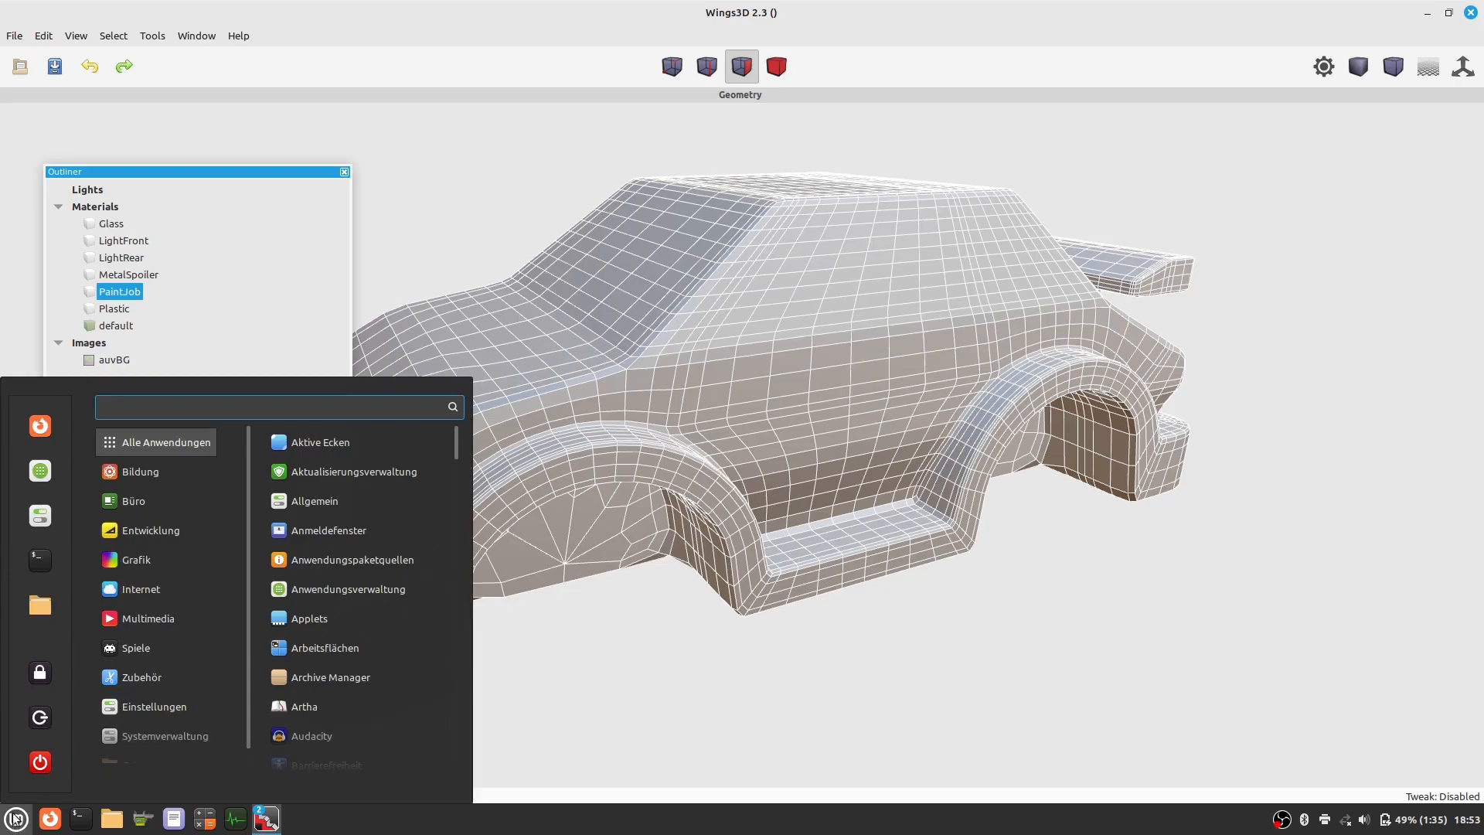
{"action": "left_click", "coordinate": [136, 560]}
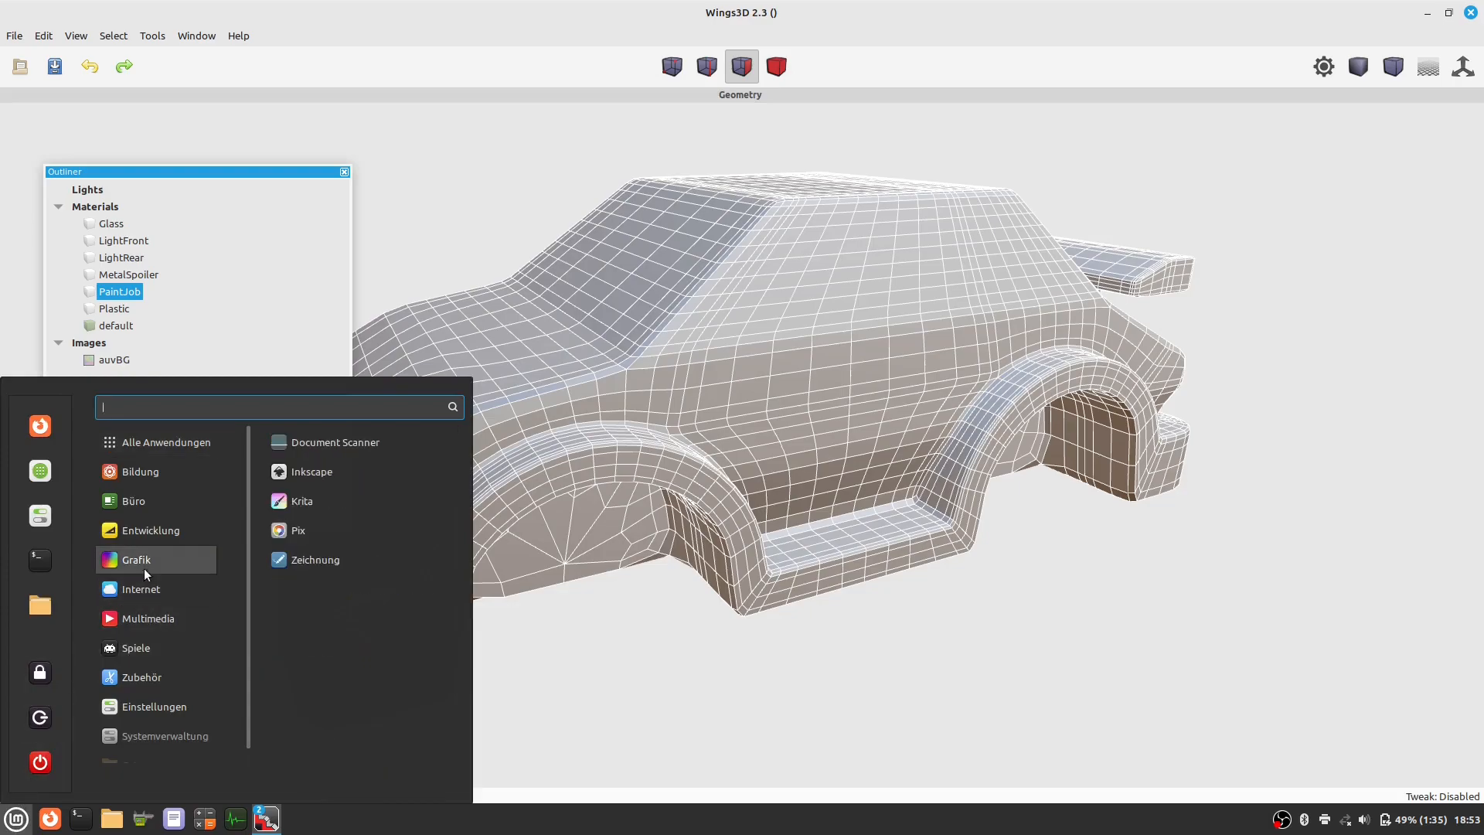
{"action": "mouse_move", "coordinate": [345, 480]}
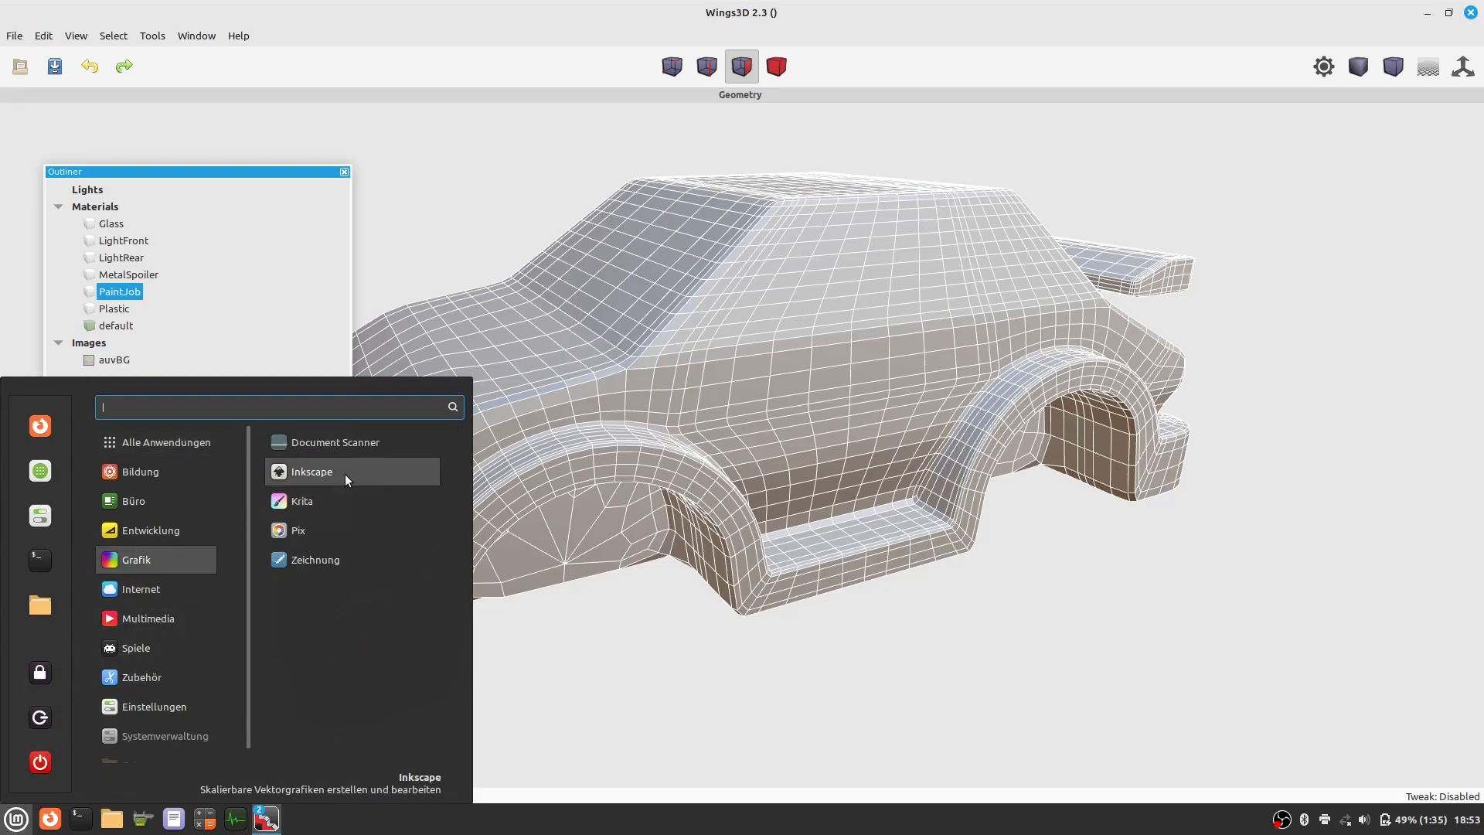
{"action": "key", "text": "Escape"}
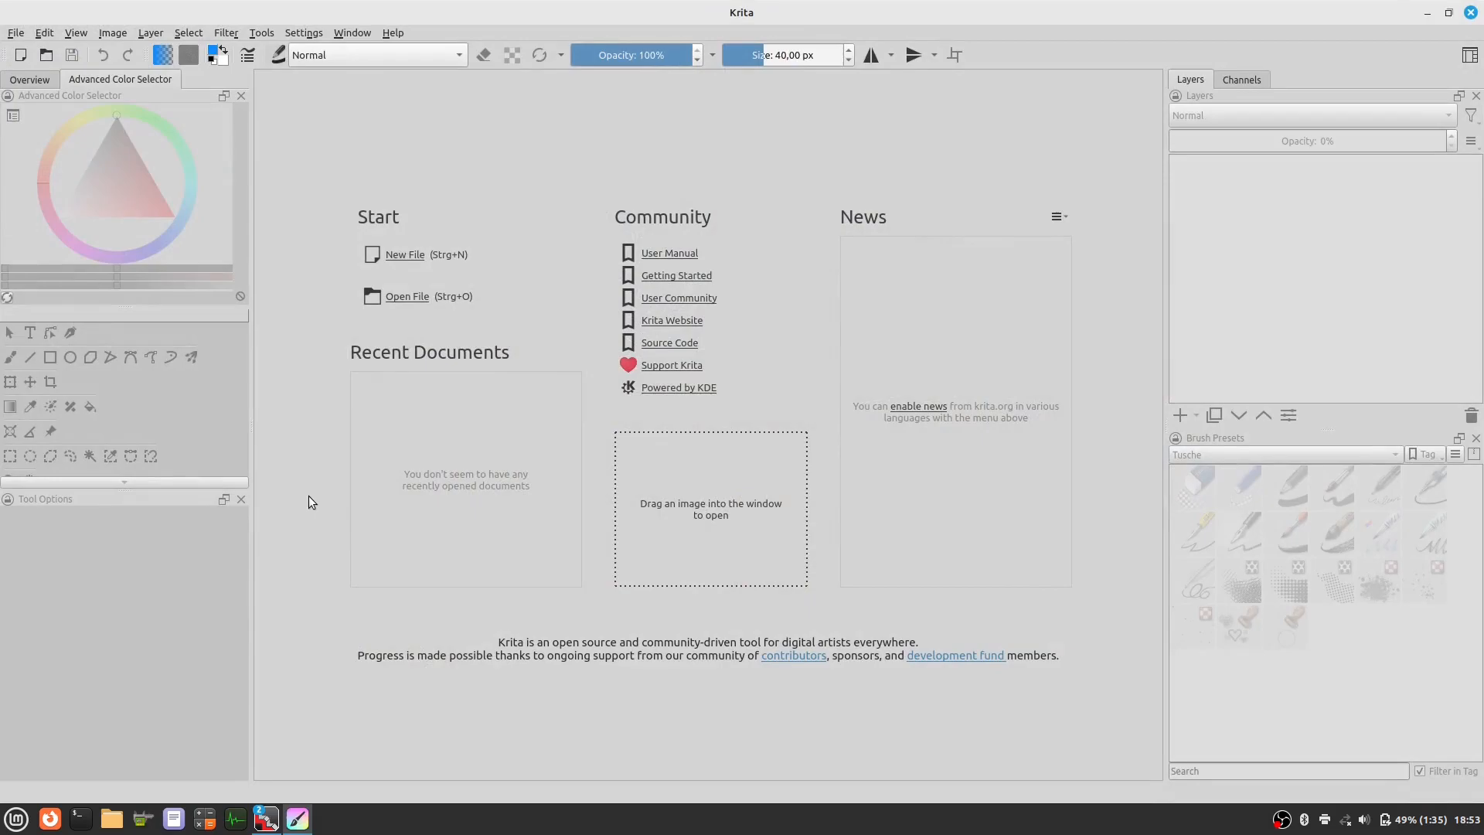
{"action": "mouse_move", "coordinate": [112, 800]}
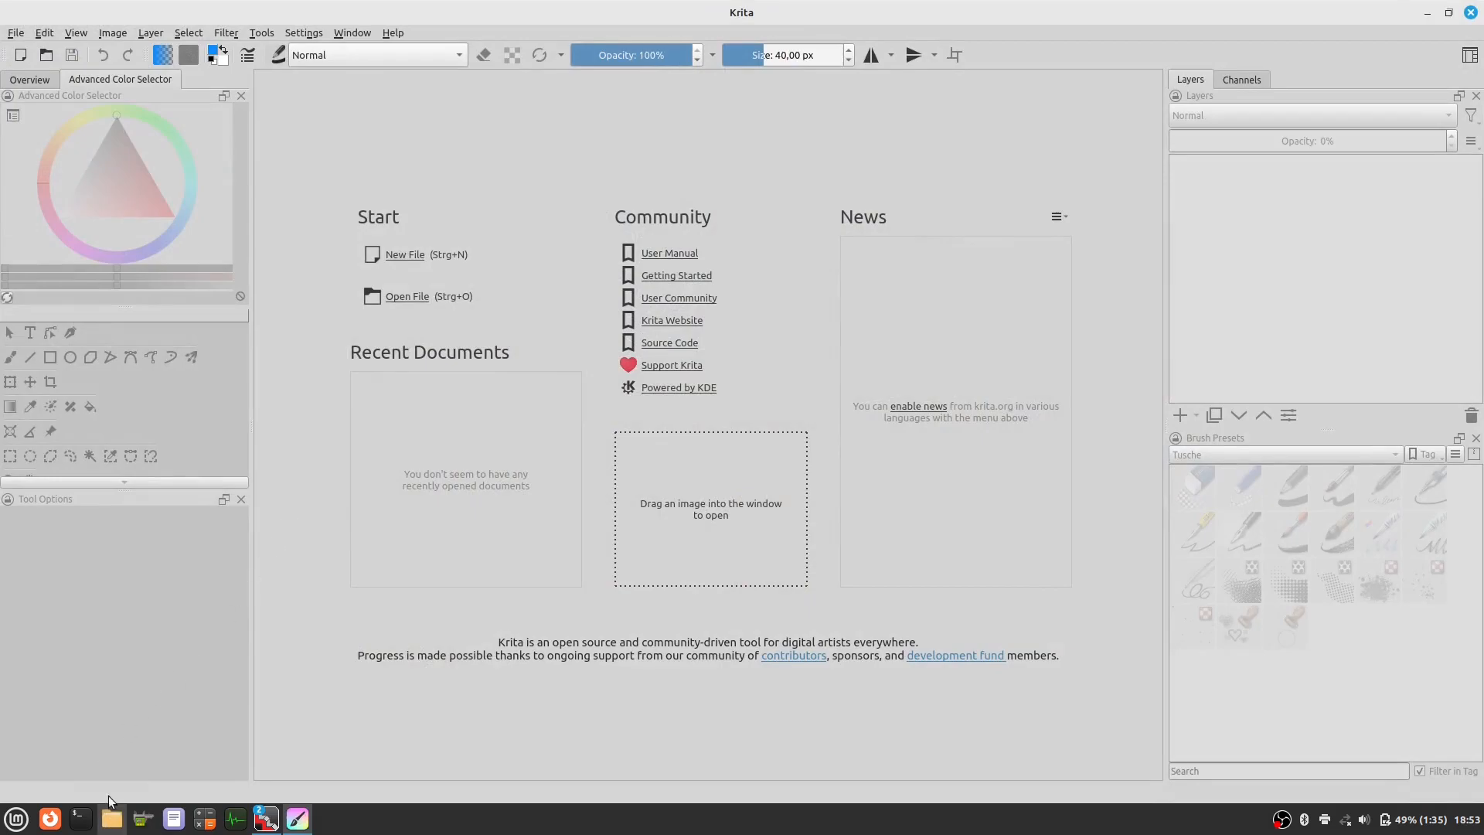
- Open texture.svg from the Textures folder in Krita at 1024 resolution
{"action": "left_click", "coordinate": [112, 818]}
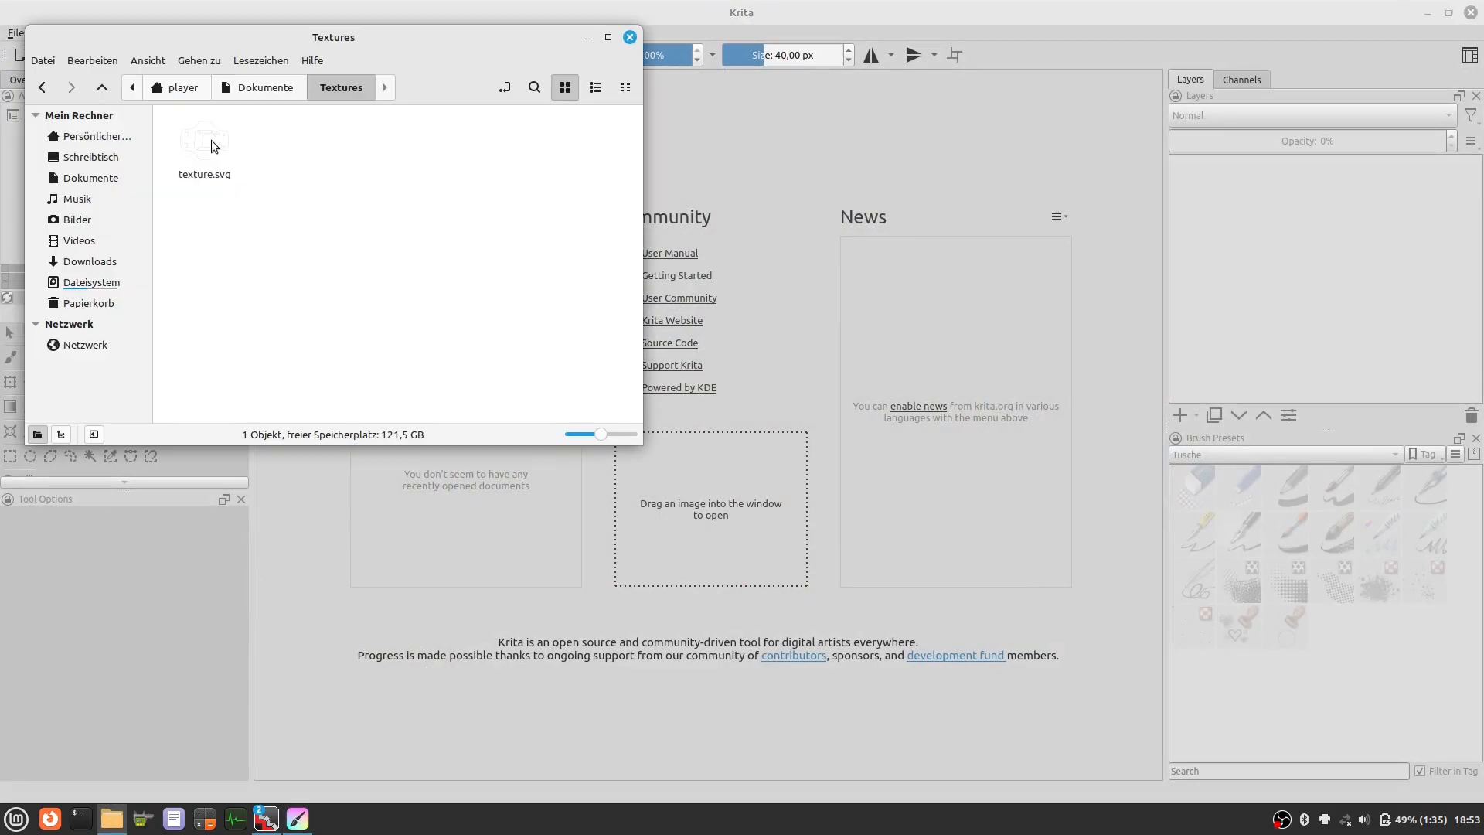
{"action": "left_click", "coordinate": [205, 143]}
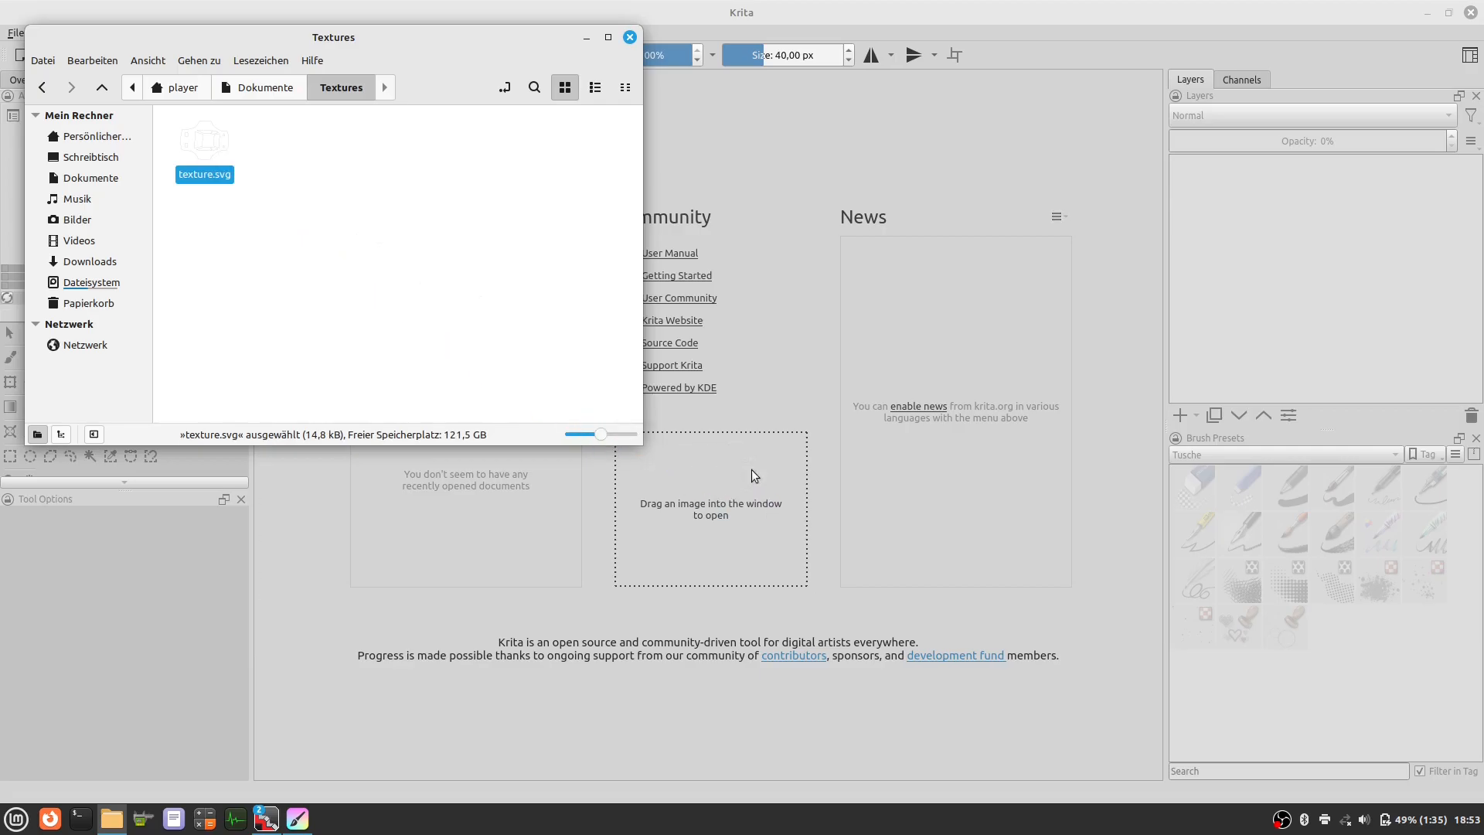
{"action": "double_click", "coordinate": [204, 140]}
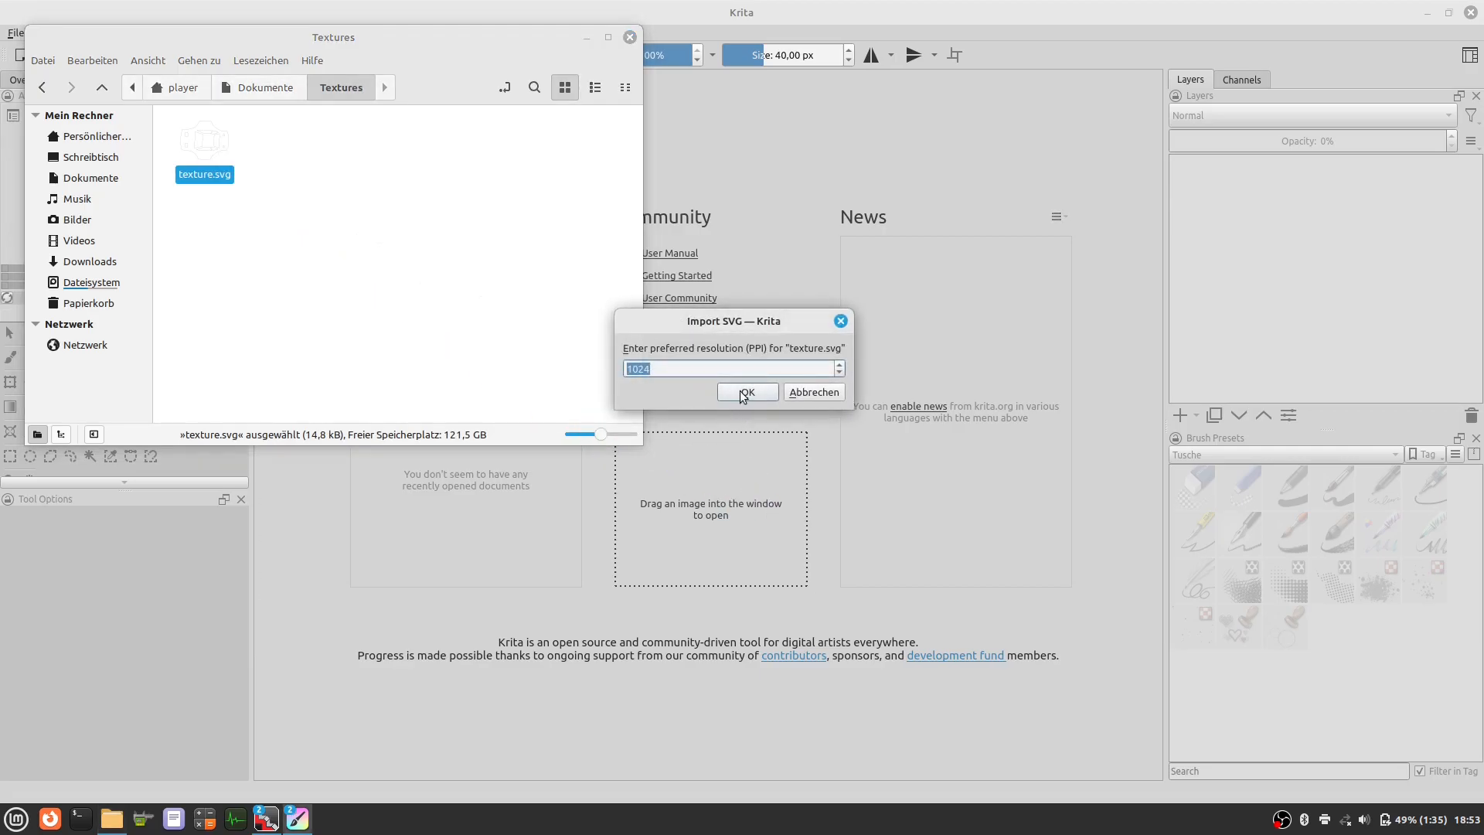
{"action": "left_click", "coordinate": [746, 392]}
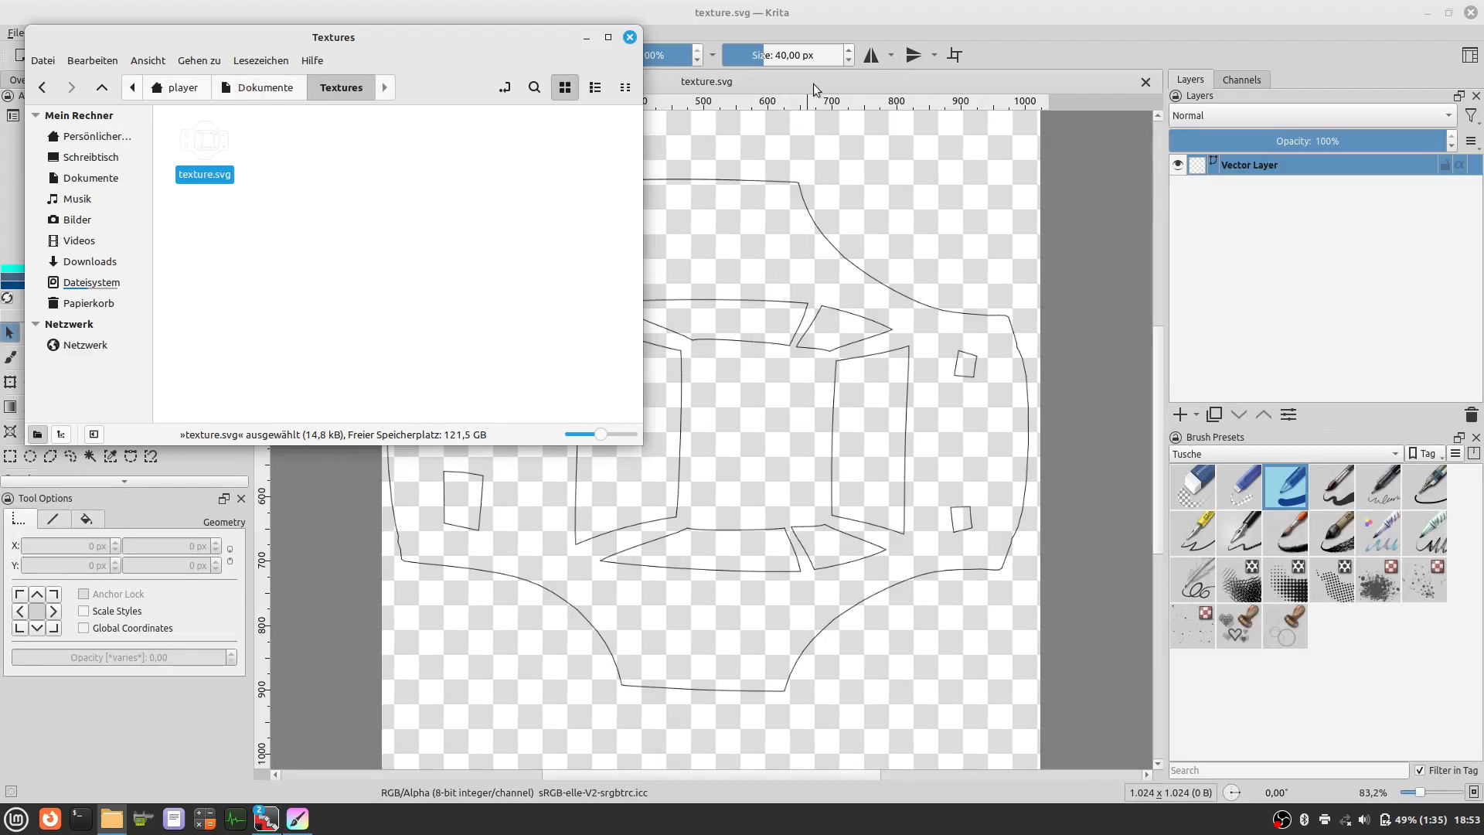
{"action": "left_click", "coordinate": [627, 36]}
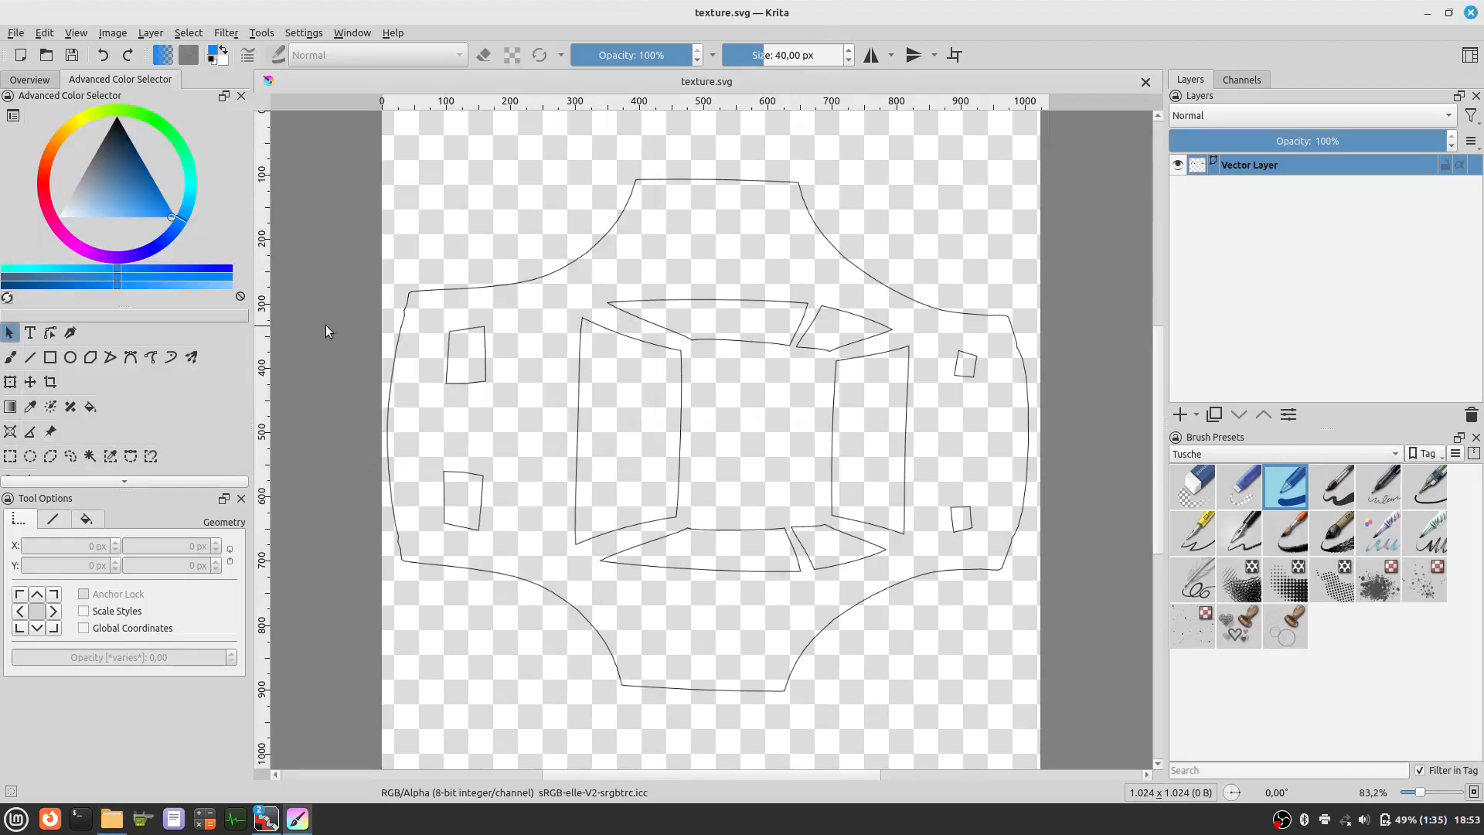
{"action": "mouse_move", "coordinate": [313, 318]}
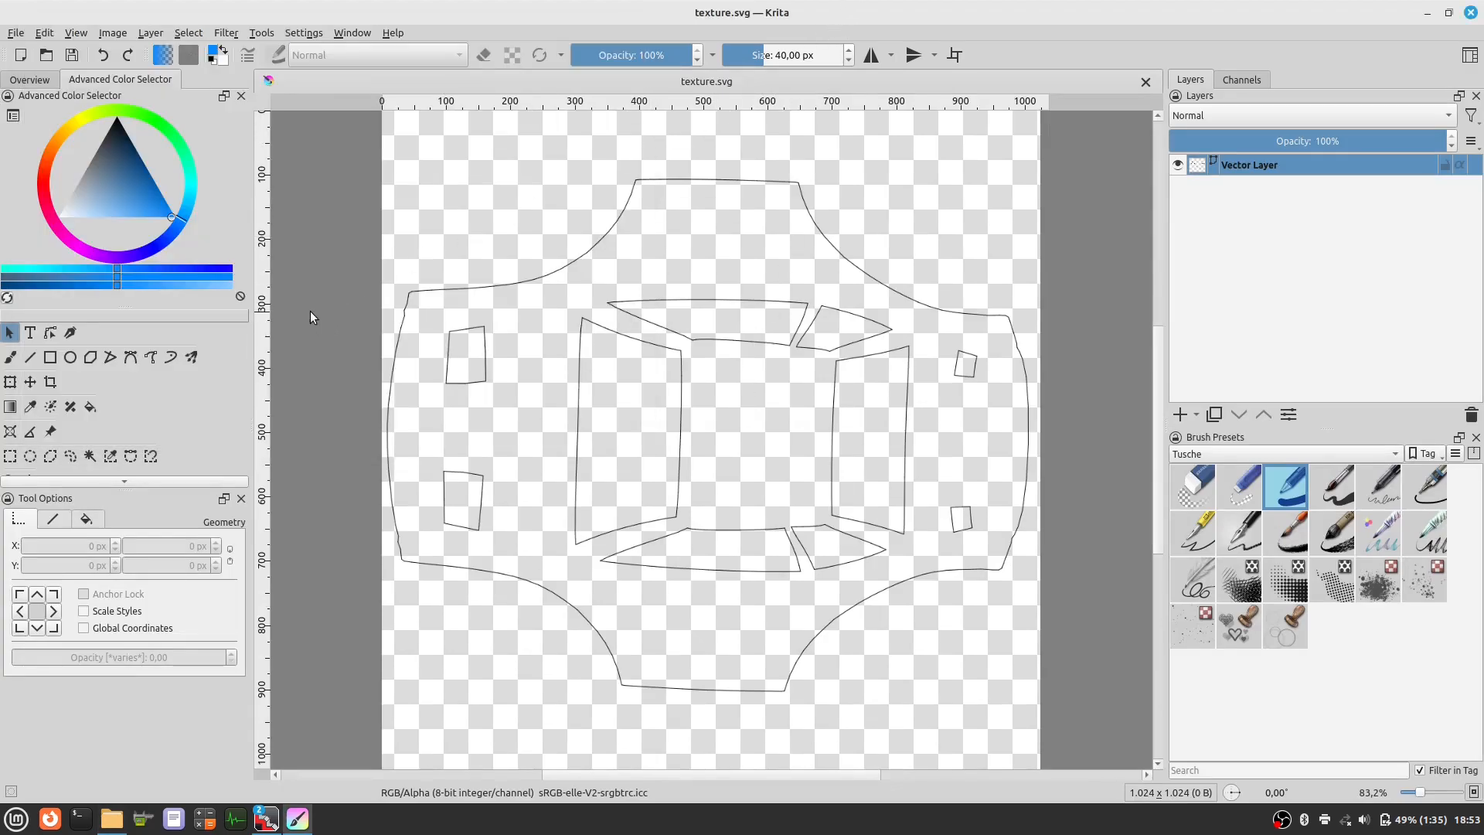
{"action": "mouse_move", "coordinate": [307, 313]}
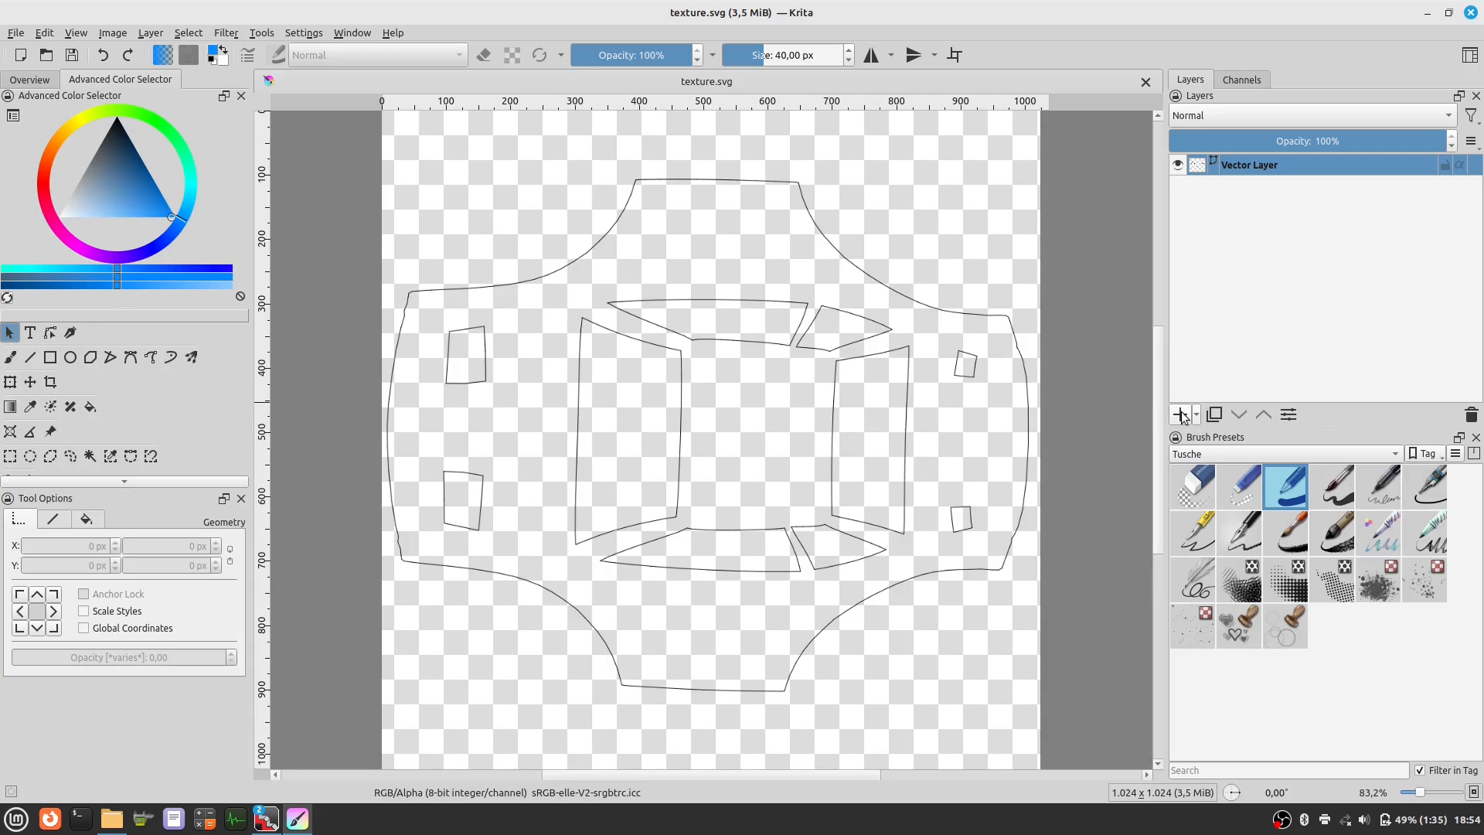
- Add a new paint layer below the outlines and flood-fill it with blue
{"action": "left_click", "coordinate": [1178, 414]}
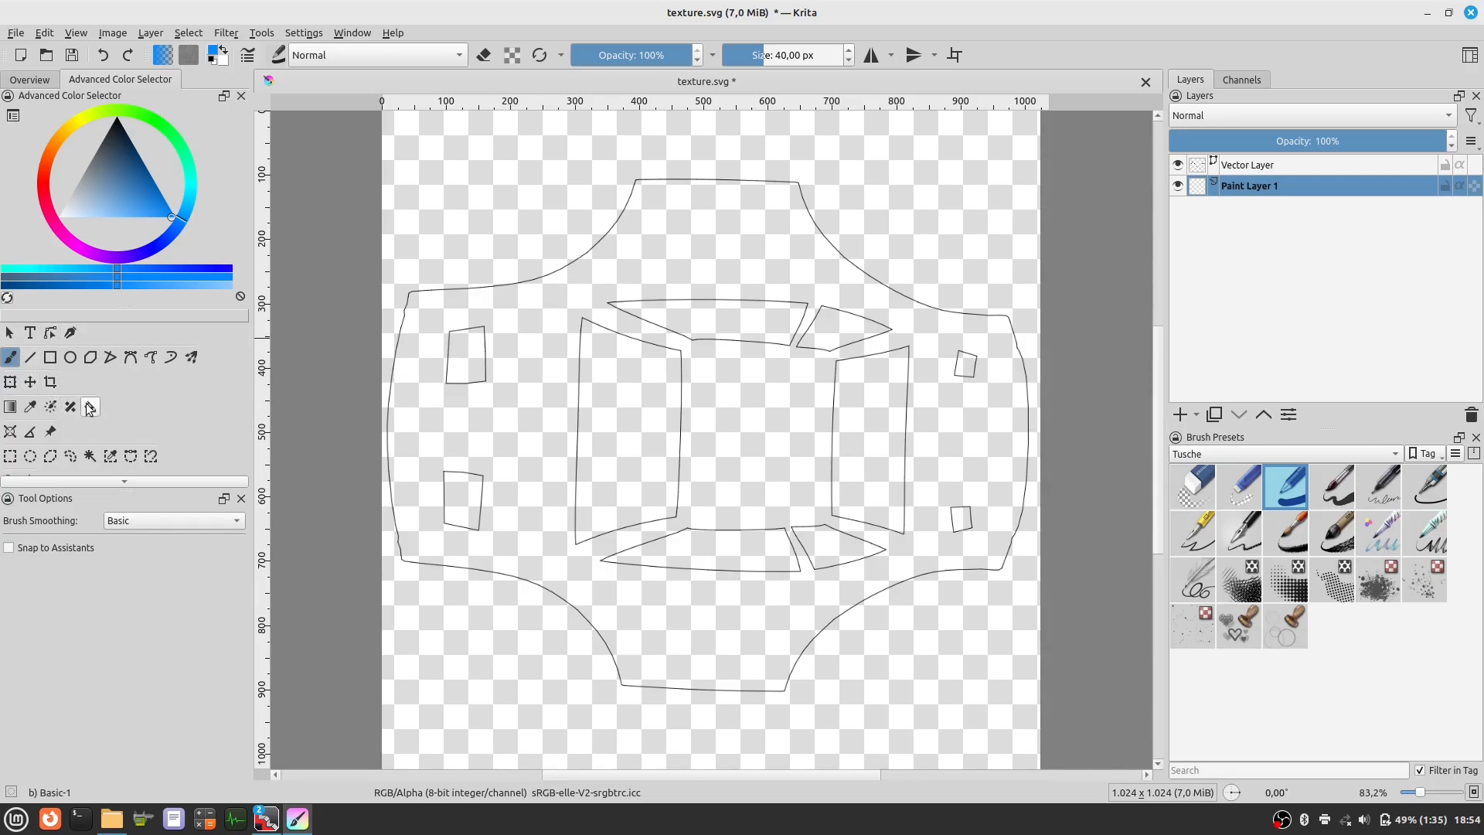
{"action": "left_click", "coordinate": [90, 407]}
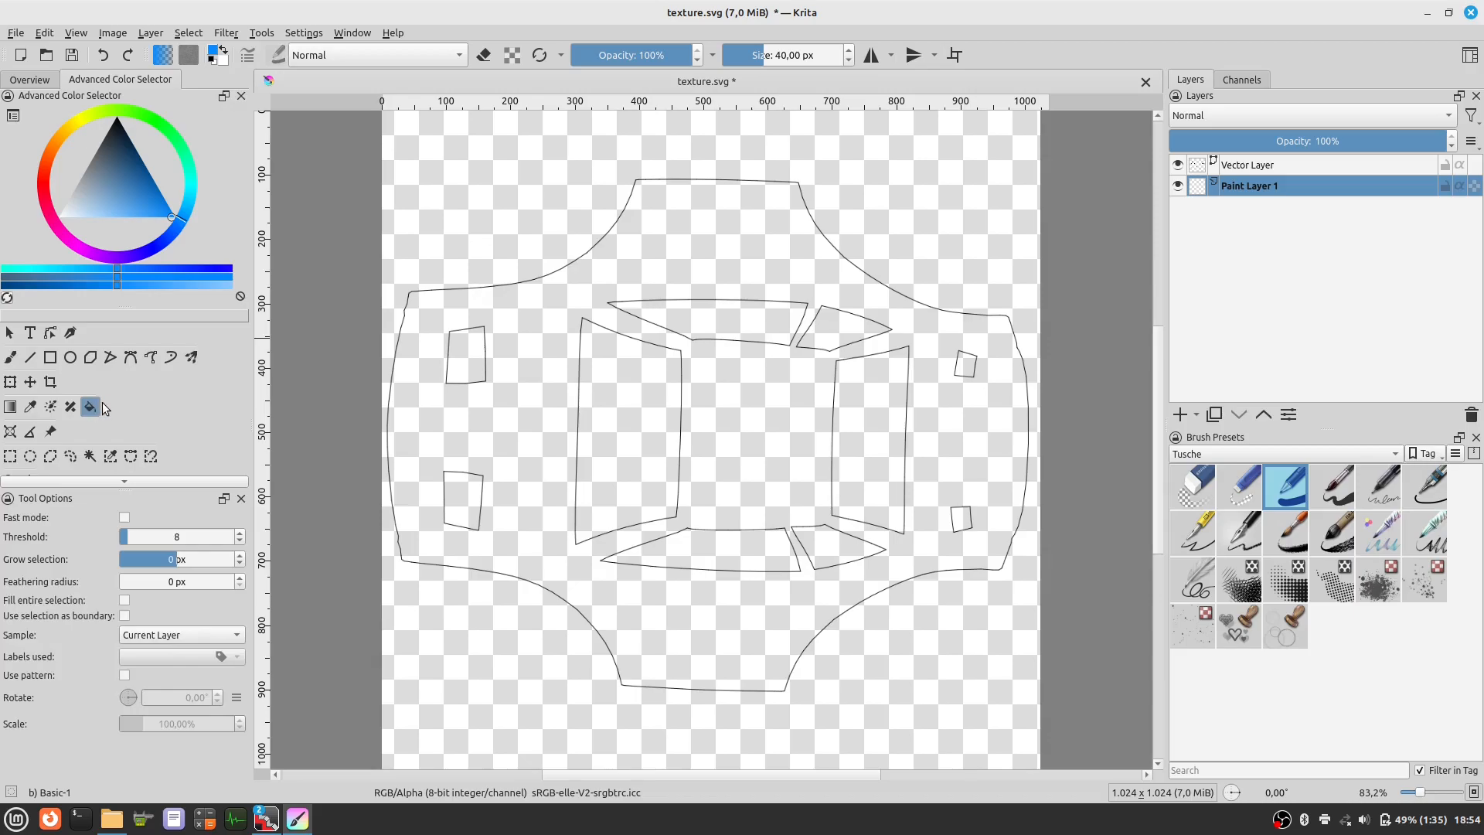
{"action": "left_click", "coordinate": [485, 294]}
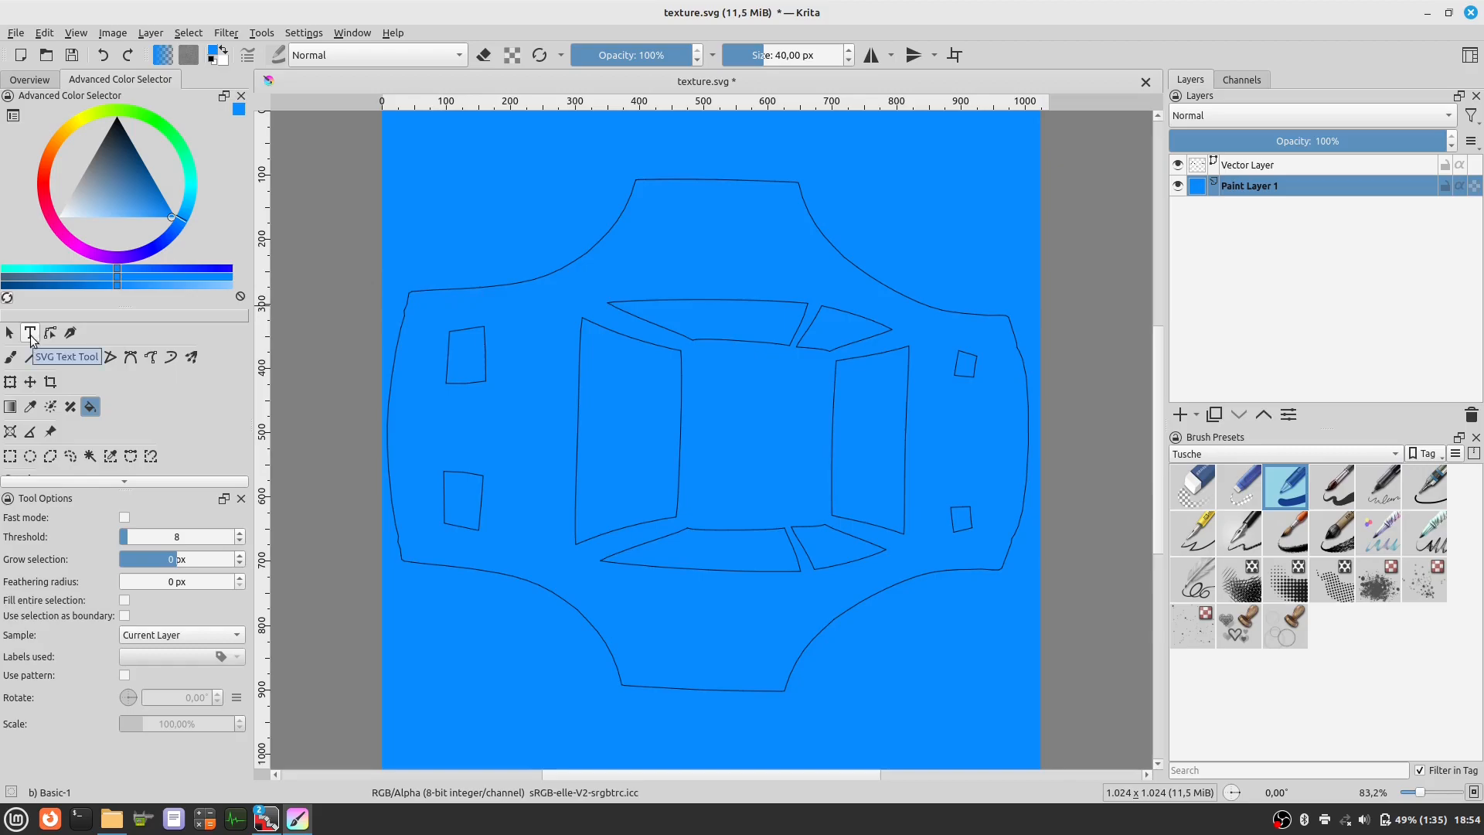
{"action": "left_click", "coordinate": [29, 332]}
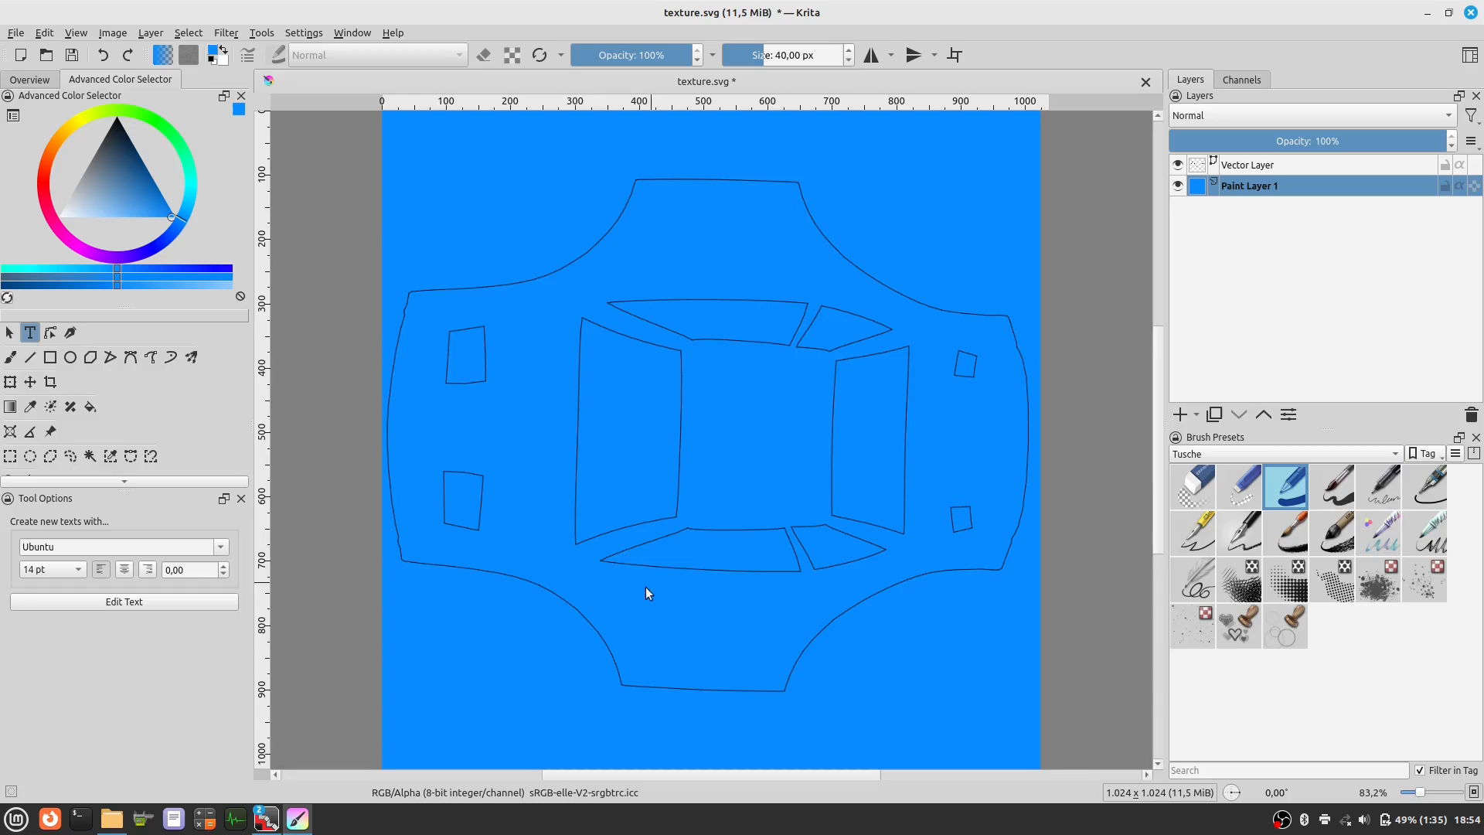
- Place a text object, replace its placeholder with 'Kenney', and save it
{"action": "left_click", "coordinate": [123, 601]}
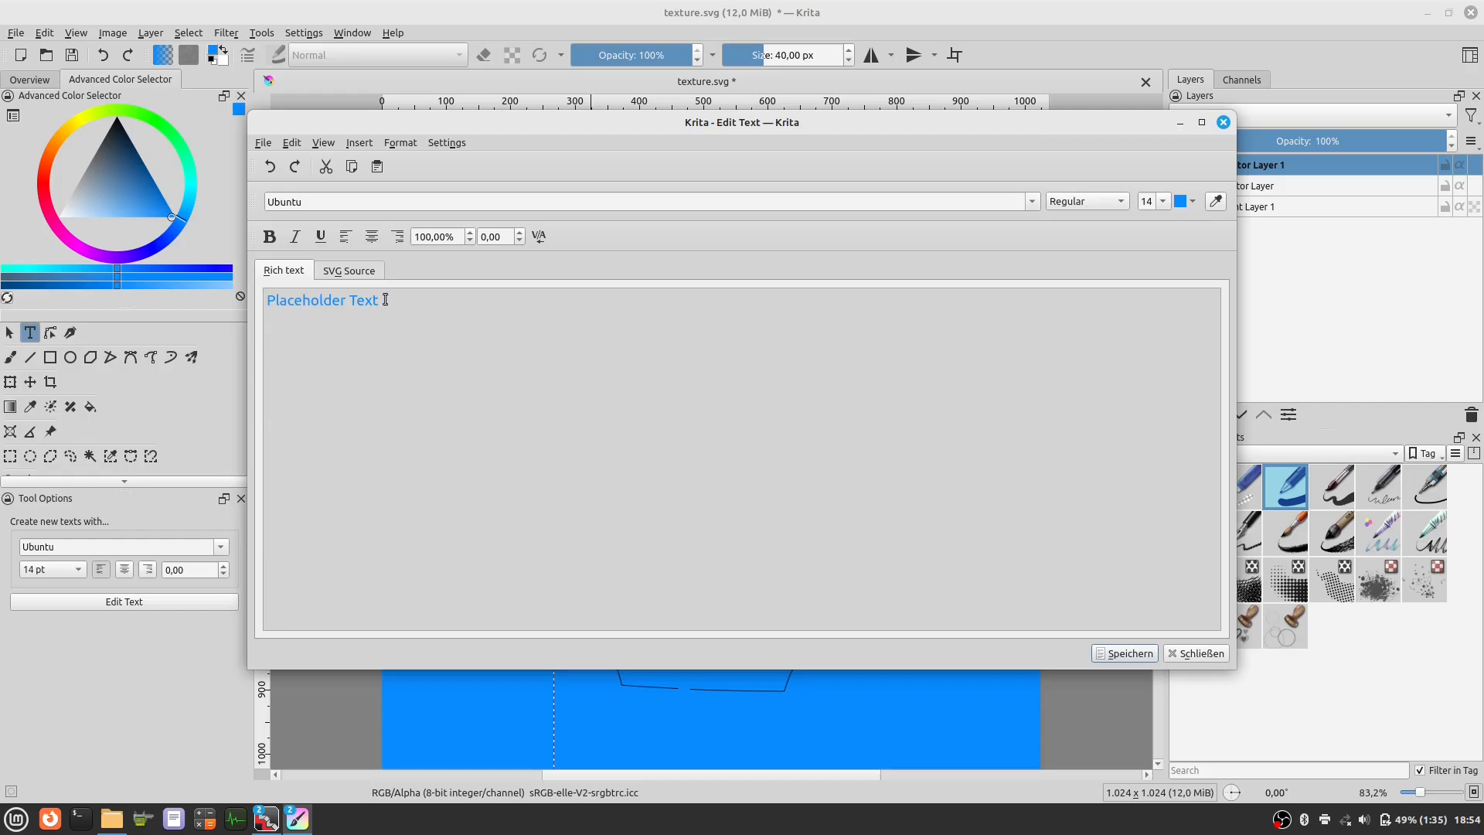
{"action": "double_click", "coordinate": [321, 299]}
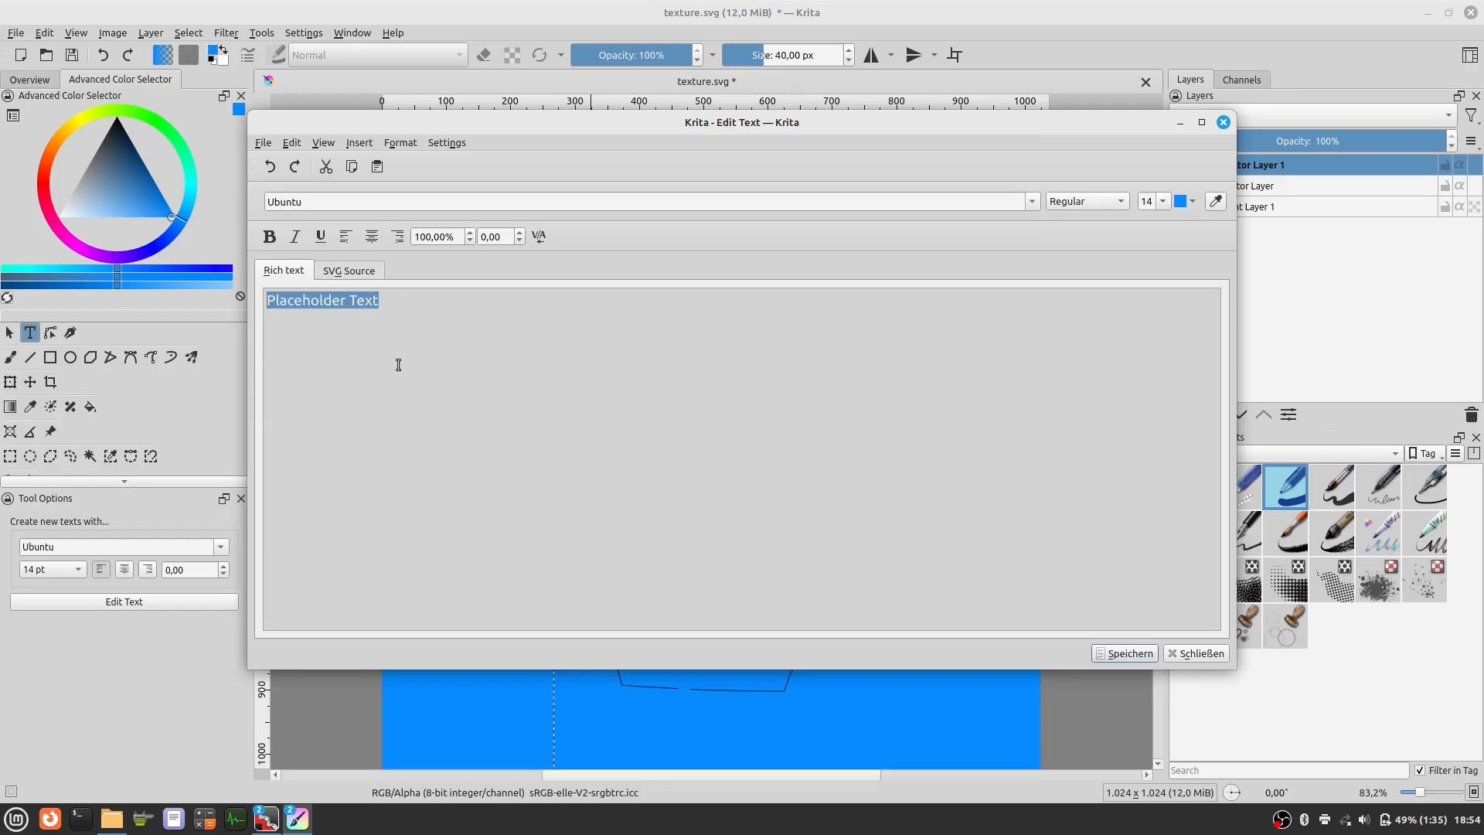
{"action": "type", "text": "Kenn"}
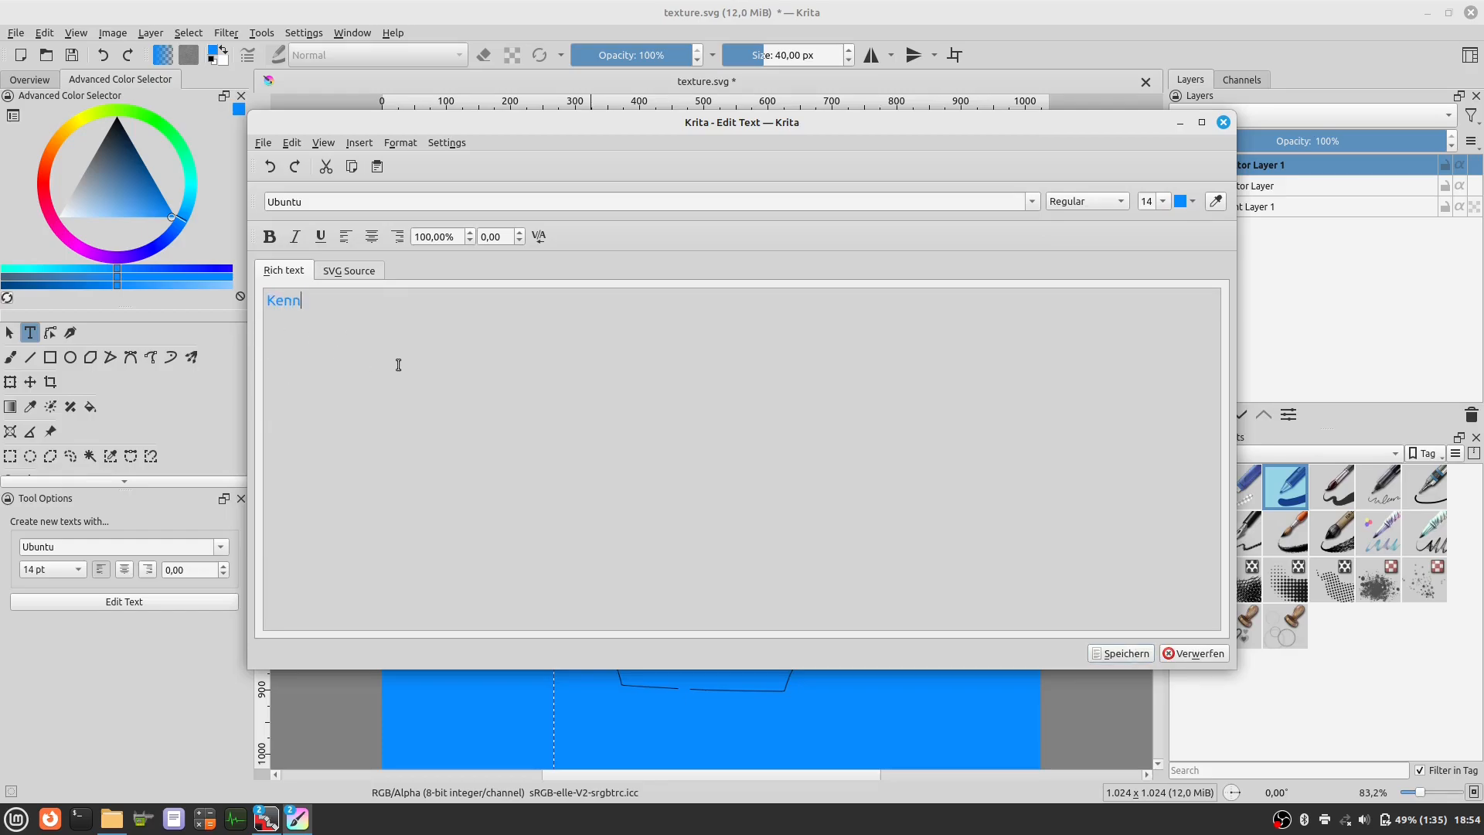
{"action": "type", "text": "ey"}
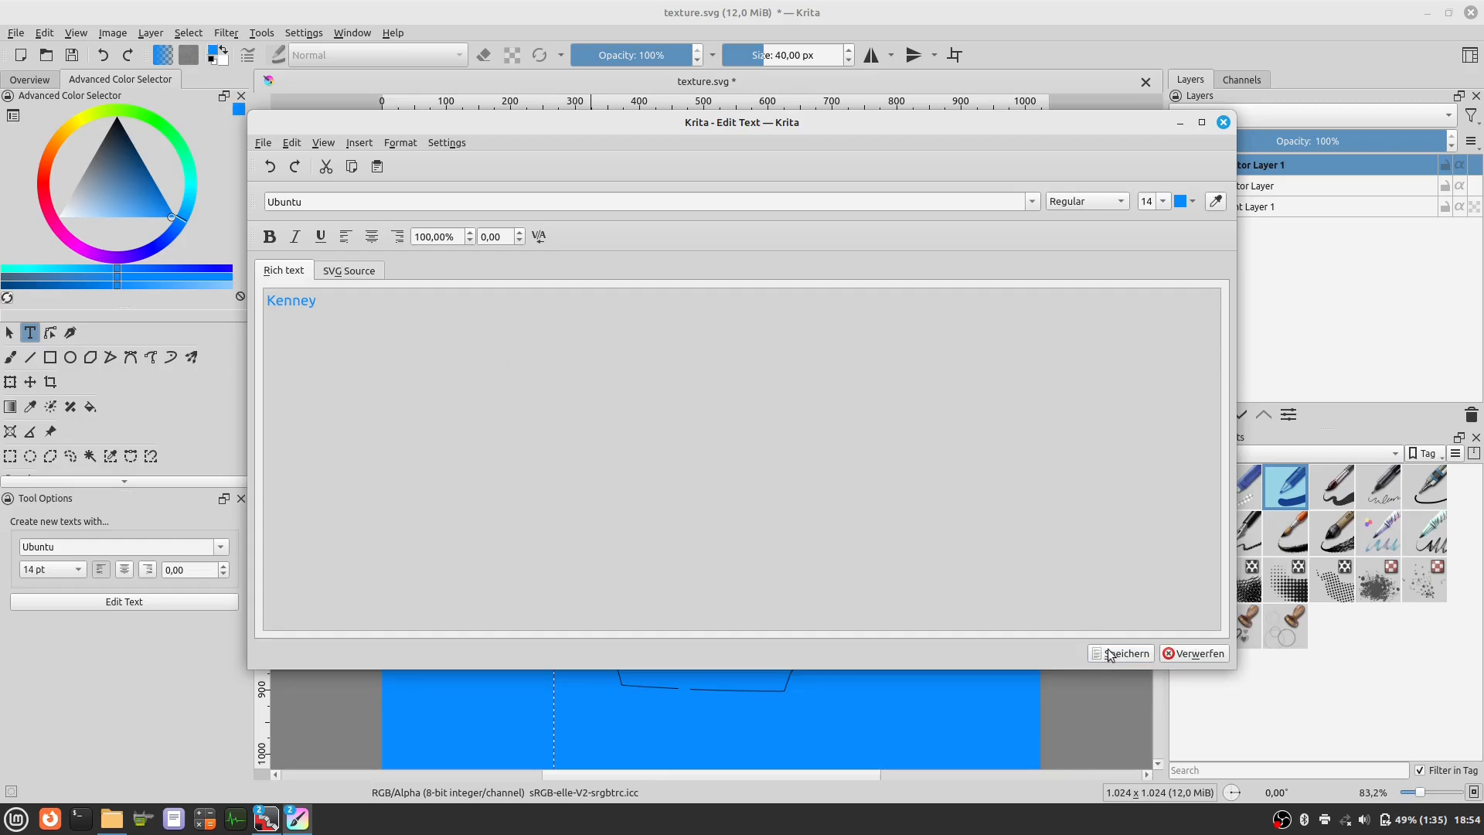
{"action": "left_click", "coordinate": [1120, 652]}
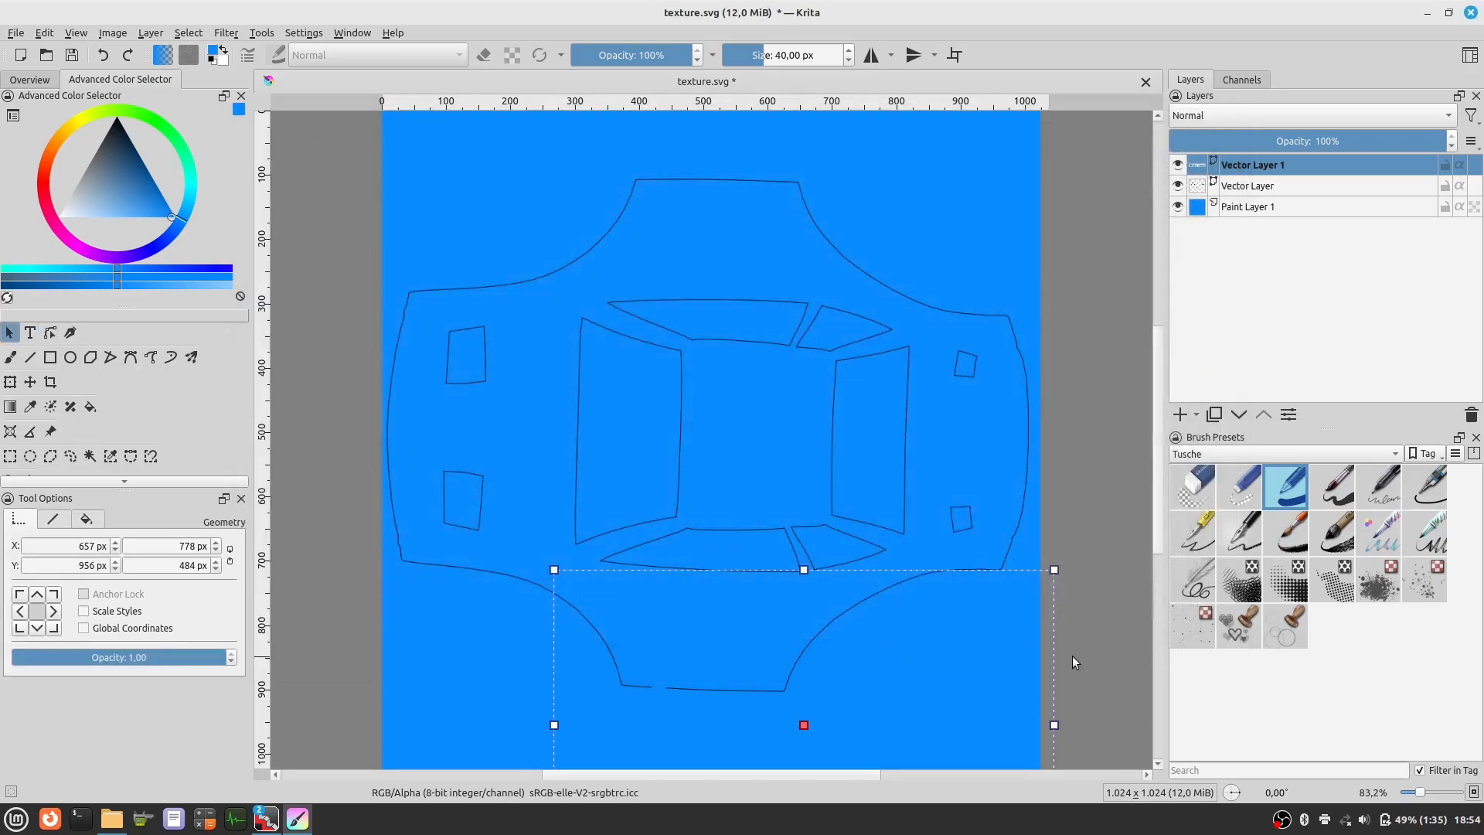
{"action": "mouse_move", "coordinate": [826, 634]}
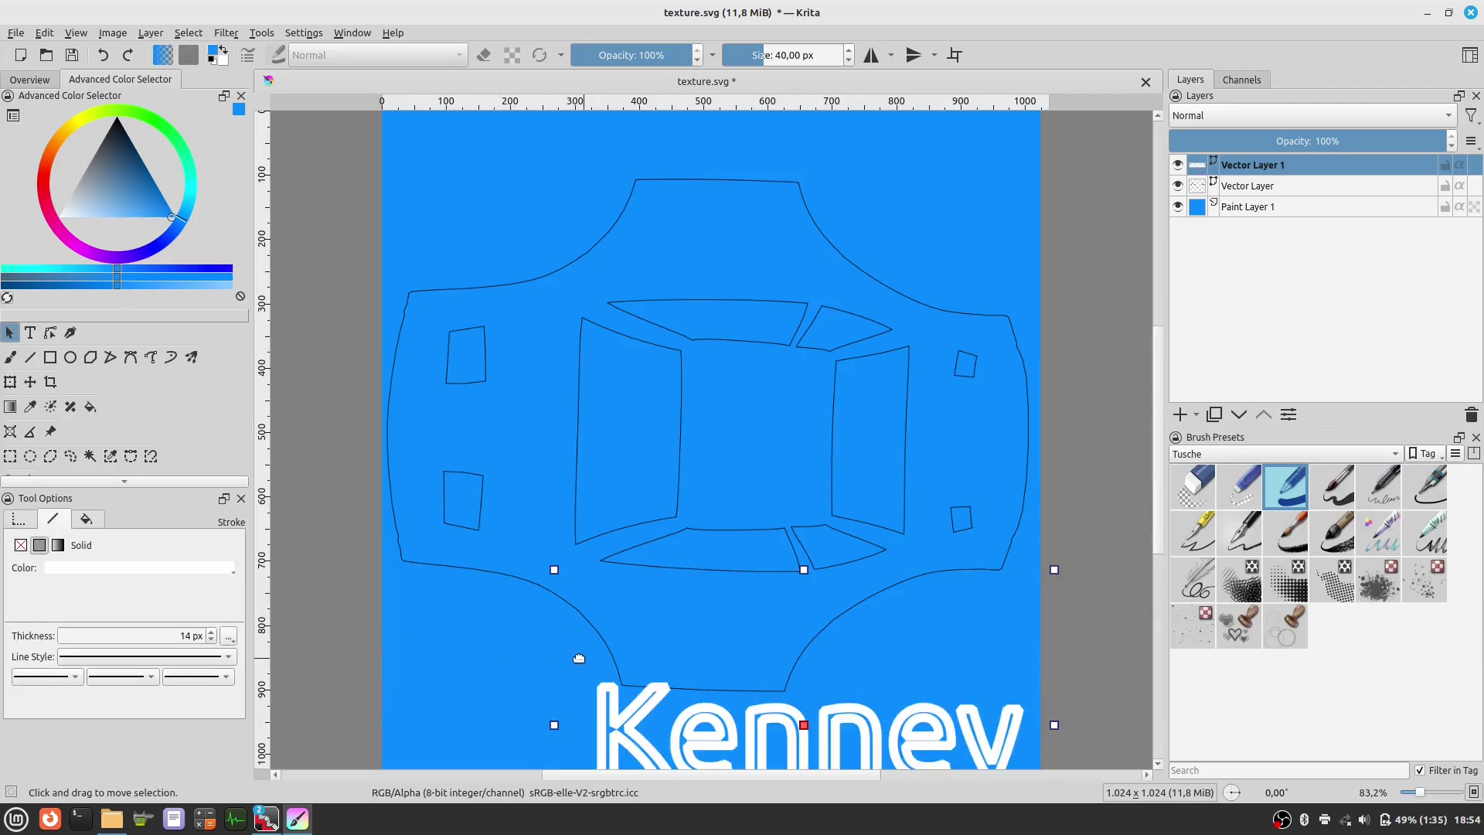
- Thin the Kenney lettering's outline stroke from 14 px to 7 px
{"action": "left_click", "coordinate": [210, 639]}
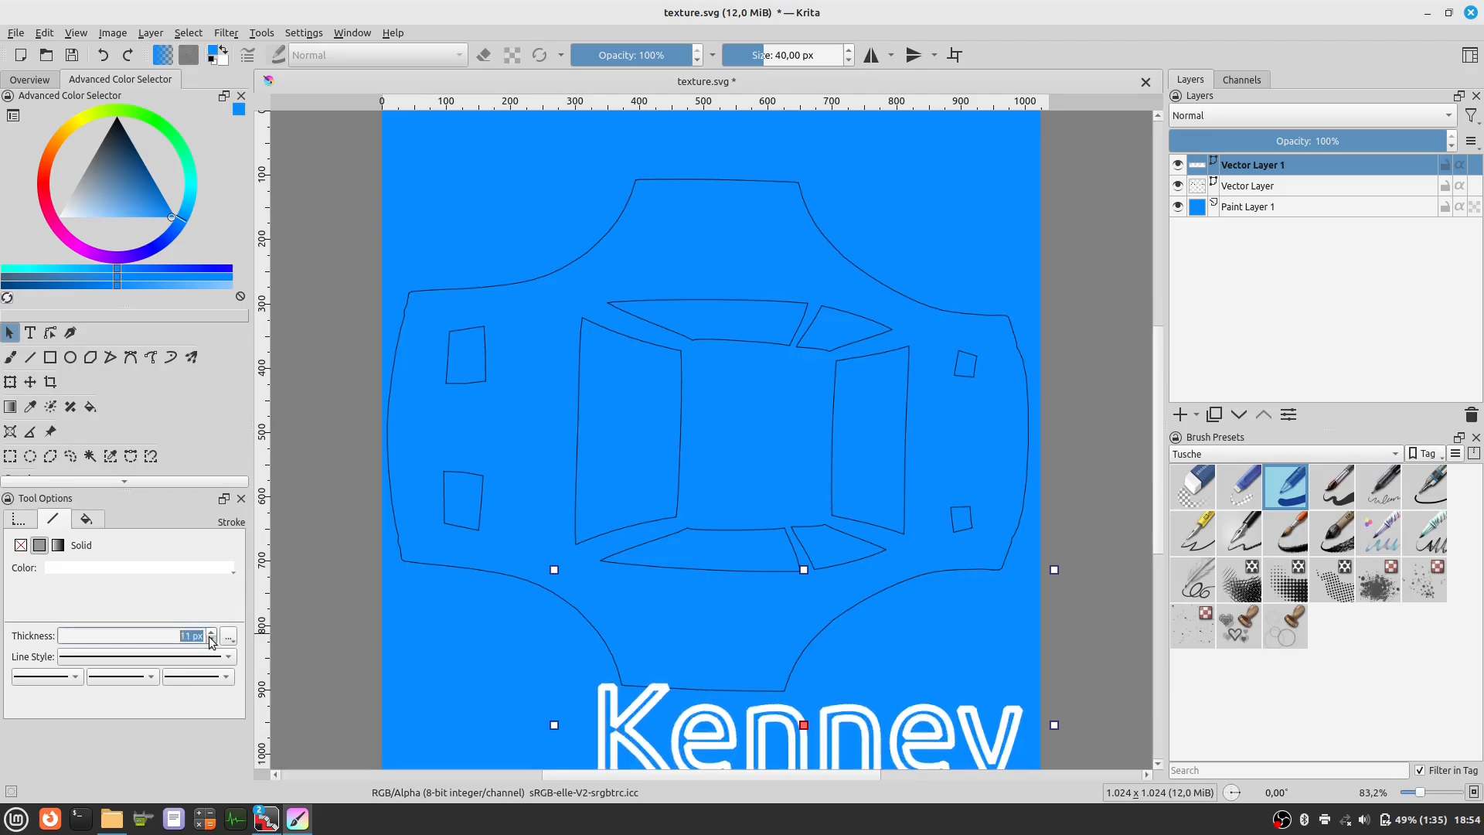
{"action": "left_click", "coordinate": [211, 640]}
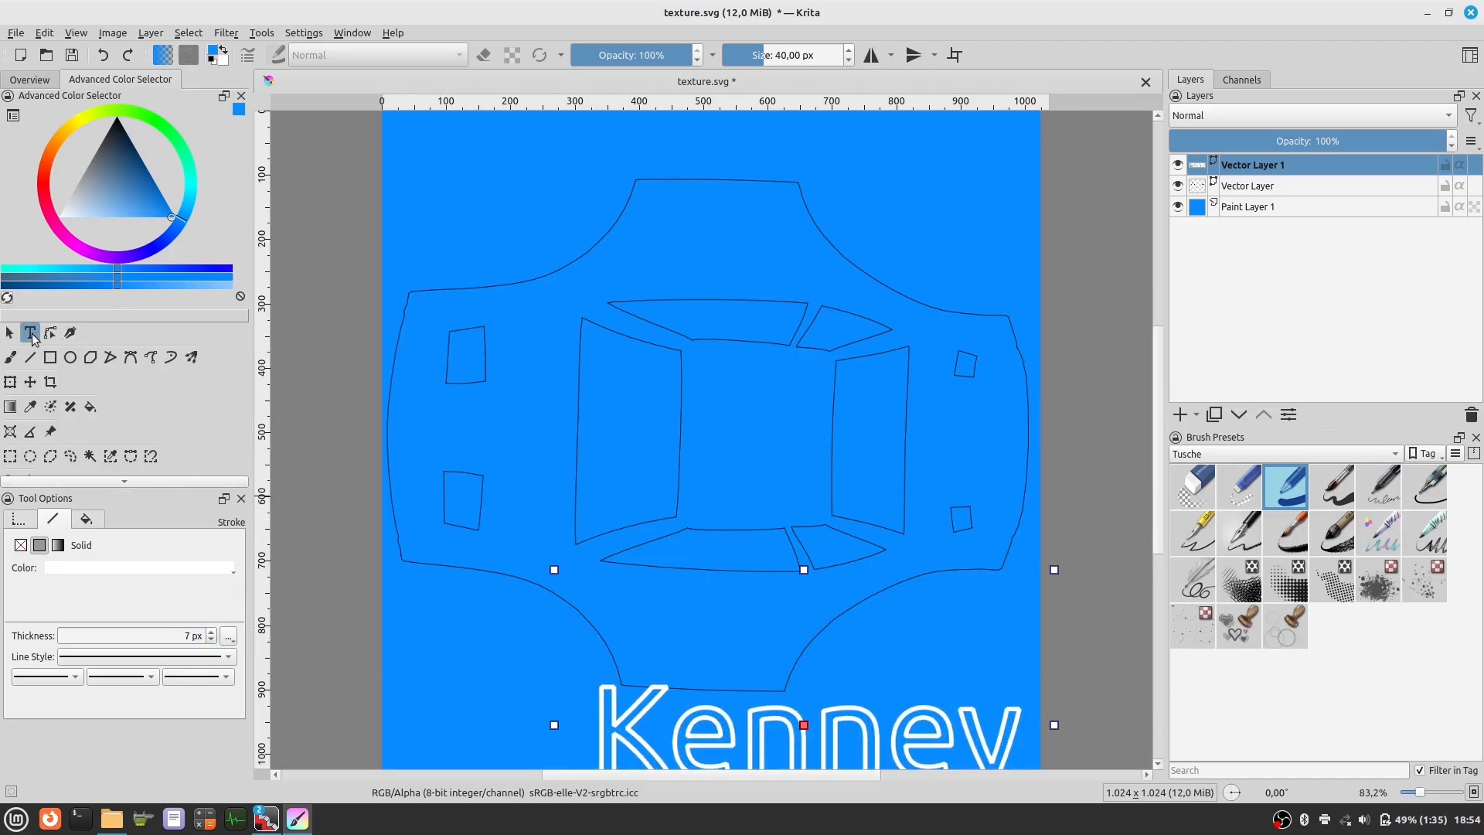
{"action": "left_click", "coordinate": [30, 333]}
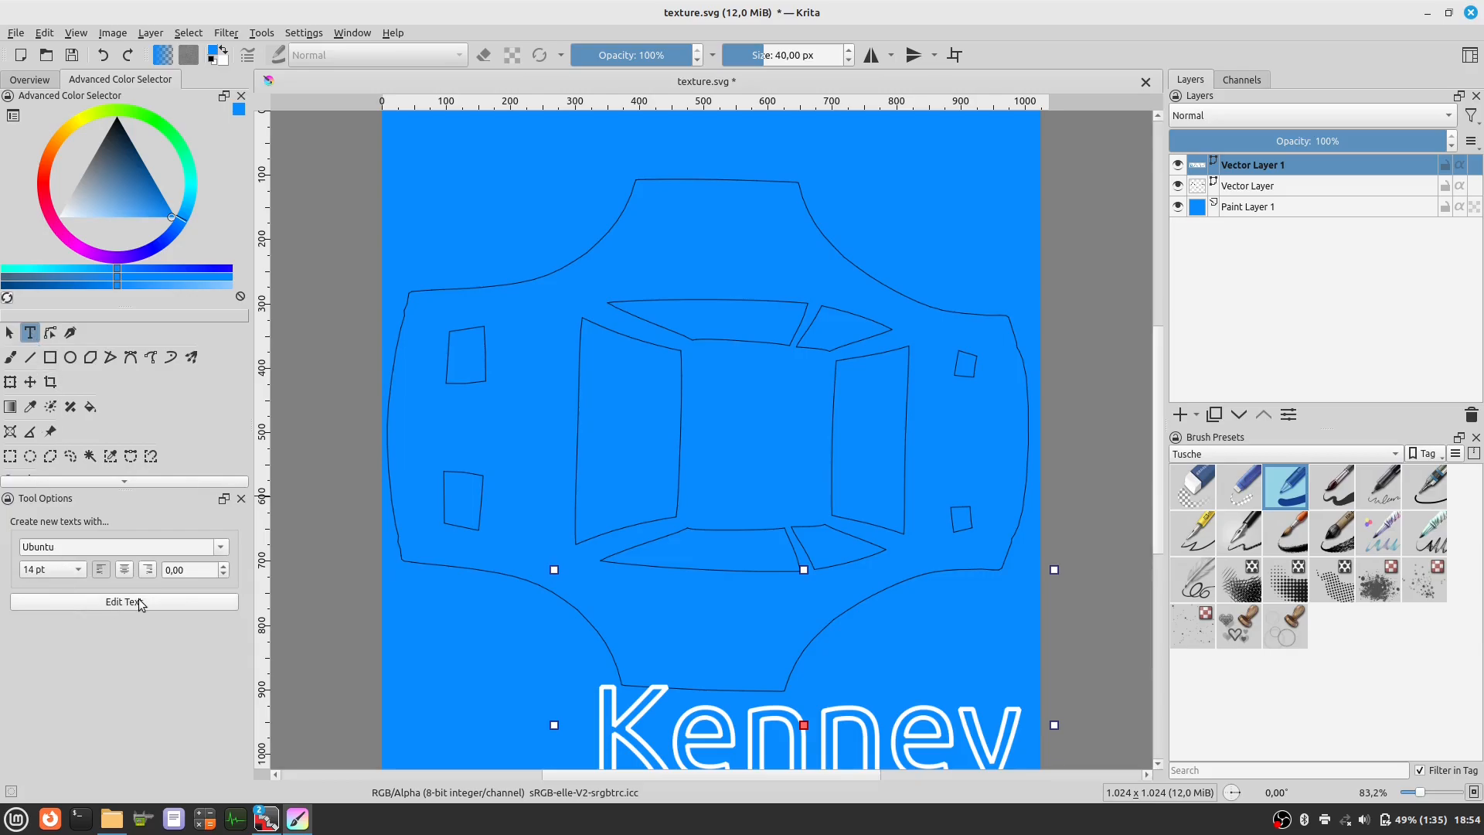
- Edit the Kenney text and set its font size to 7
{"action": "left_click", "coordinate": [124, 601]}
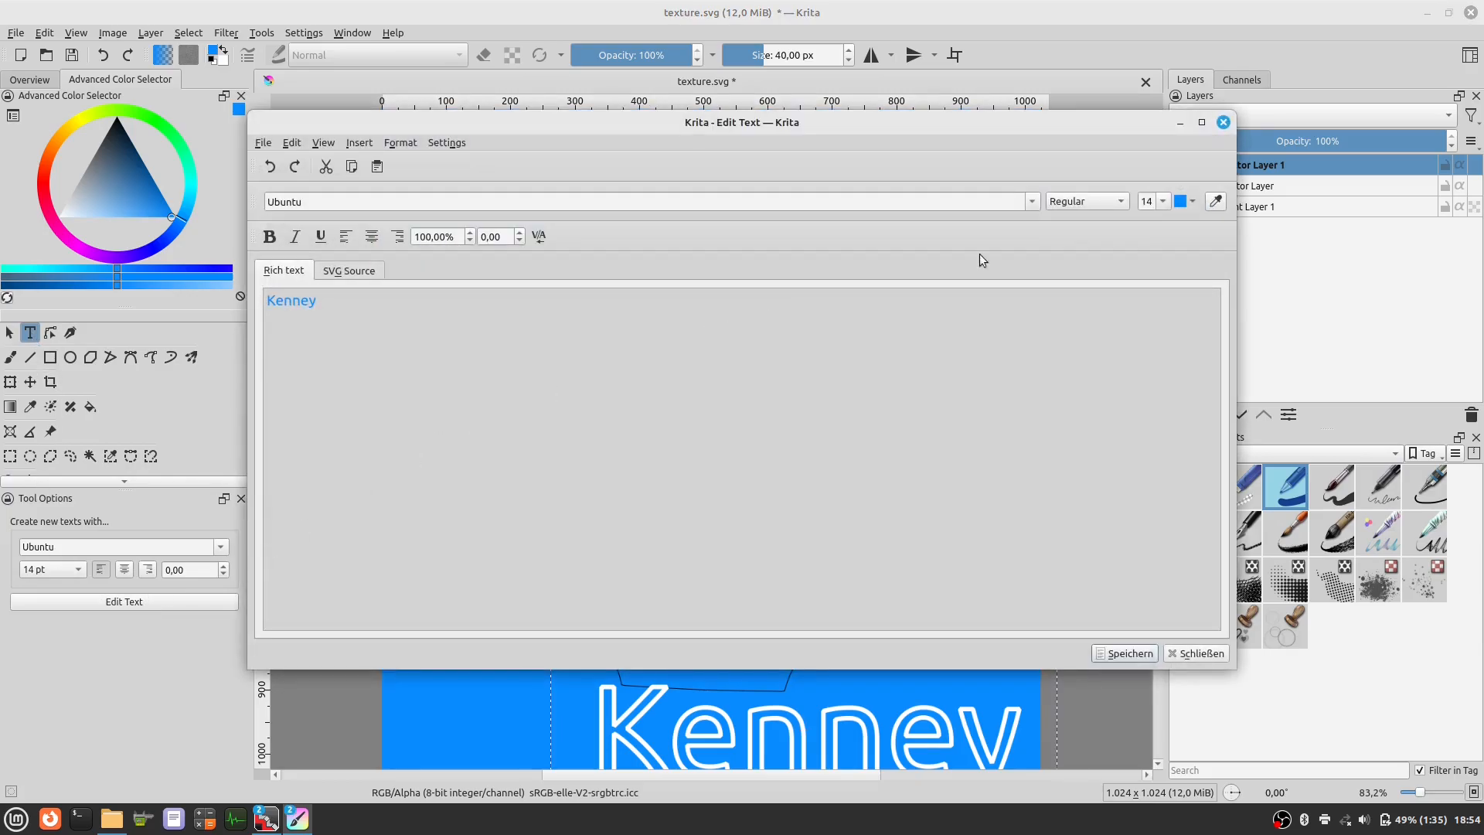
{"action": "left_click", "coordinate": [1164, 201]}
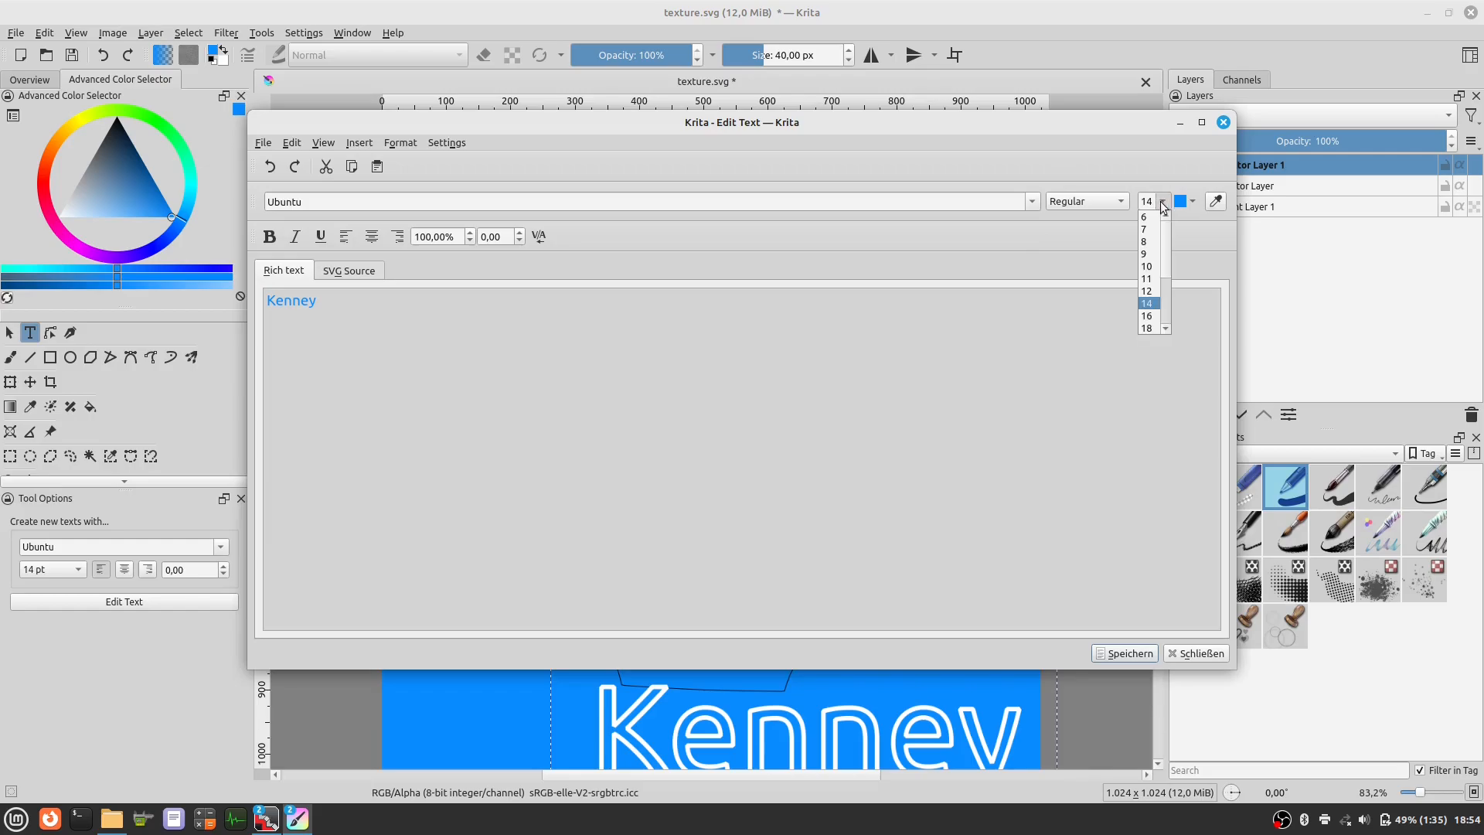
{"action": "left_click", "coordinate": [1140, 228]}
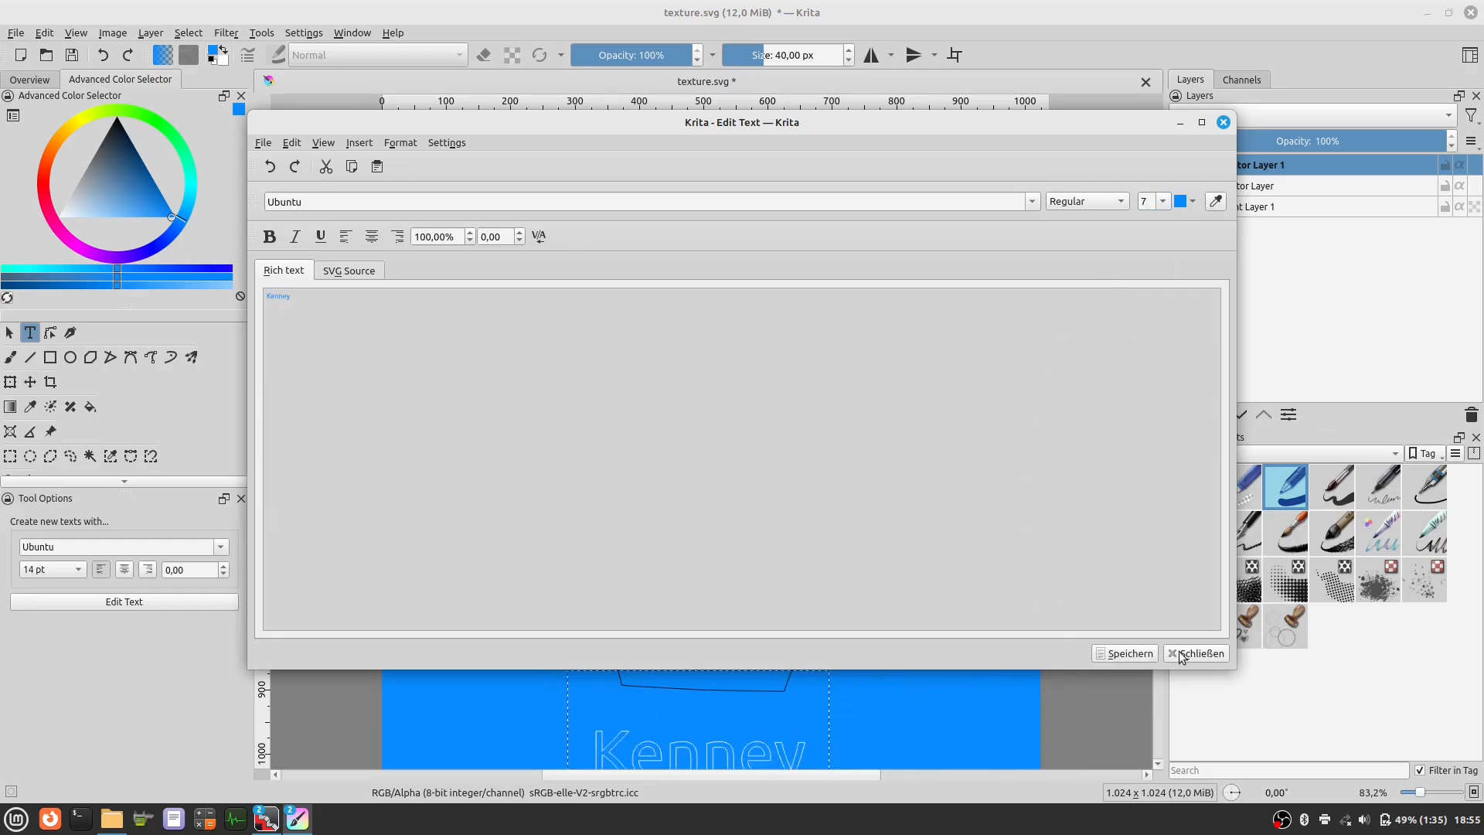
{"action": "left_click", "coordinate": [1196, 653]}
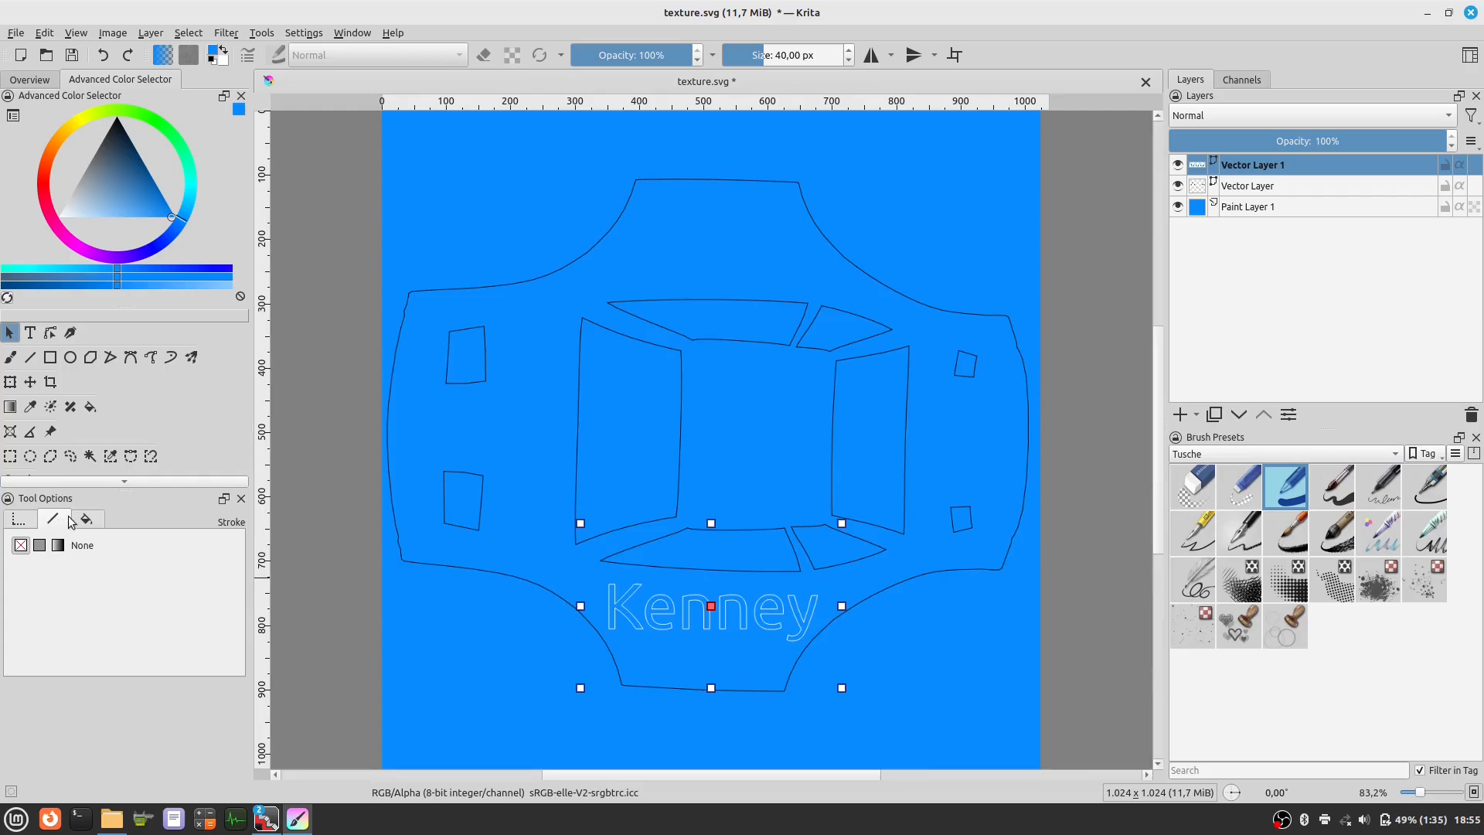
{"action": "mouse_move", "coordinate": [54, 526]}
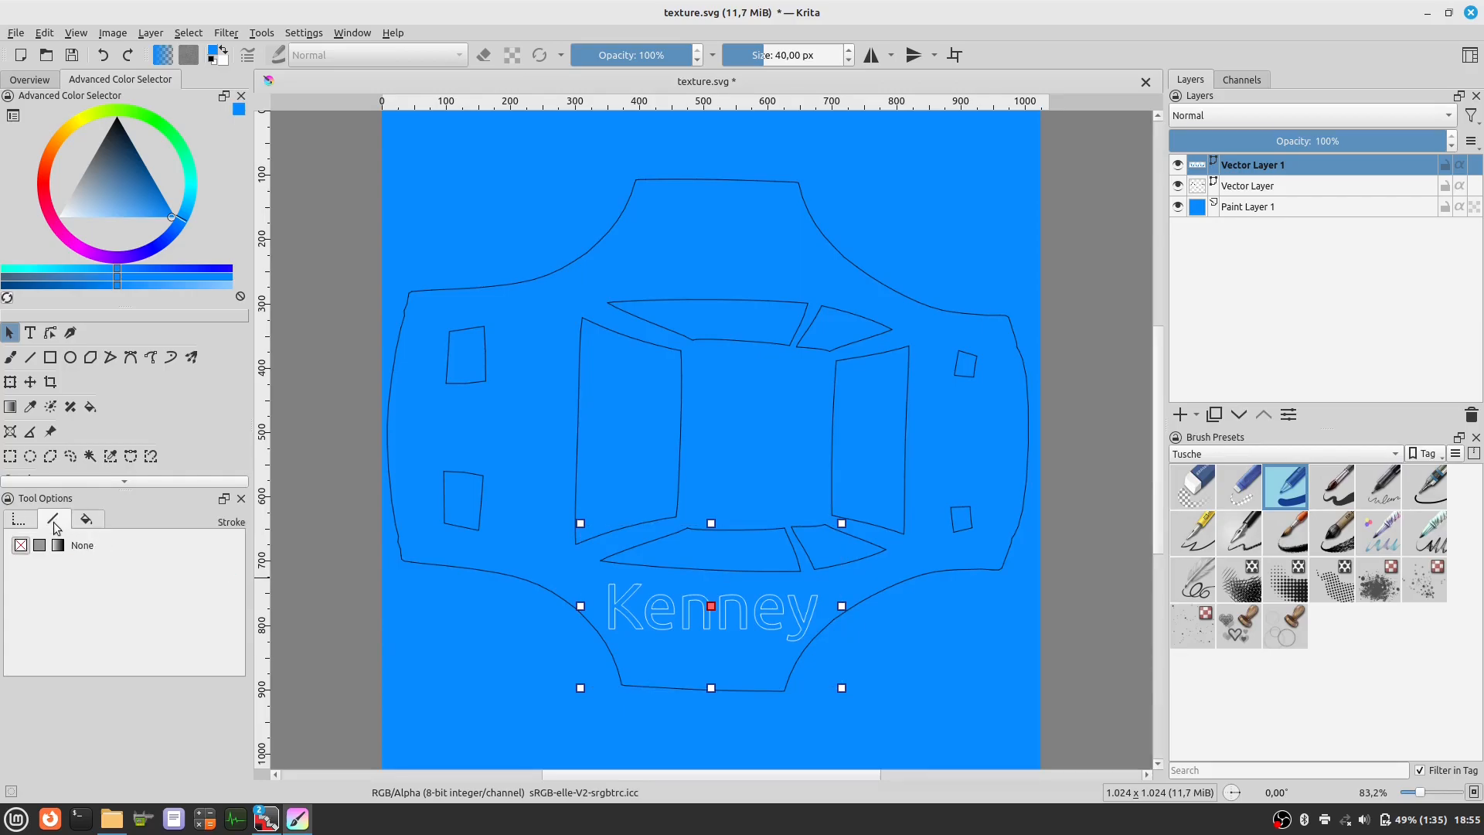
- Set the lettering's stroke to Solid with a 4 px thickness
{"action": "left_click", "coordinate": [39, 545]}
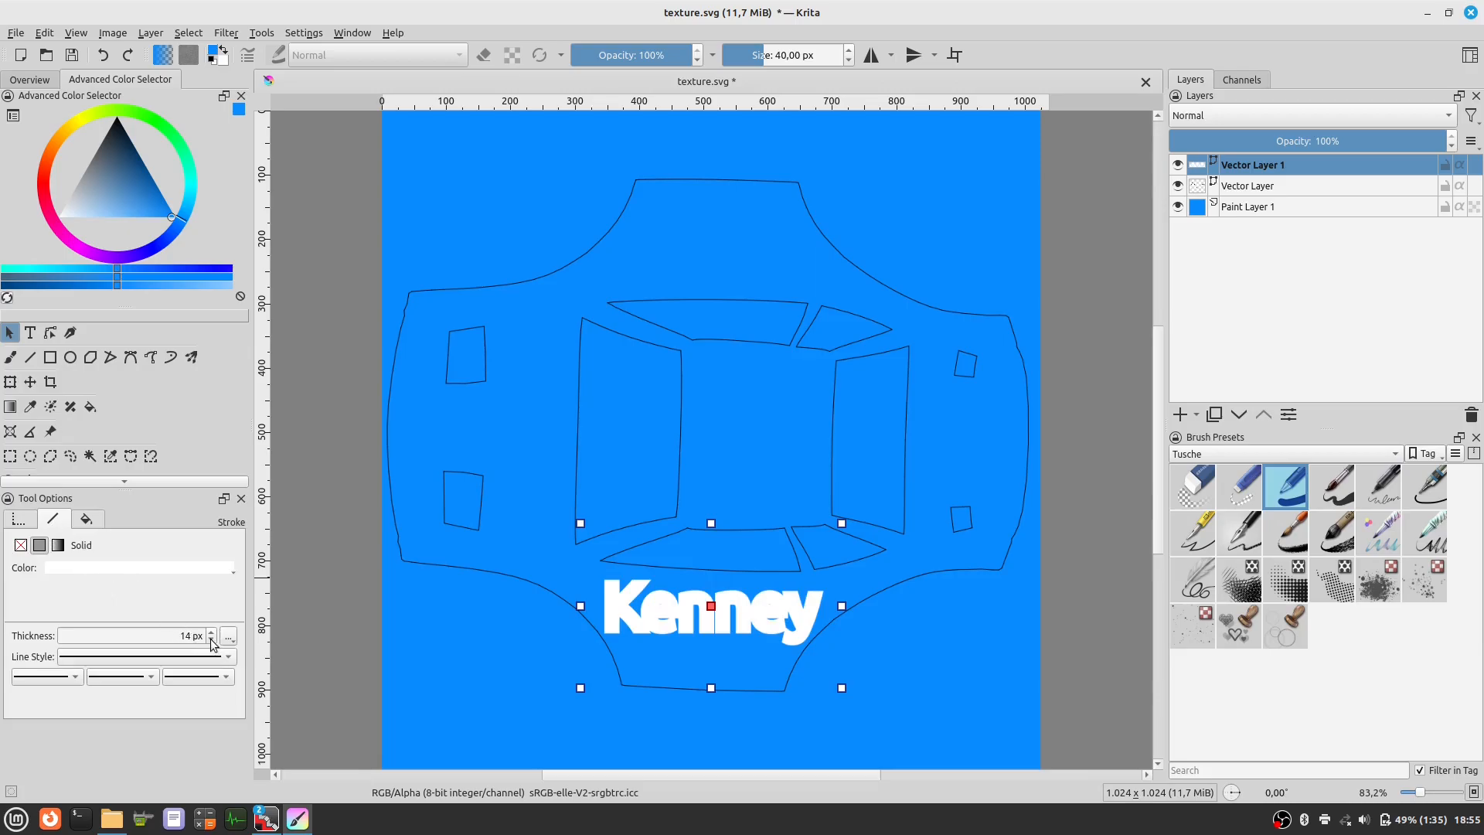
{"action": "left_click", "coordinate": [211, 640]}
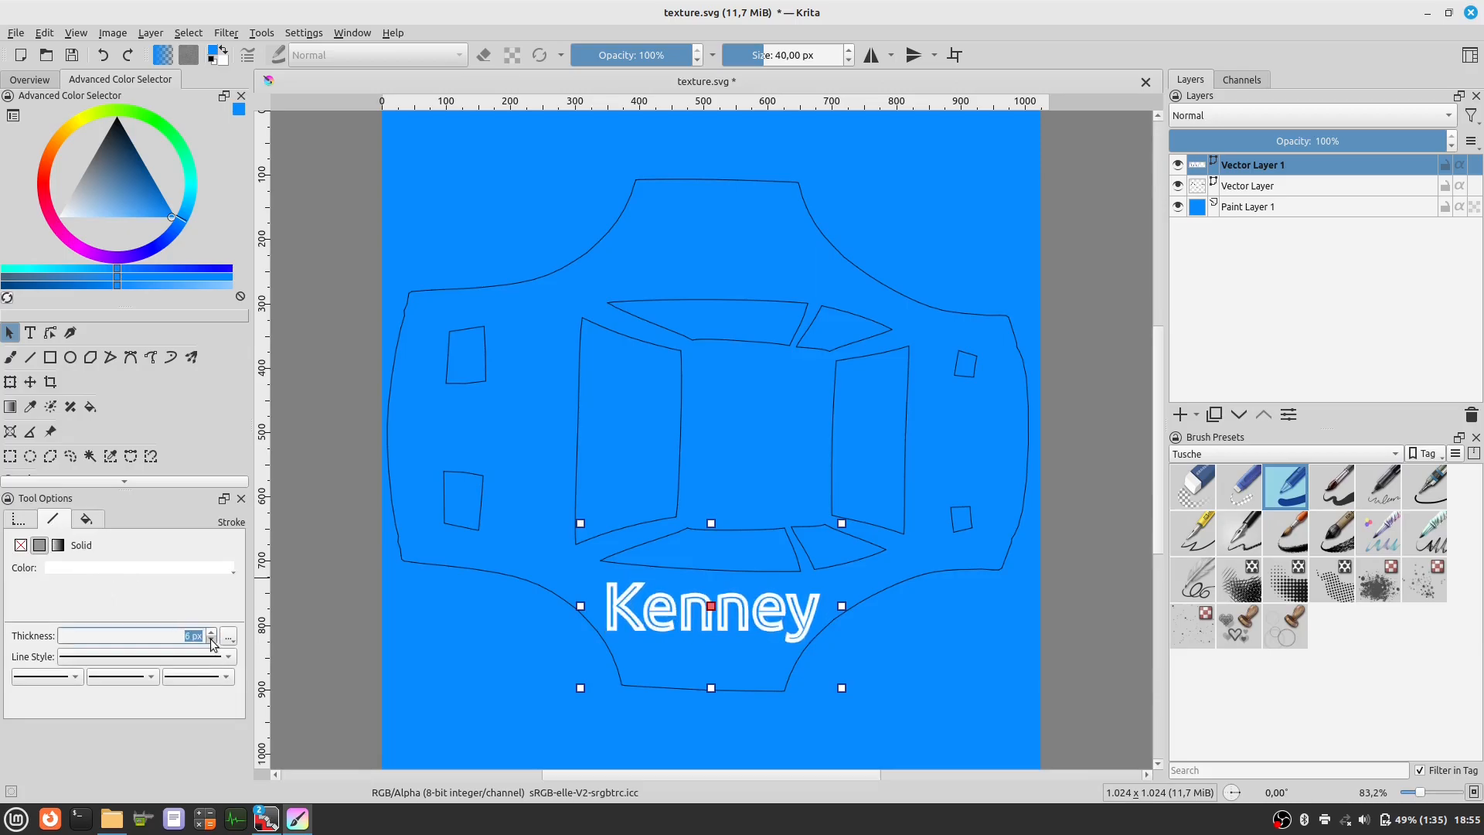
{"action": "left_click", "coordinate": [211, 642]}
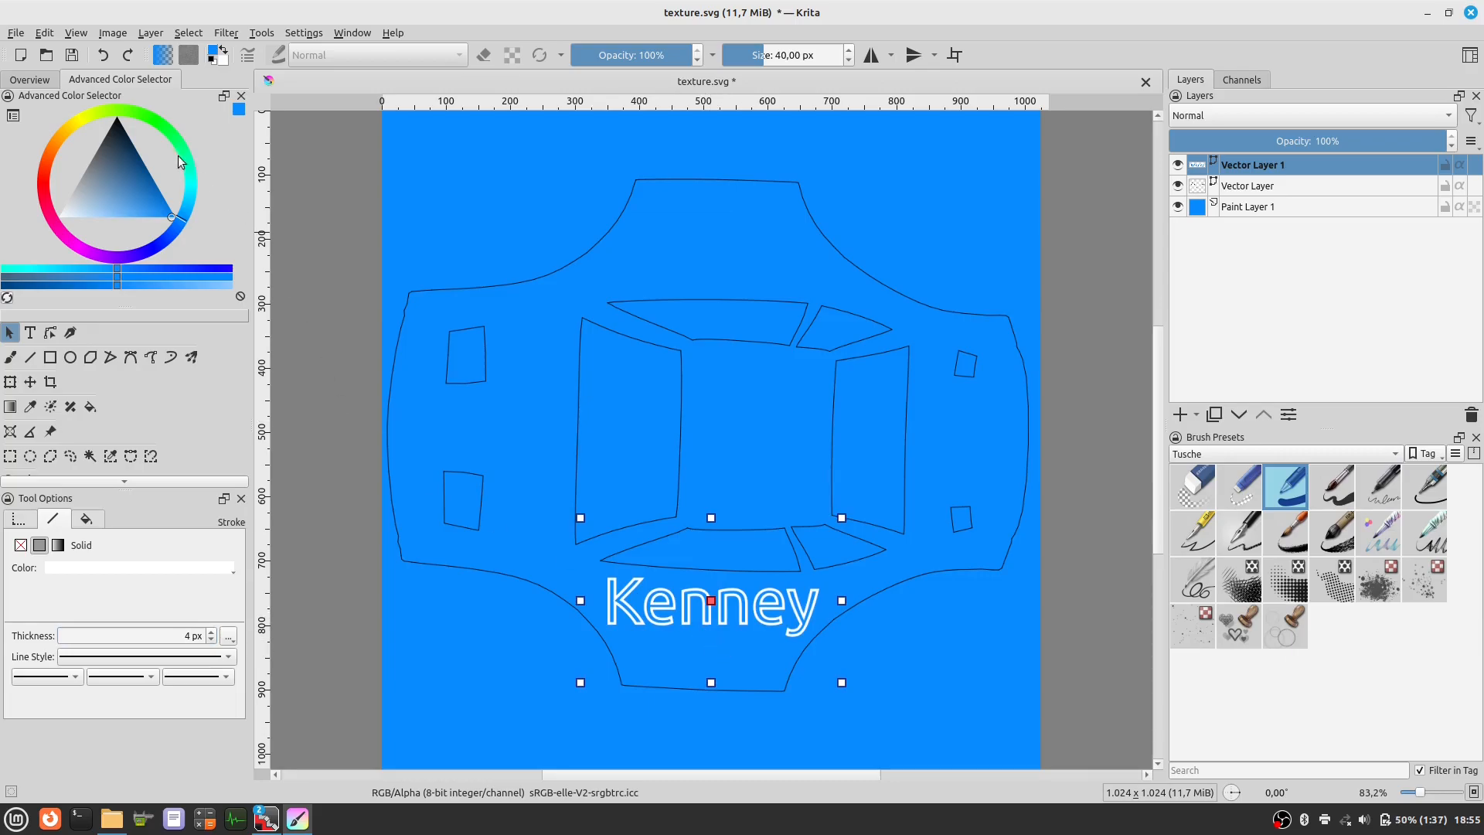
- Paste a copy of the lettering onto the upper car panel and flip it upside down
{"action": "left_click", "coordinate": [44, 33]}
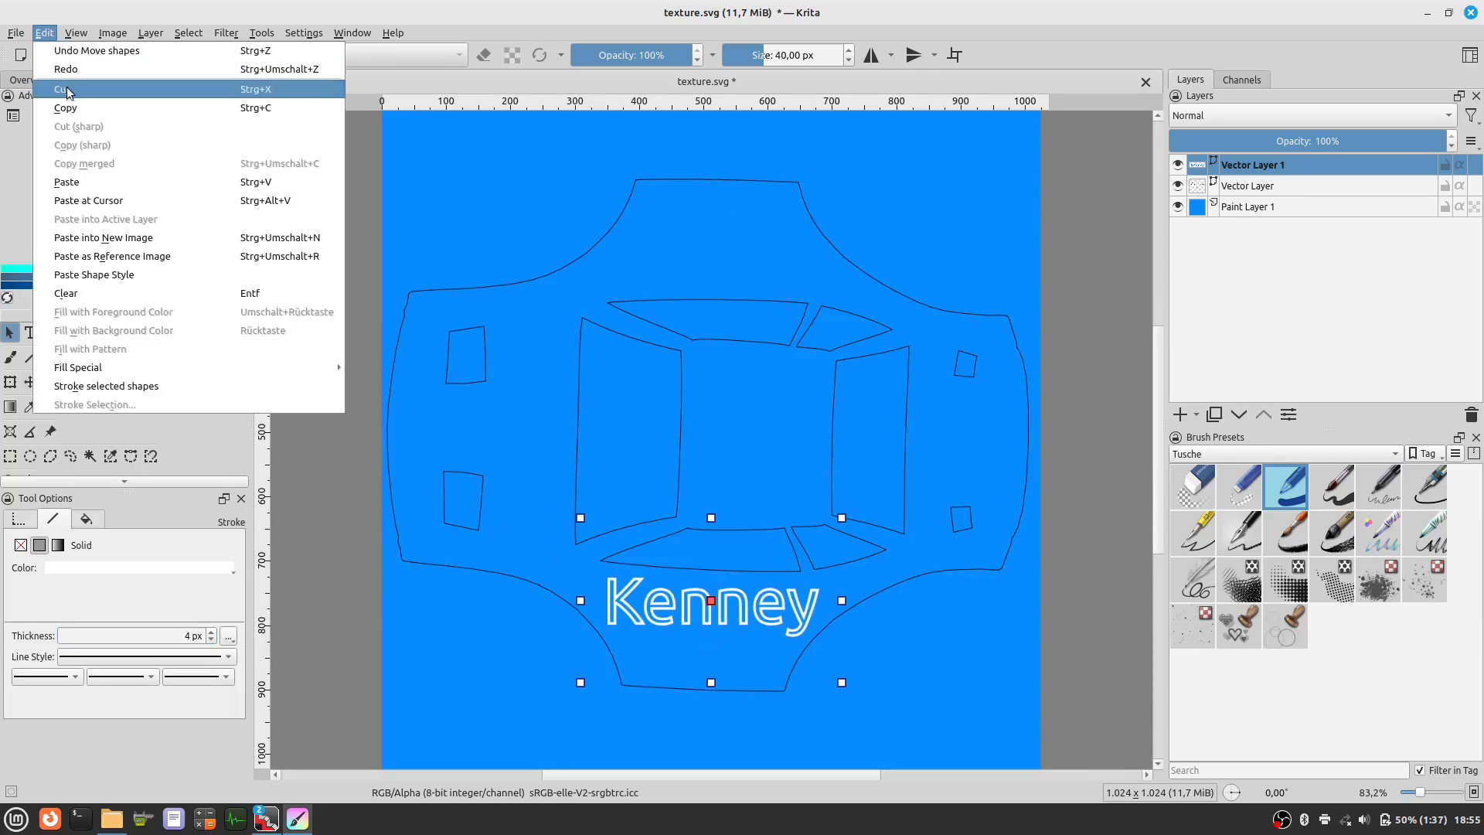
{"action": "mouse_move", "coordinate": [48, 37]}
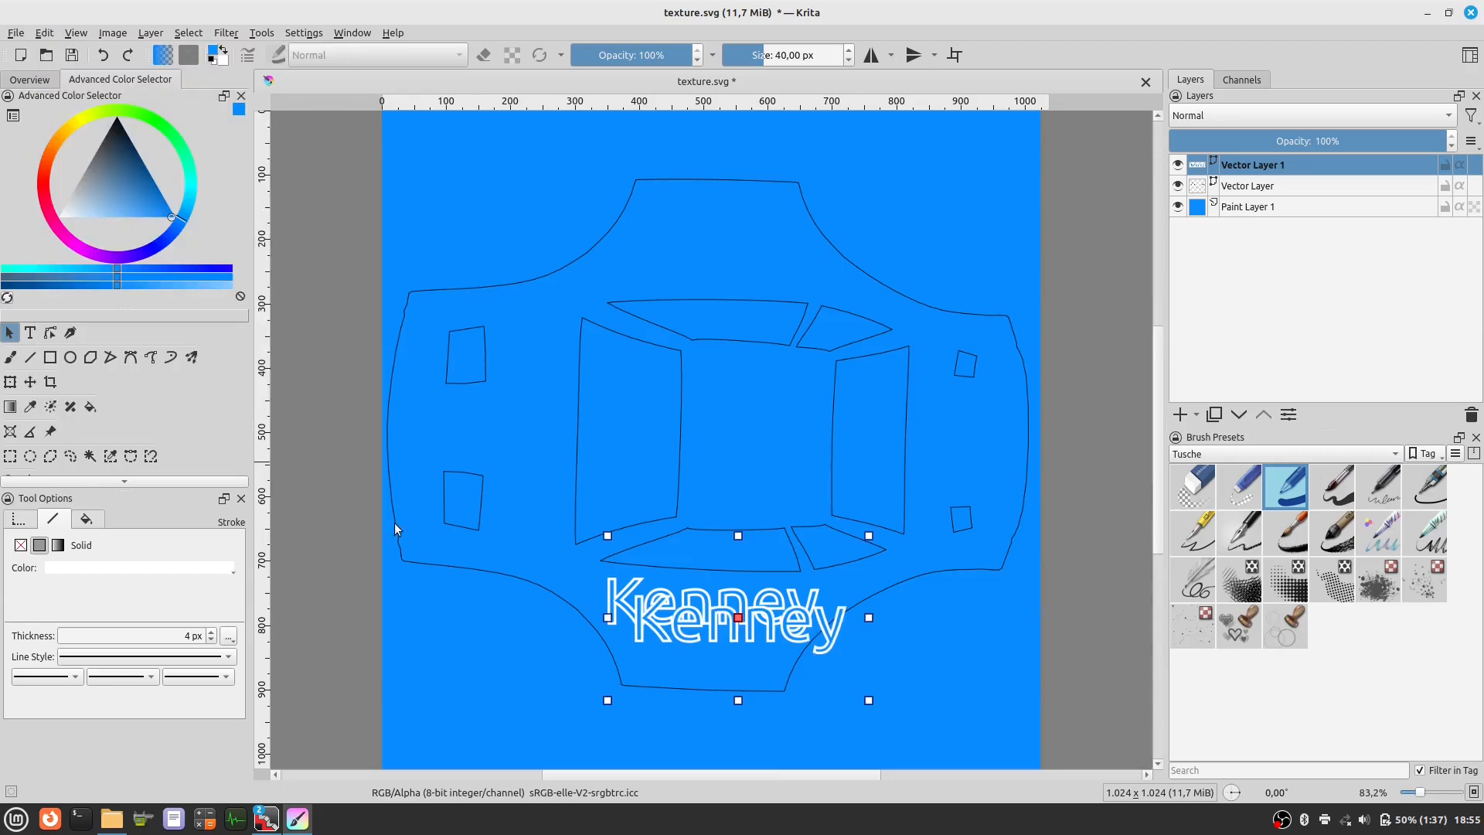
{"action": "left_click_drag", "start_coordinate": [738, 615], "coordinate": [738, 251]}
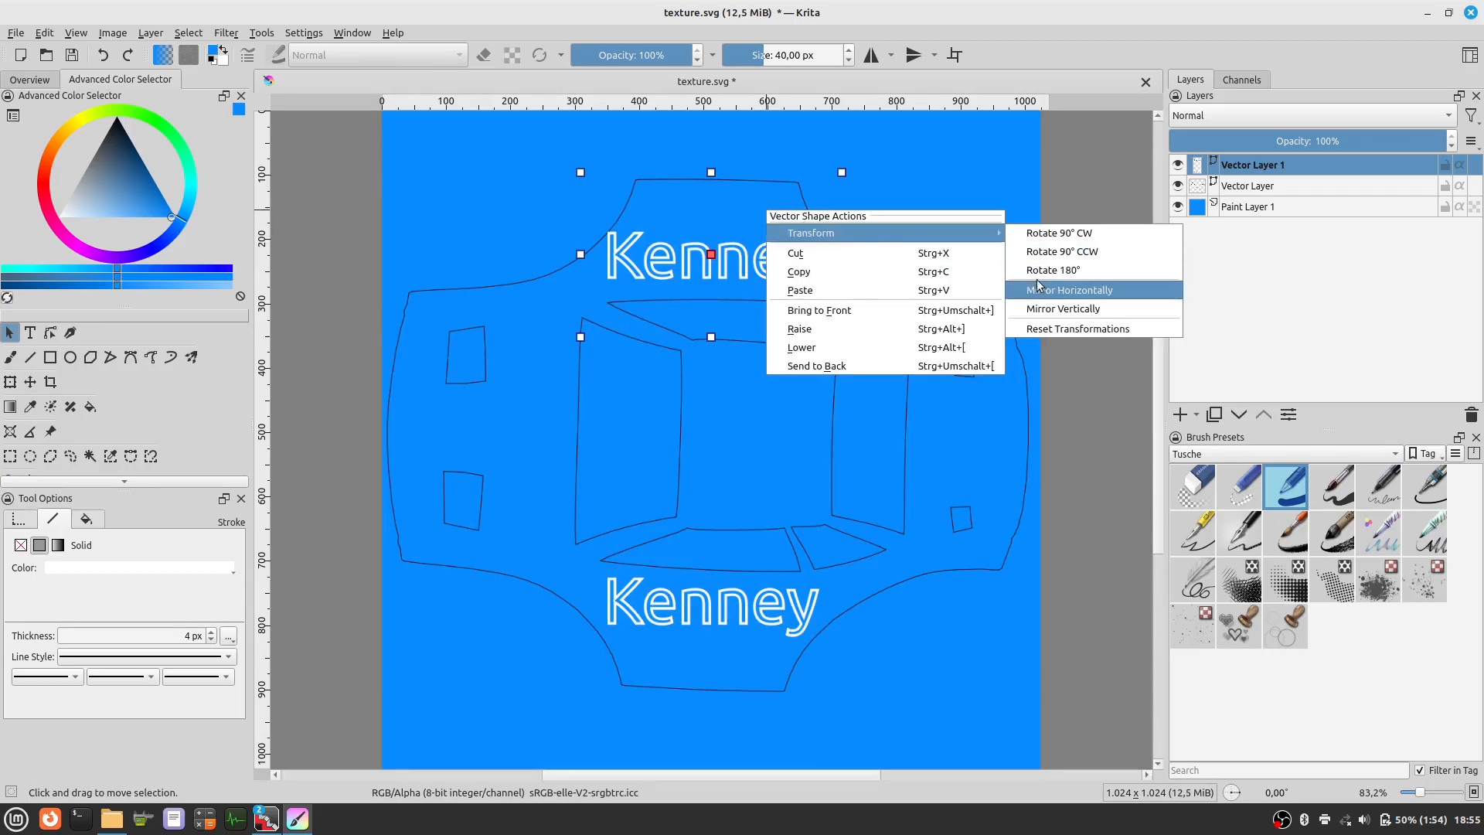
{"action": "left_click", "coordinate": [1068, 290]}
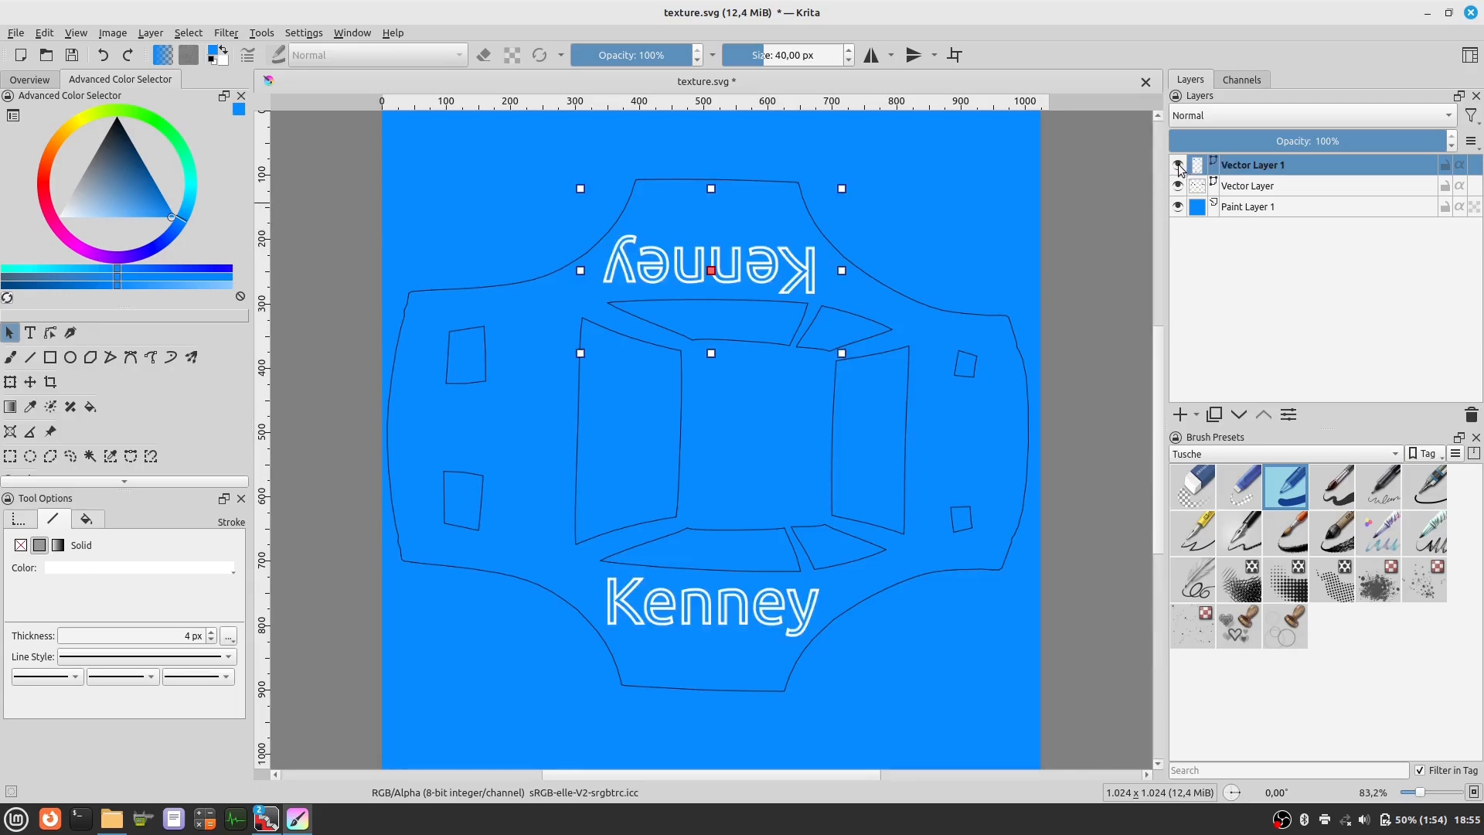
- Hide the car outline layer and export the image as texture.png in PNG format
{"action": "left_click", "coordinate": [1177, 186]}
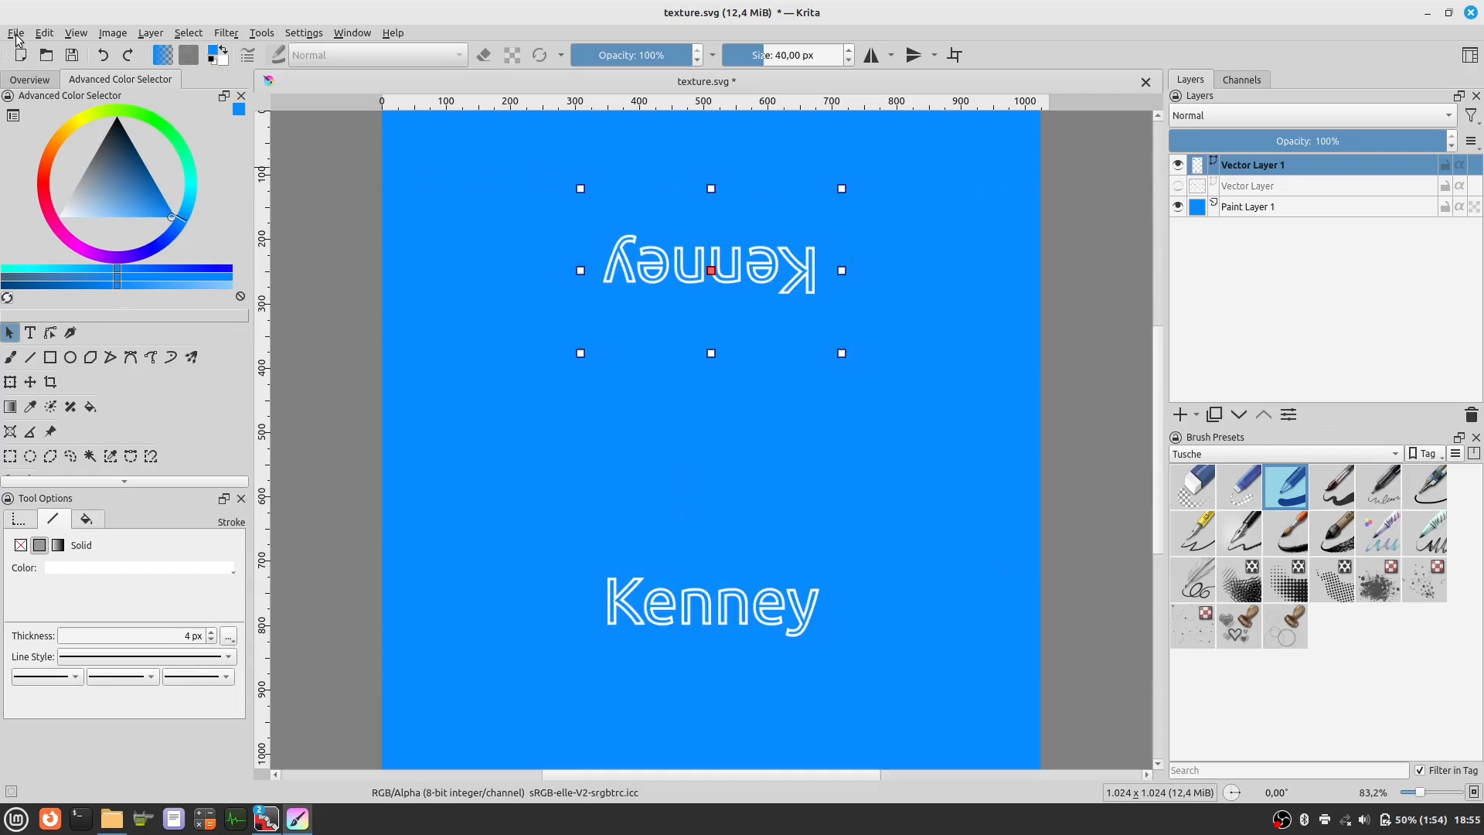
{"action": "left_click", "coordinate": [15, 32]}
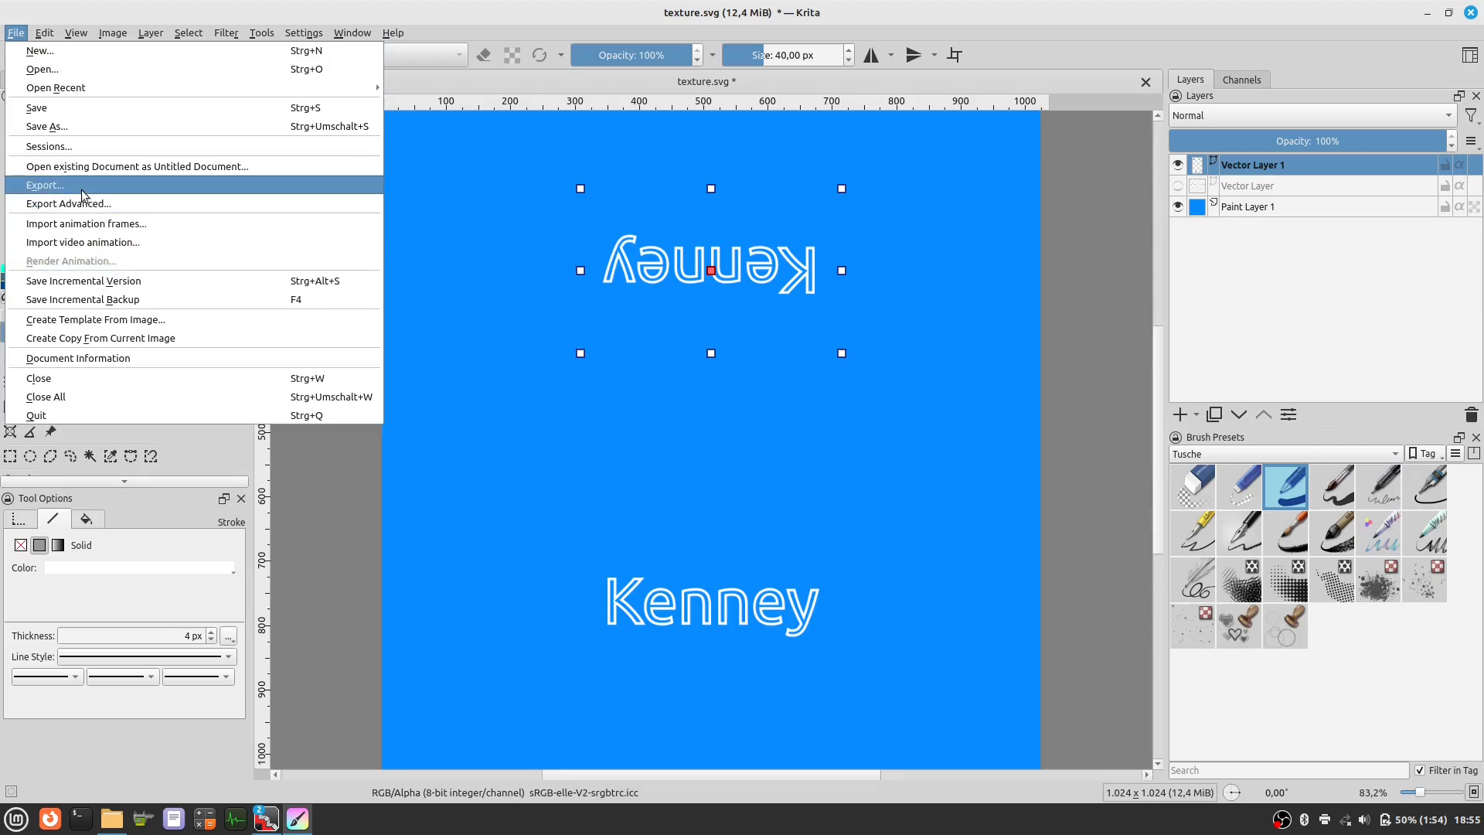
{"action": "left_click", "coordinate": [44, 184]}
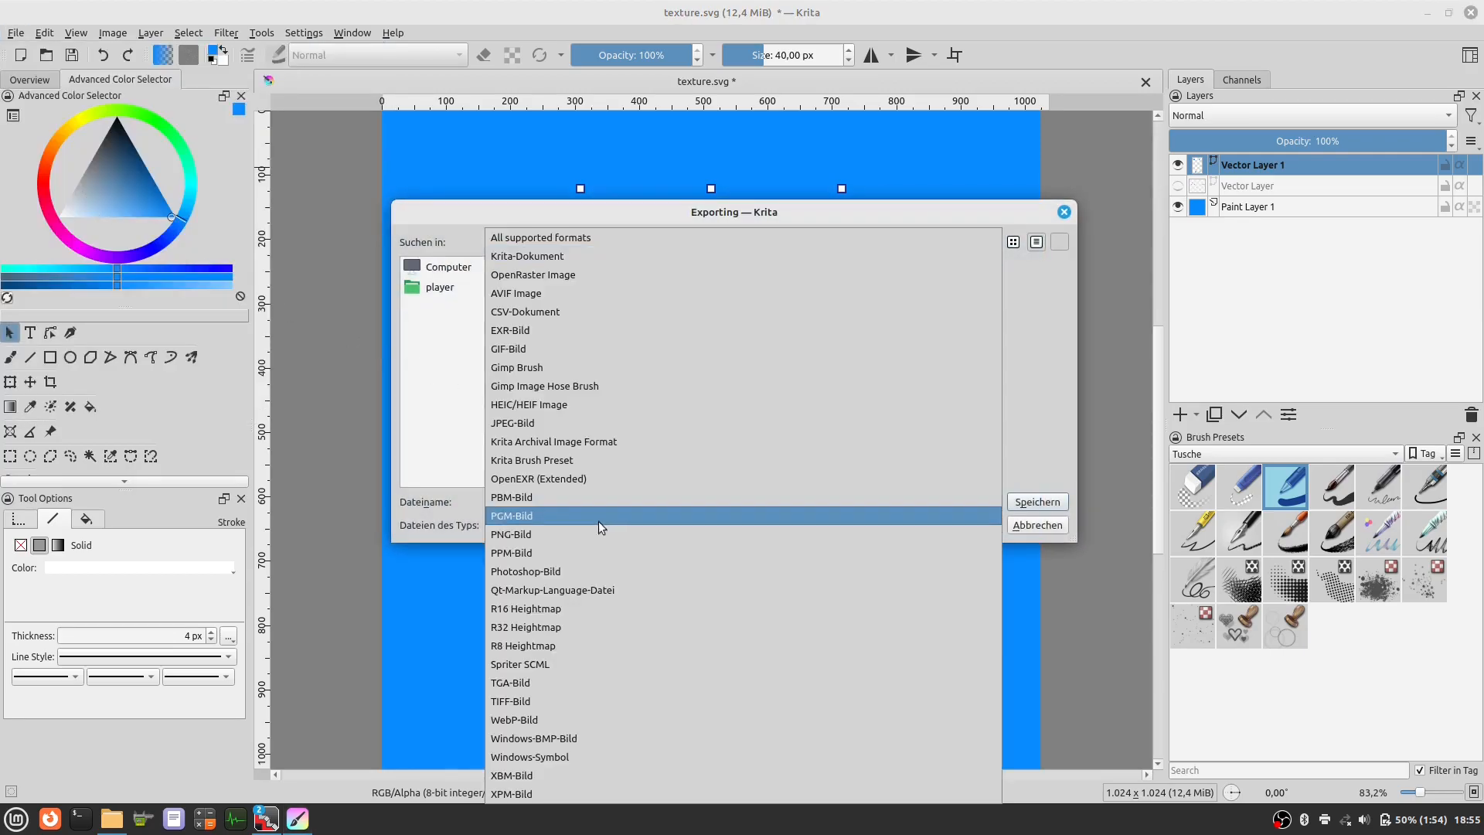
{"action": "left_click", "coordinate": [522, 534]}
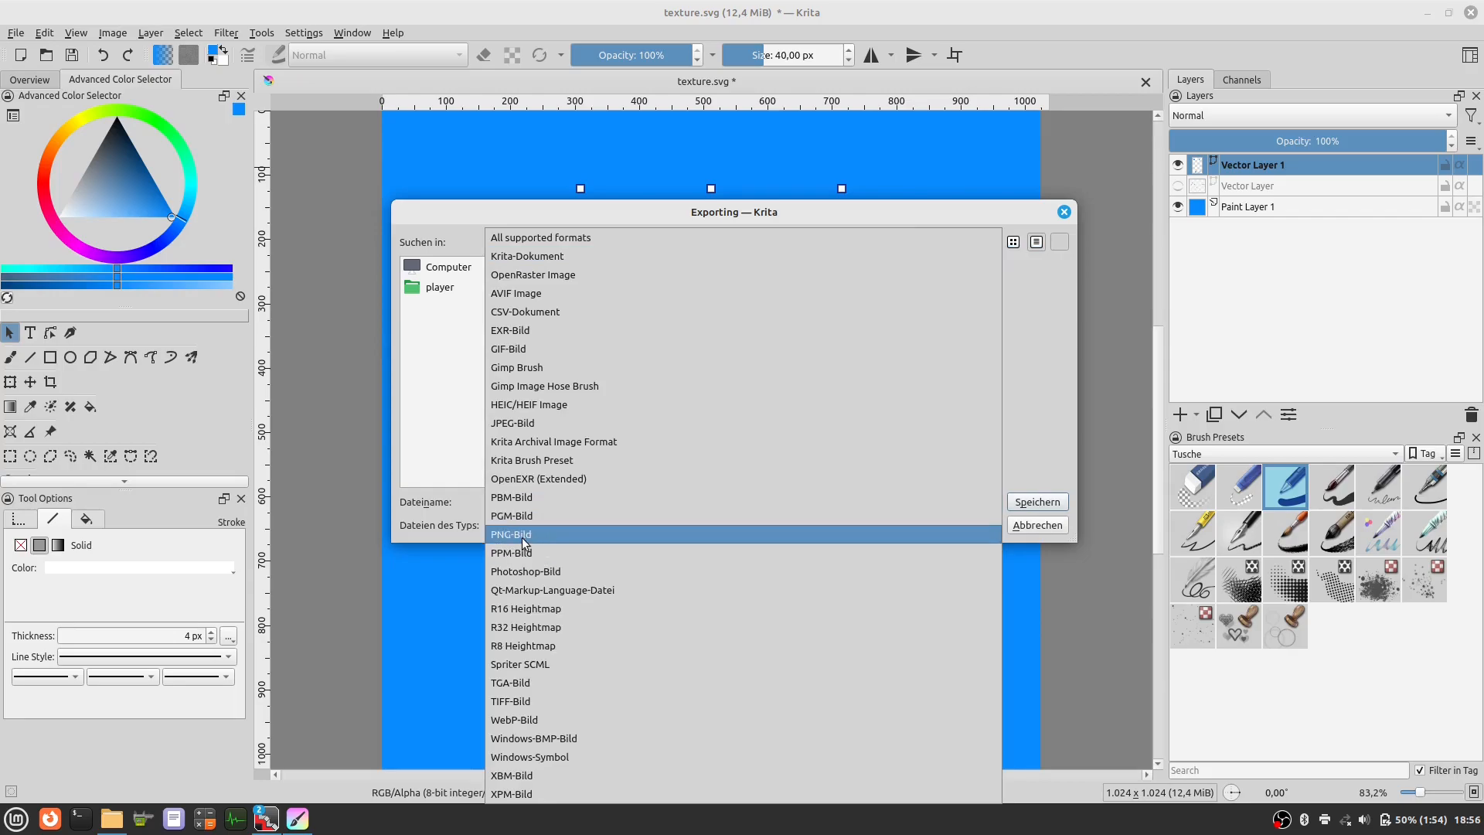
{"action": "left_click", "coordinate": [510, 534]}
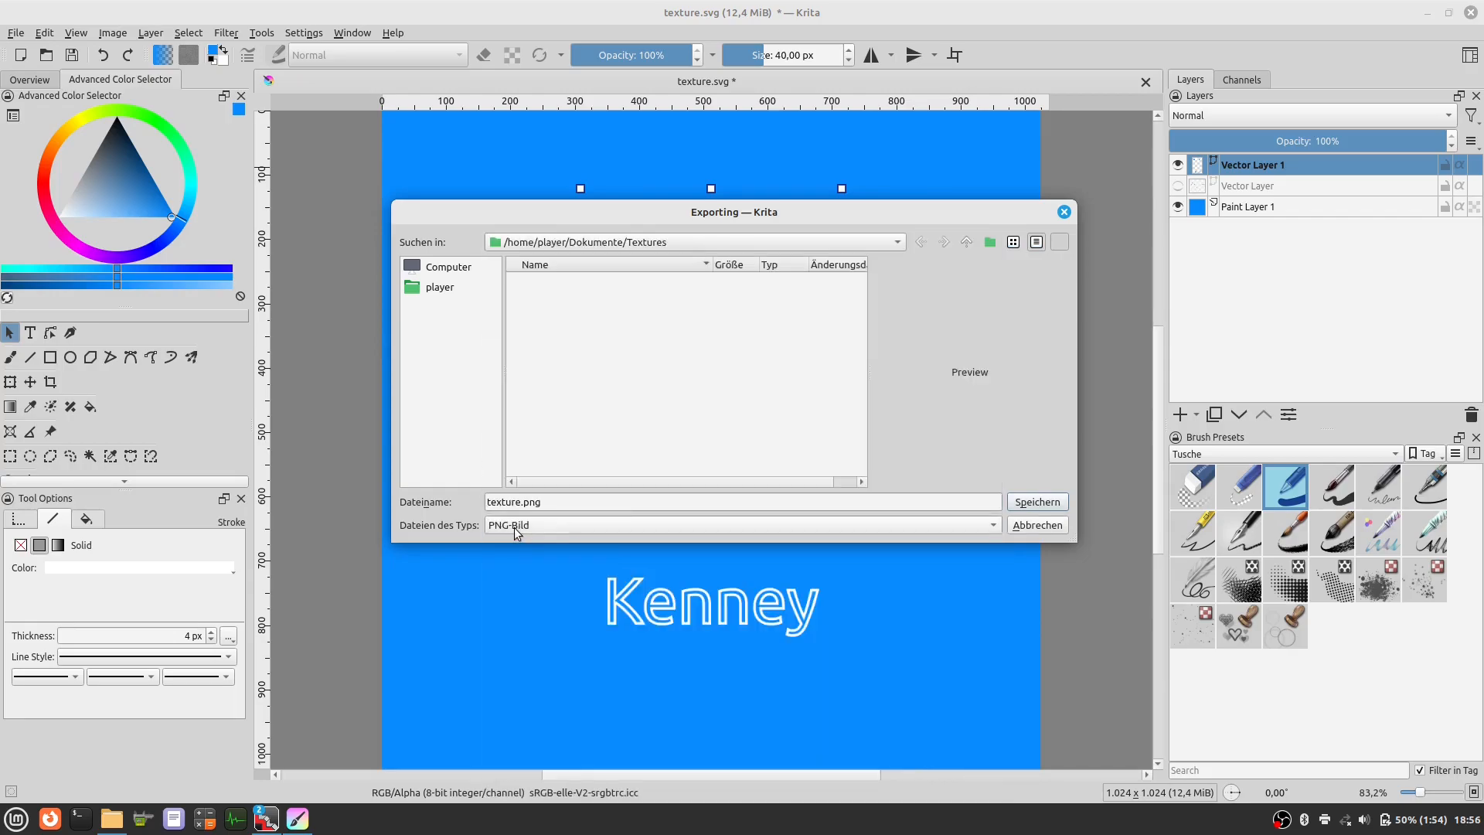
{"action": "mouse_move", "coordinate": [1032, 509]}
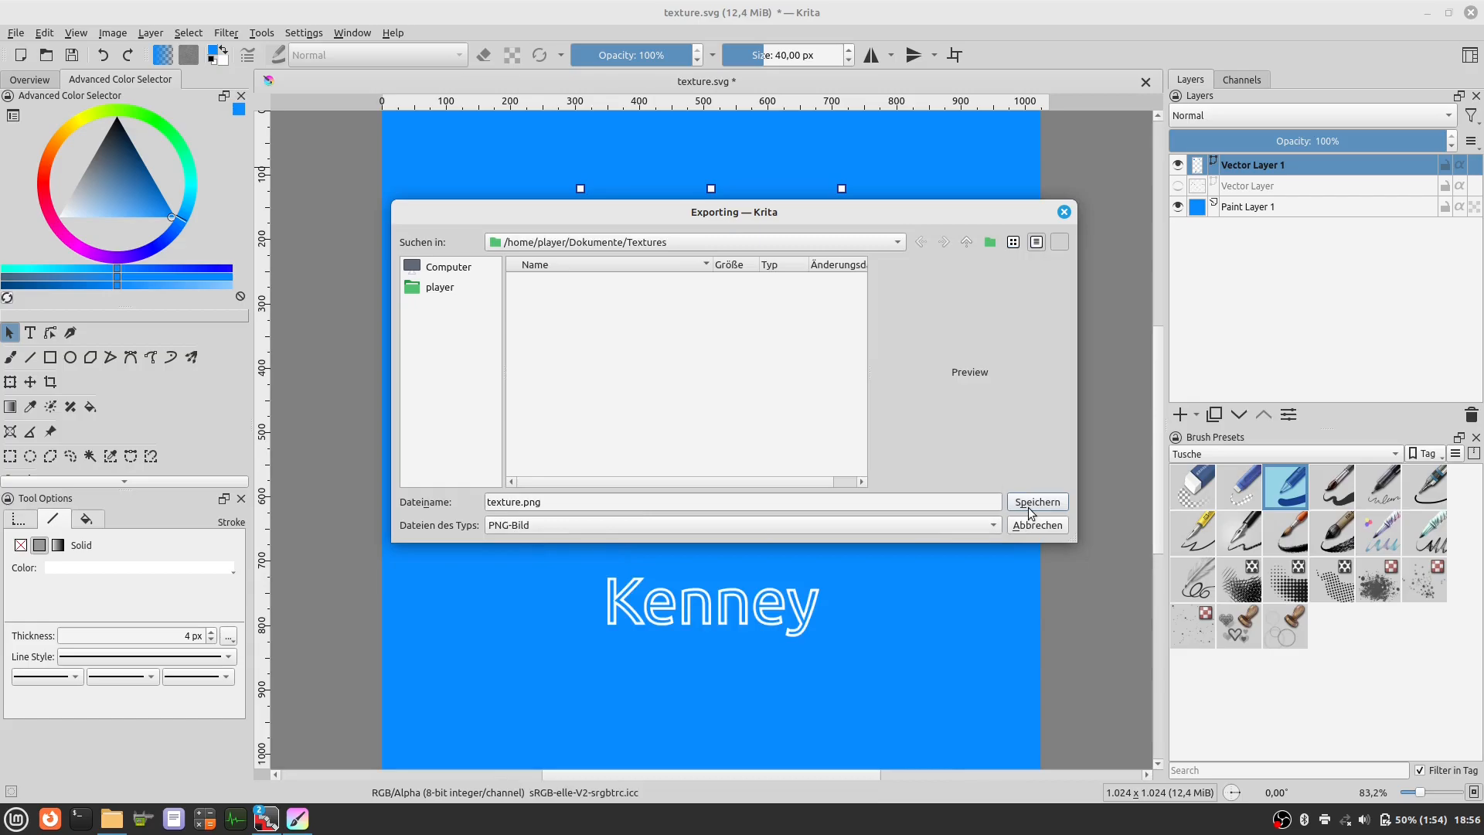
{"action": "left_click", "coordinate": [1036, 501]}
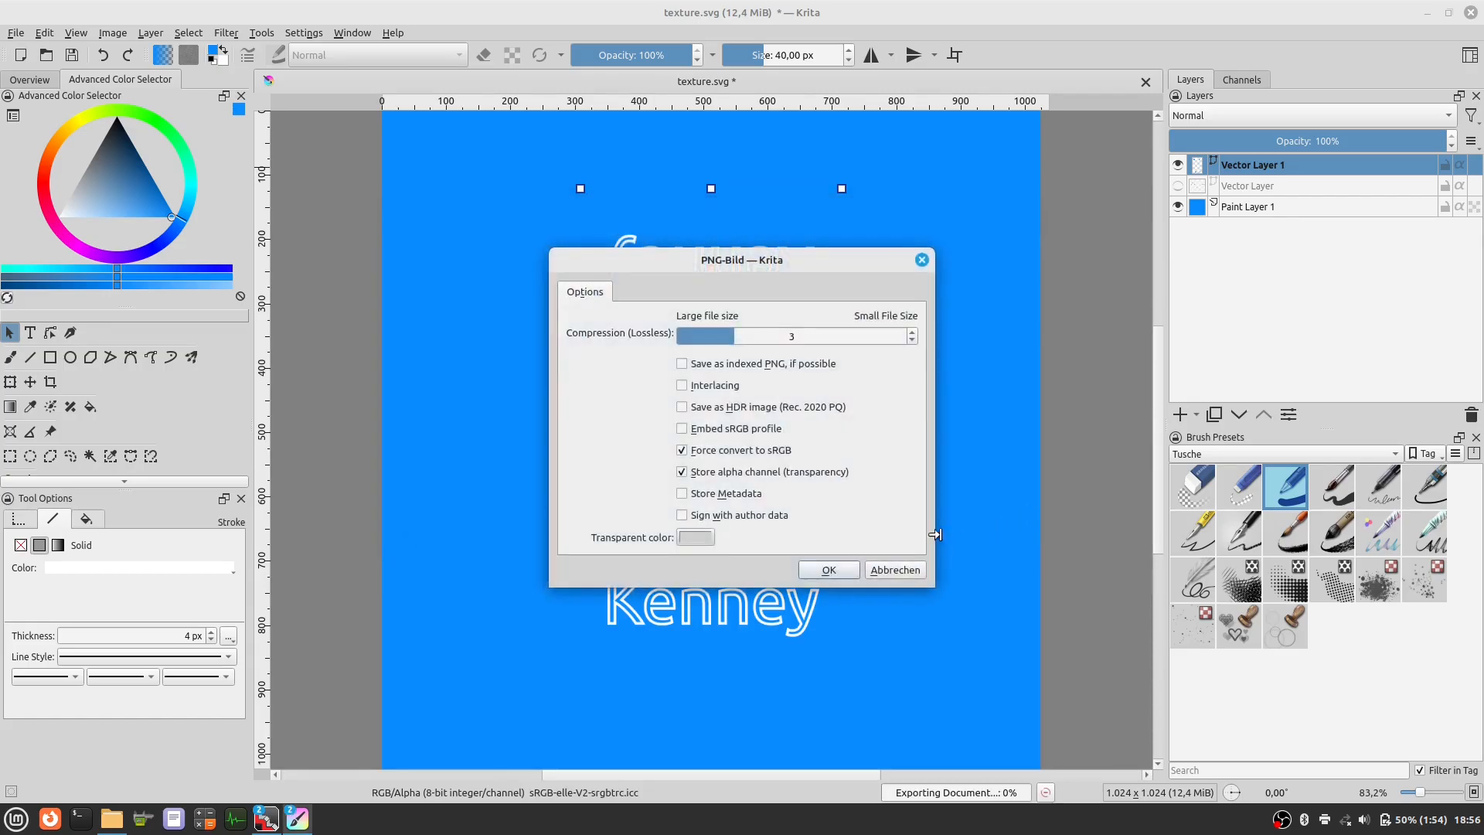
{"action": "left_click", "coordinate": [828, 569]}
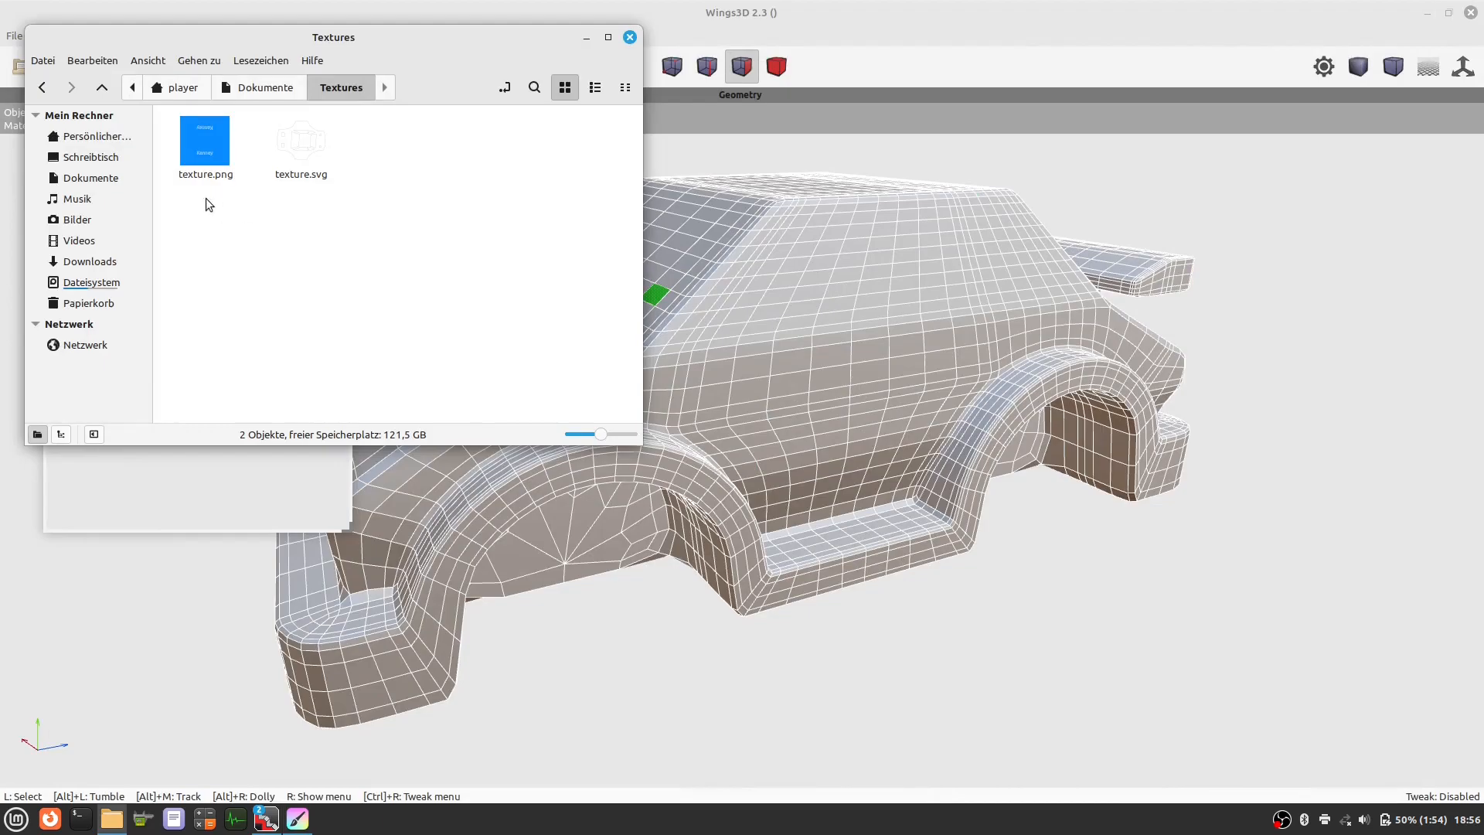
{"action": "mouse_move", "coordinate": [205, 147]}
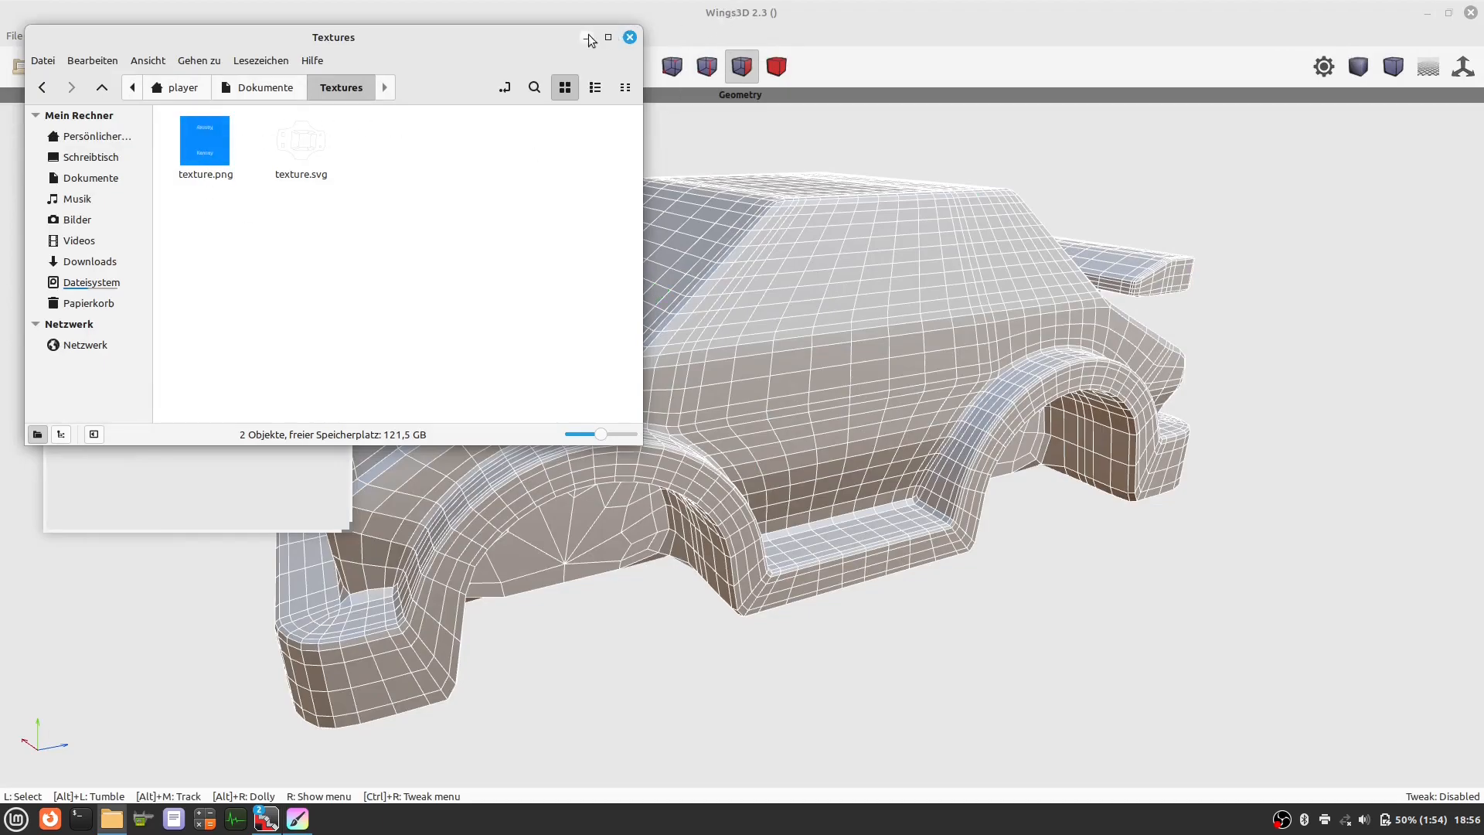
- Import texture.png from the Textures folder and select it in the Outliner
{"action": "left_click", "coordinate": [13, 36]}
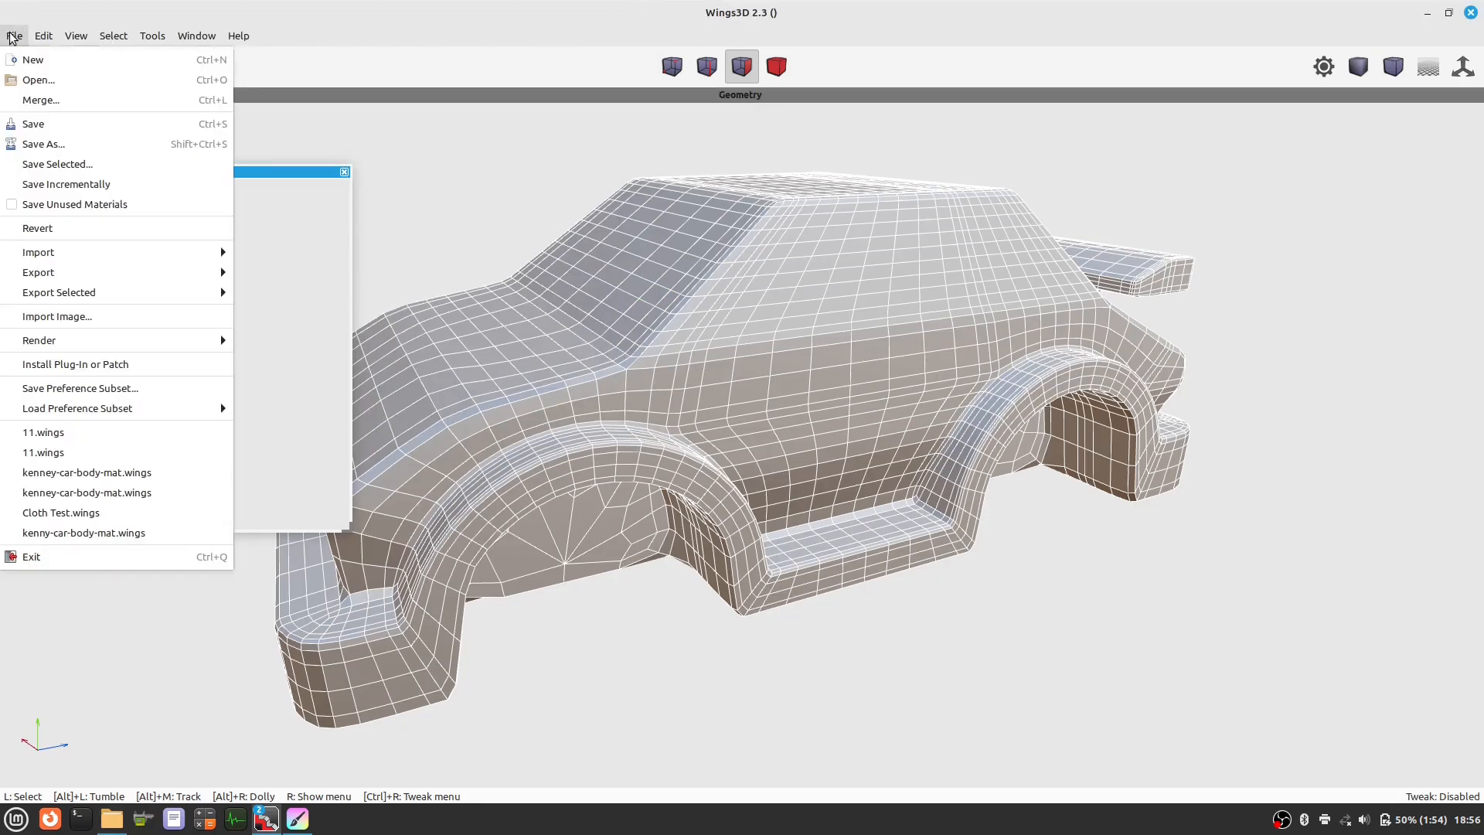
{"action": "mouse_move", "coordinate": [40, 340]}
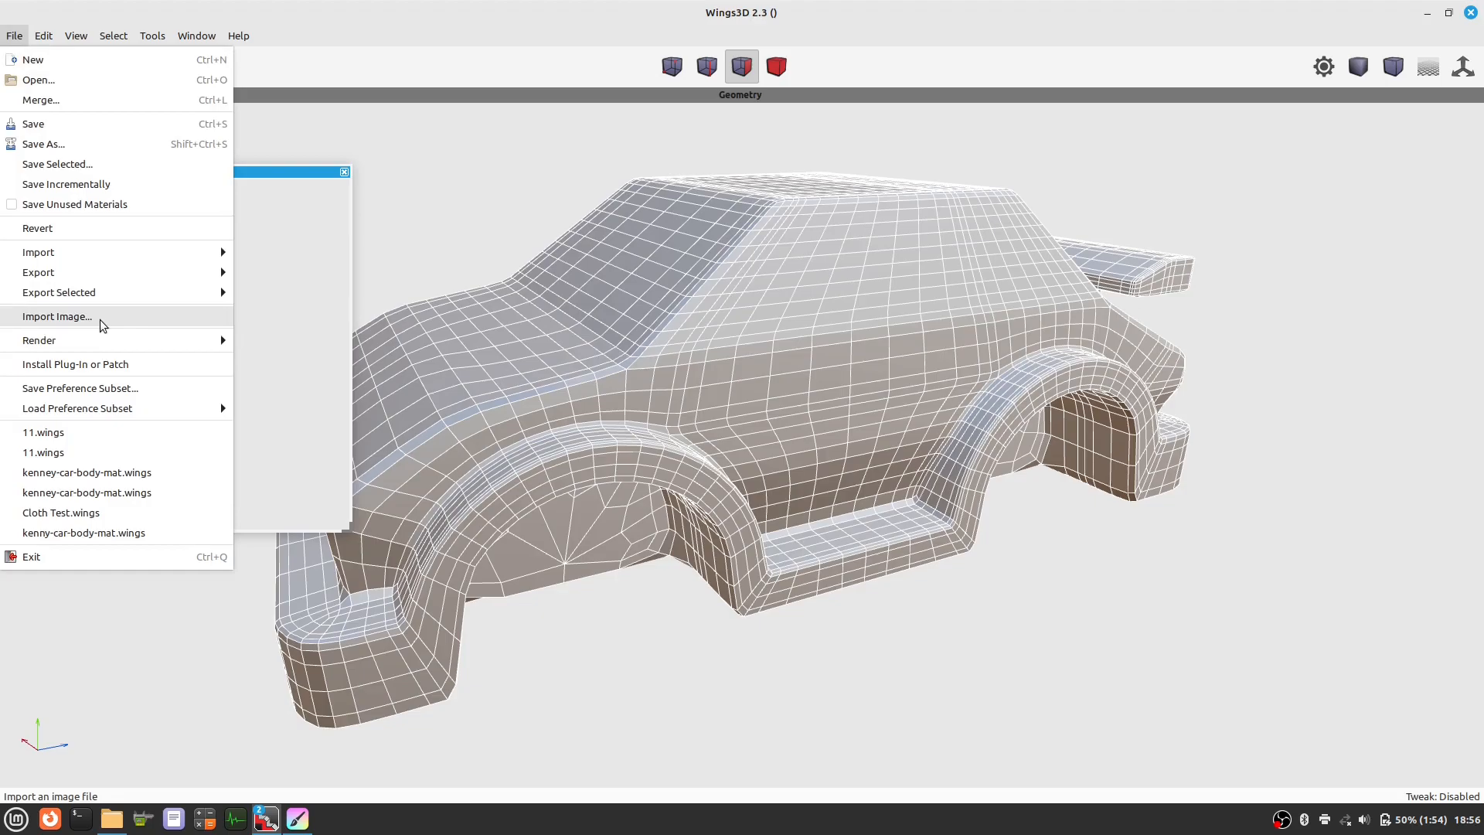
{"action": "left_click", "coordinate": [56, 316]}
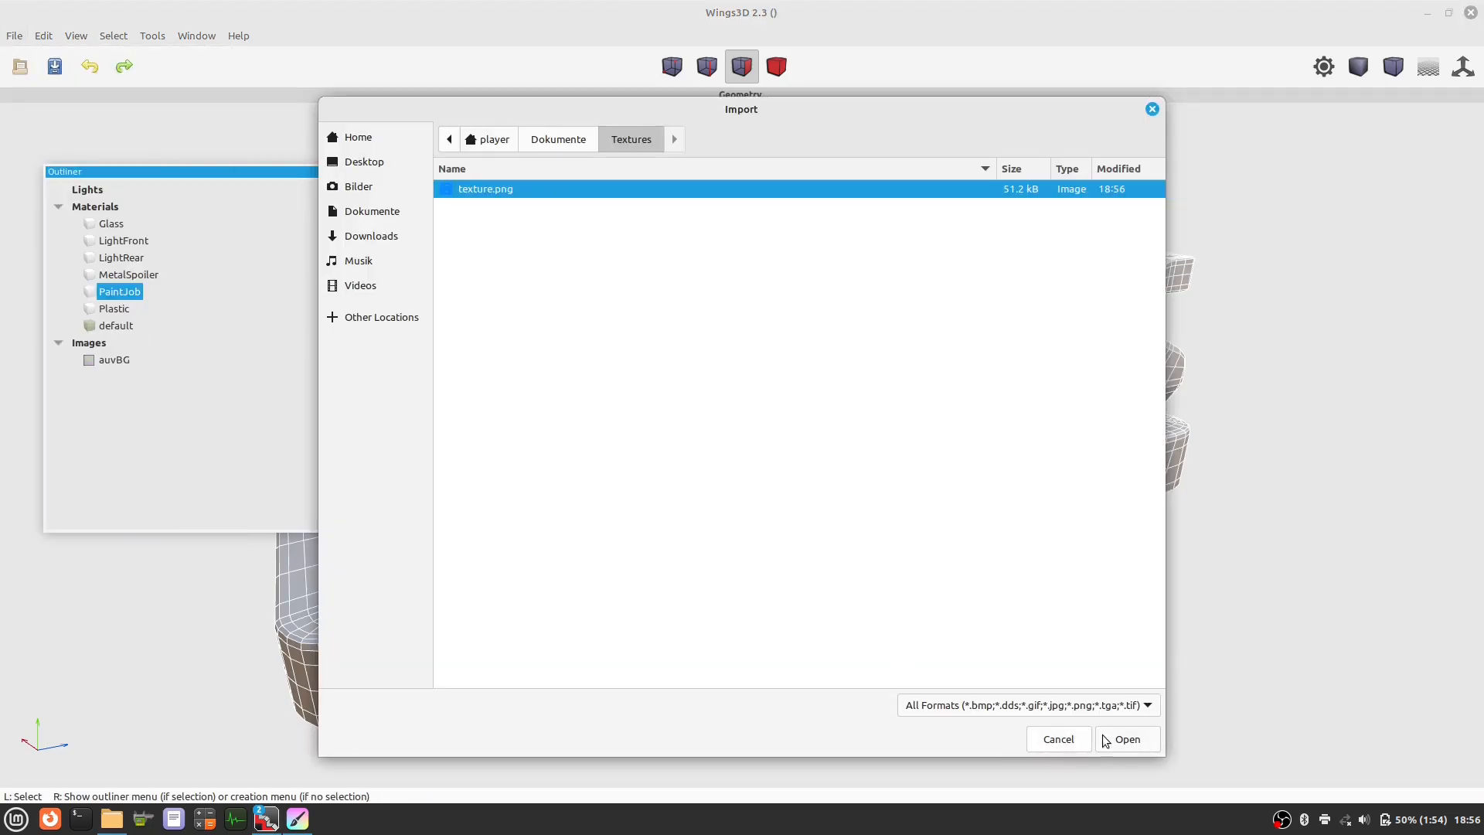
{"action": "left_click", "coordinate": [1127, 739]}
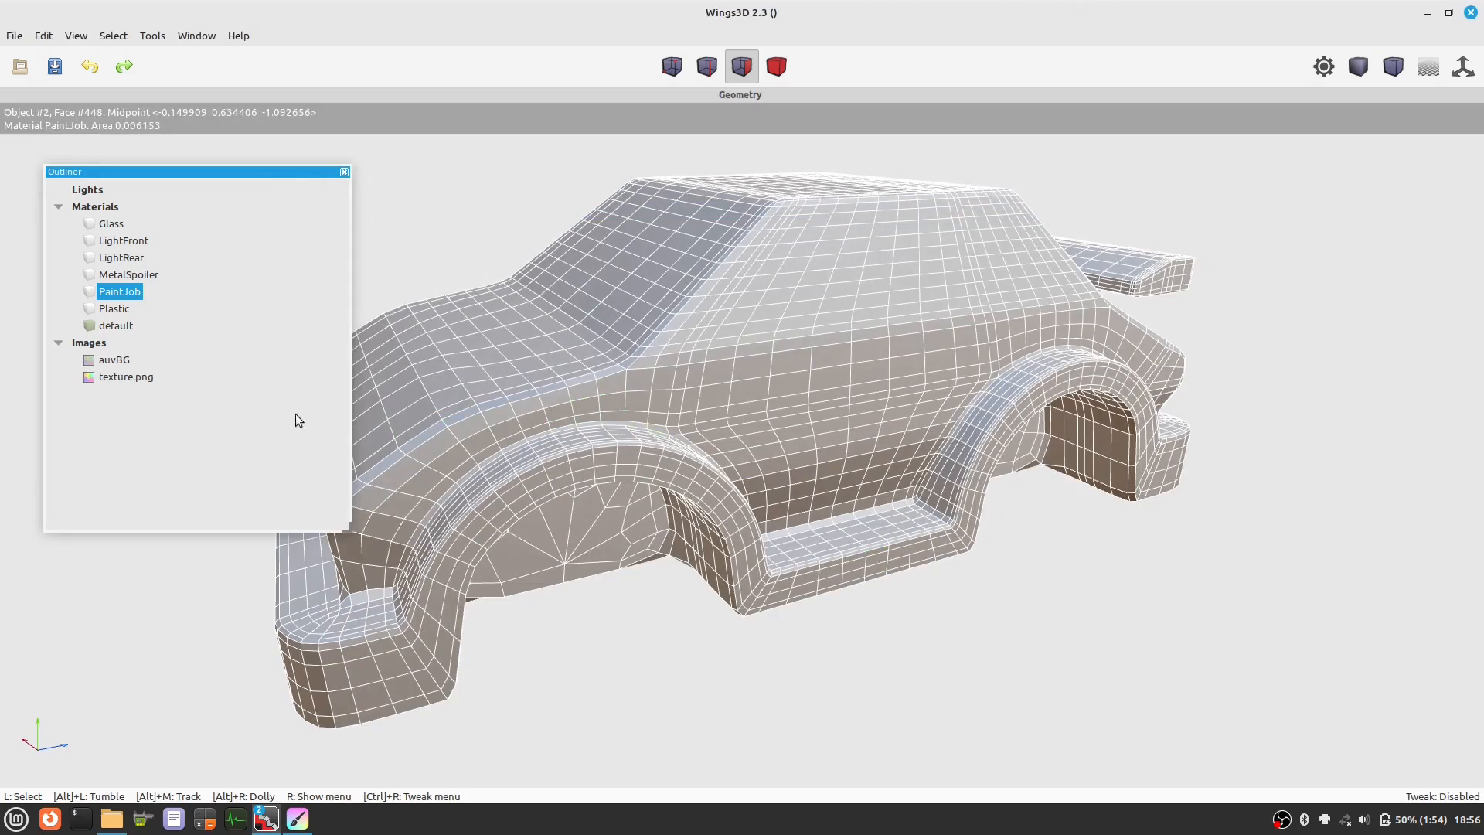
{"action": "left_click", "coordinate": [126, 376]}
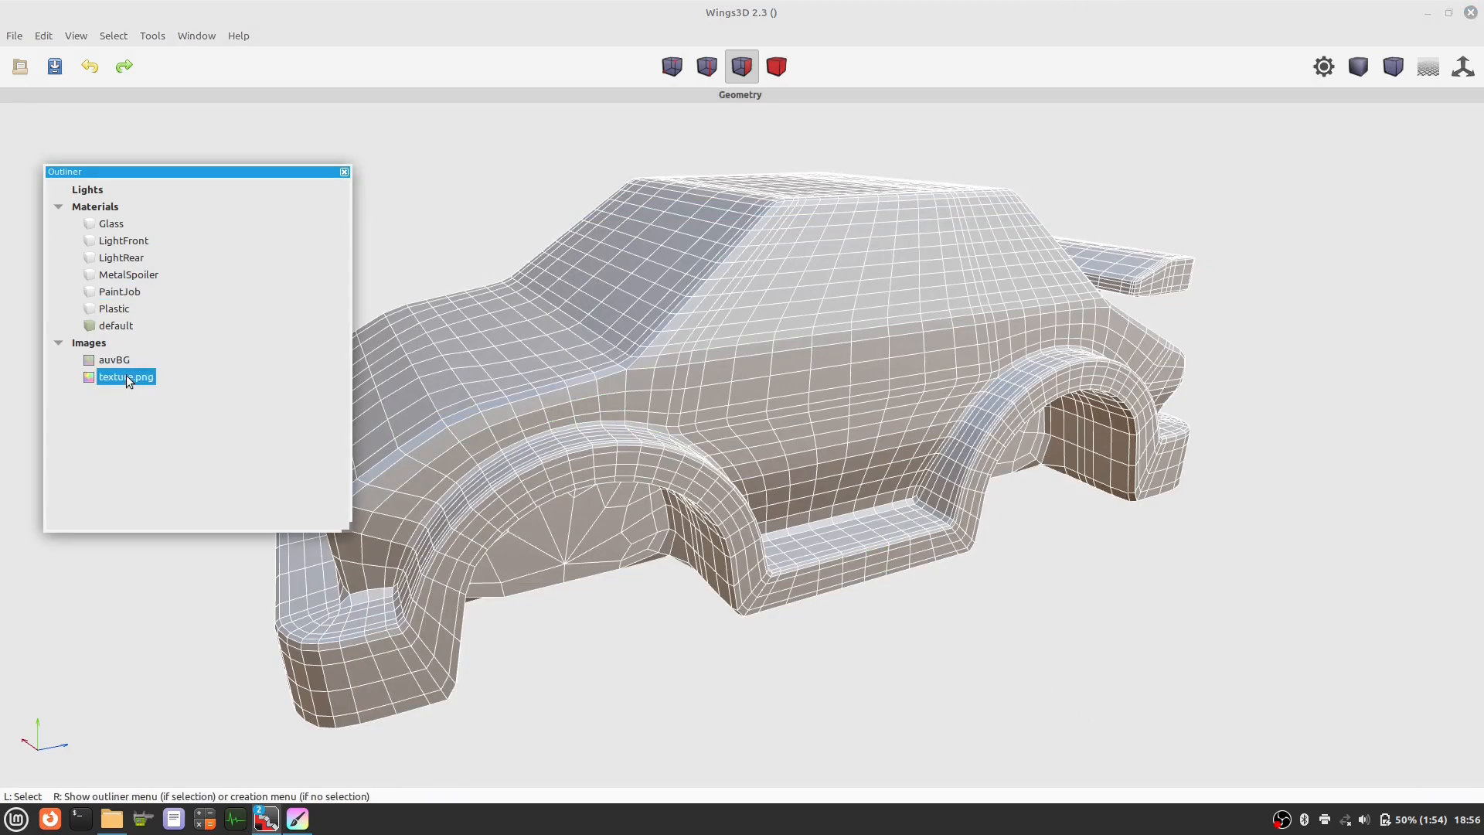
- Assign texture.png as PaintJob's Base Color and view the car smooth-shaded
{"action": "double_click", "coordinate": [125, 377]}
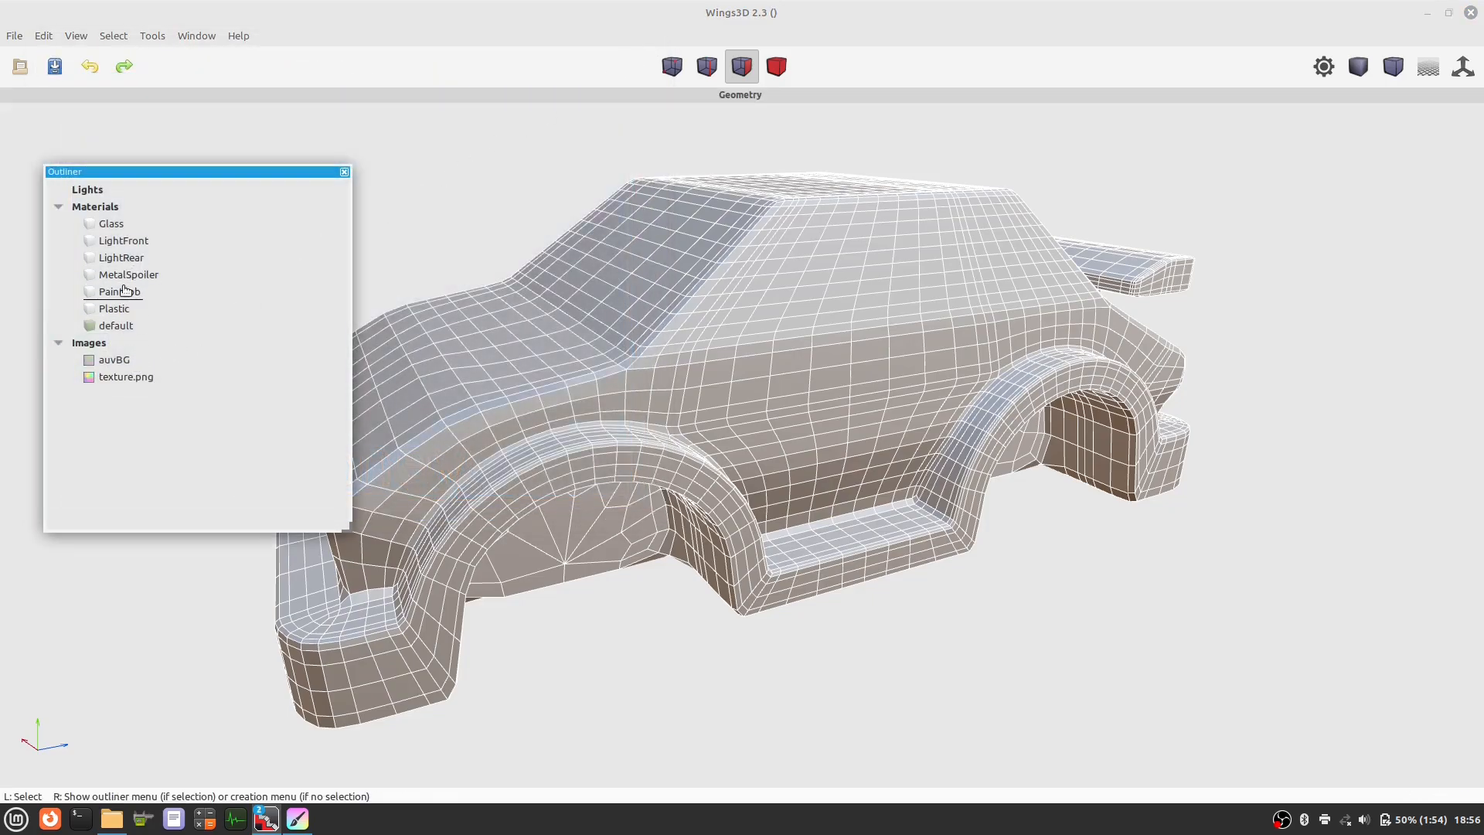
{"action": "right_click", "coordinate": [126, 377]}
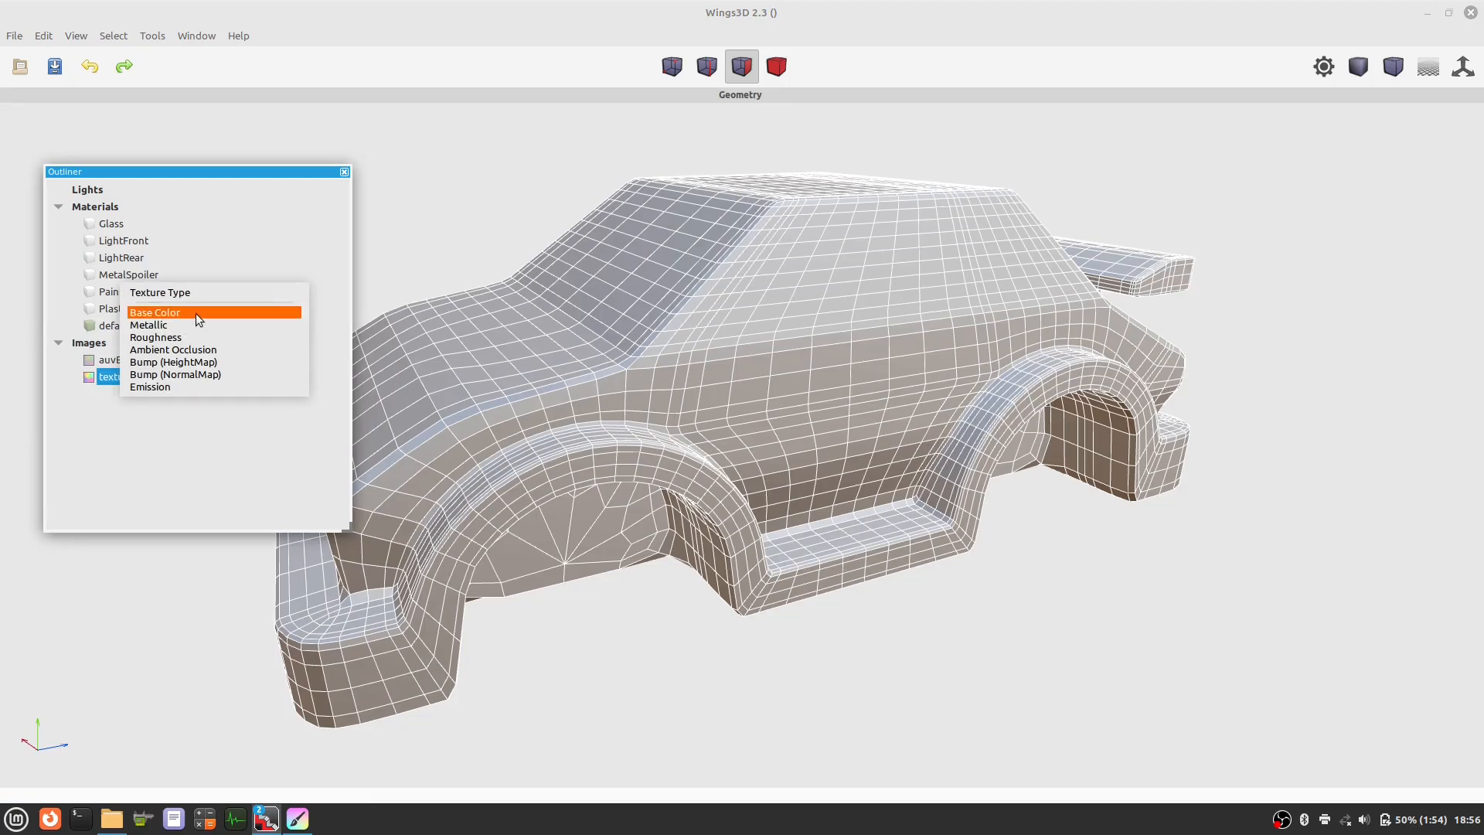
{"action": "left_click", "coordinate": [154, 312]}
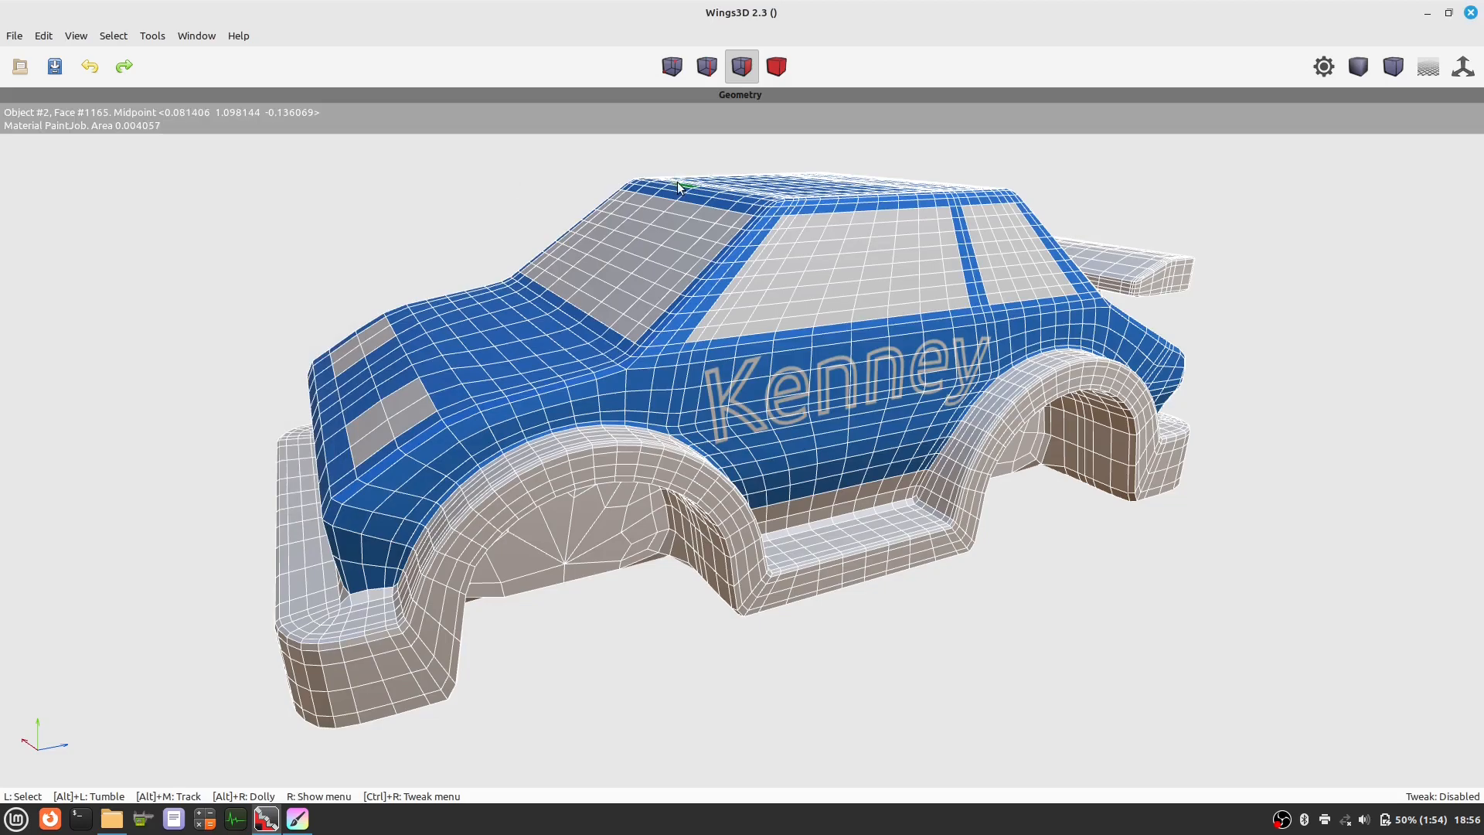
{"action": "left_click", "coordinate": [1358, 66]}
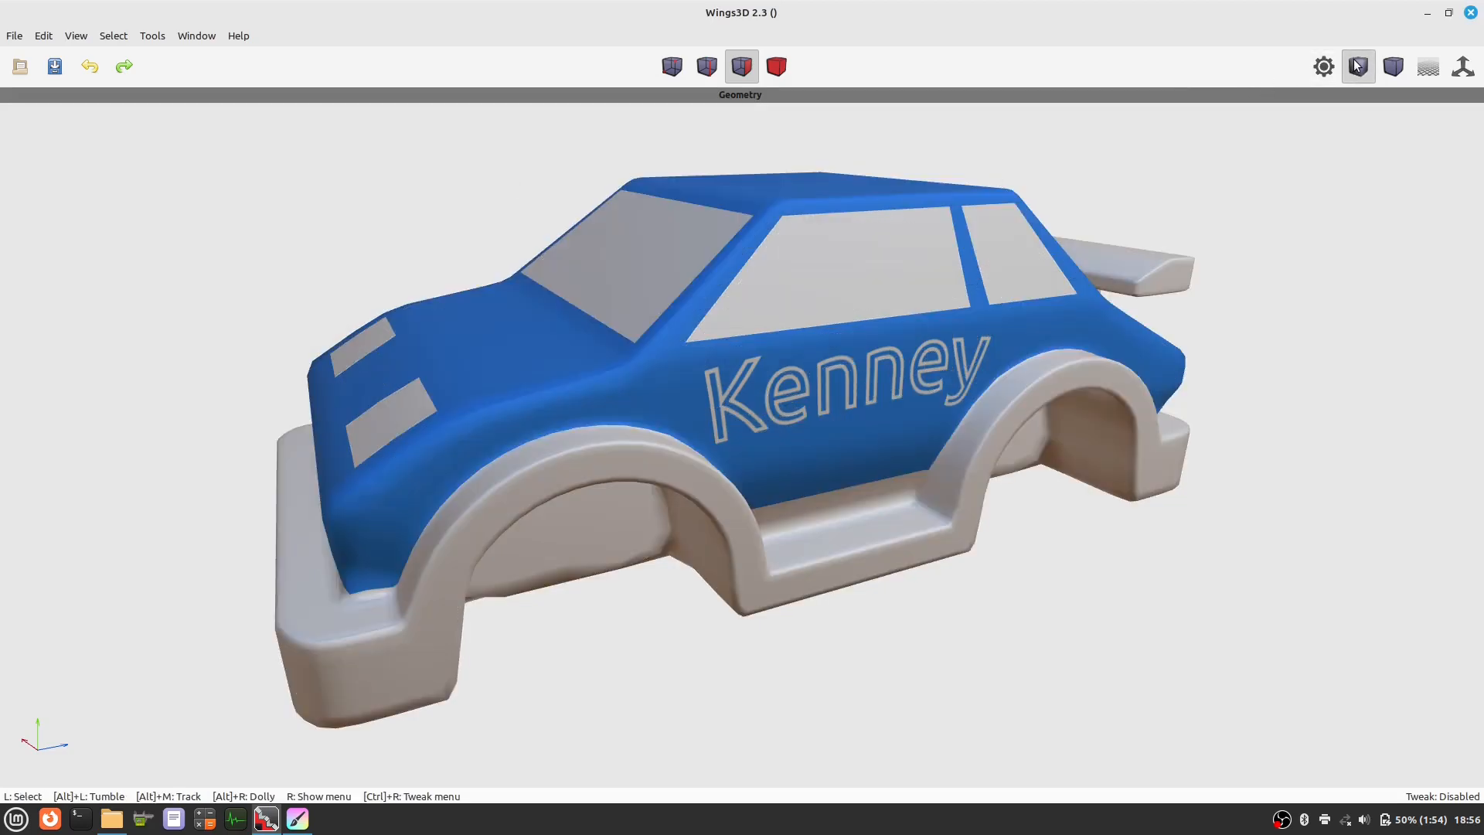